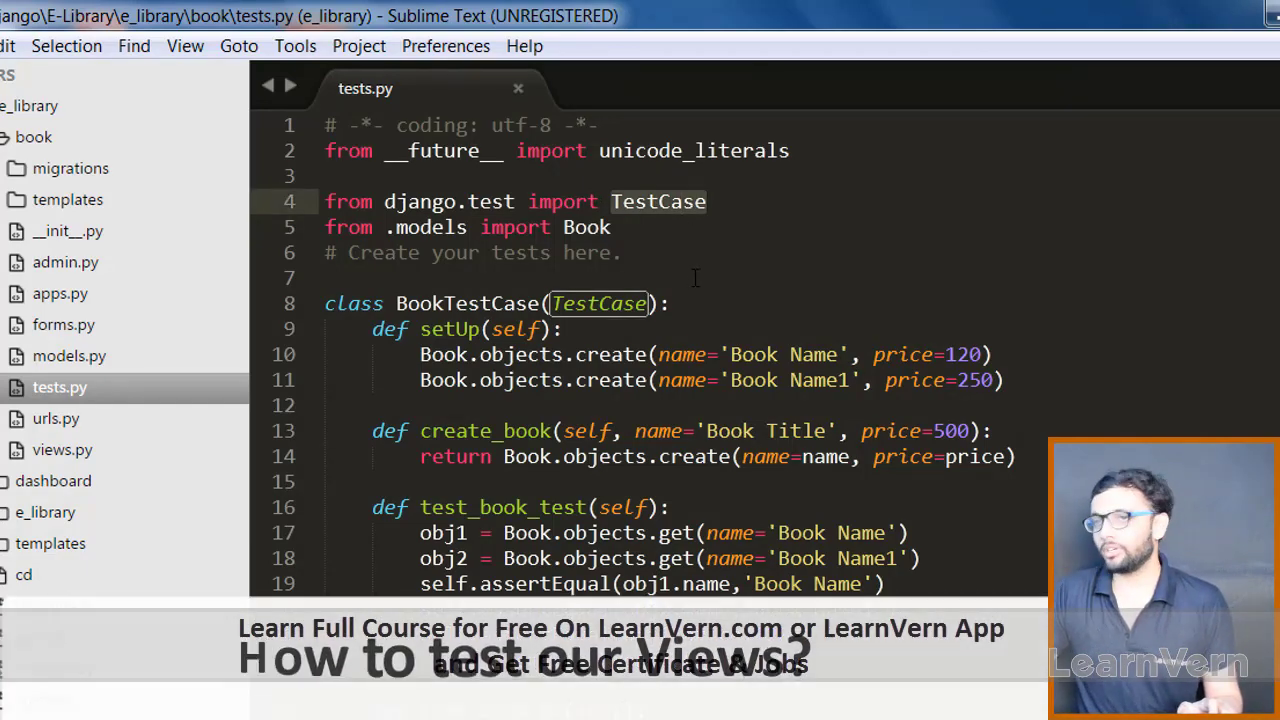
# - Rename the book app's tests.py to tests_models.py and add a tests folder beside it
pyautogui.scroll(-3)
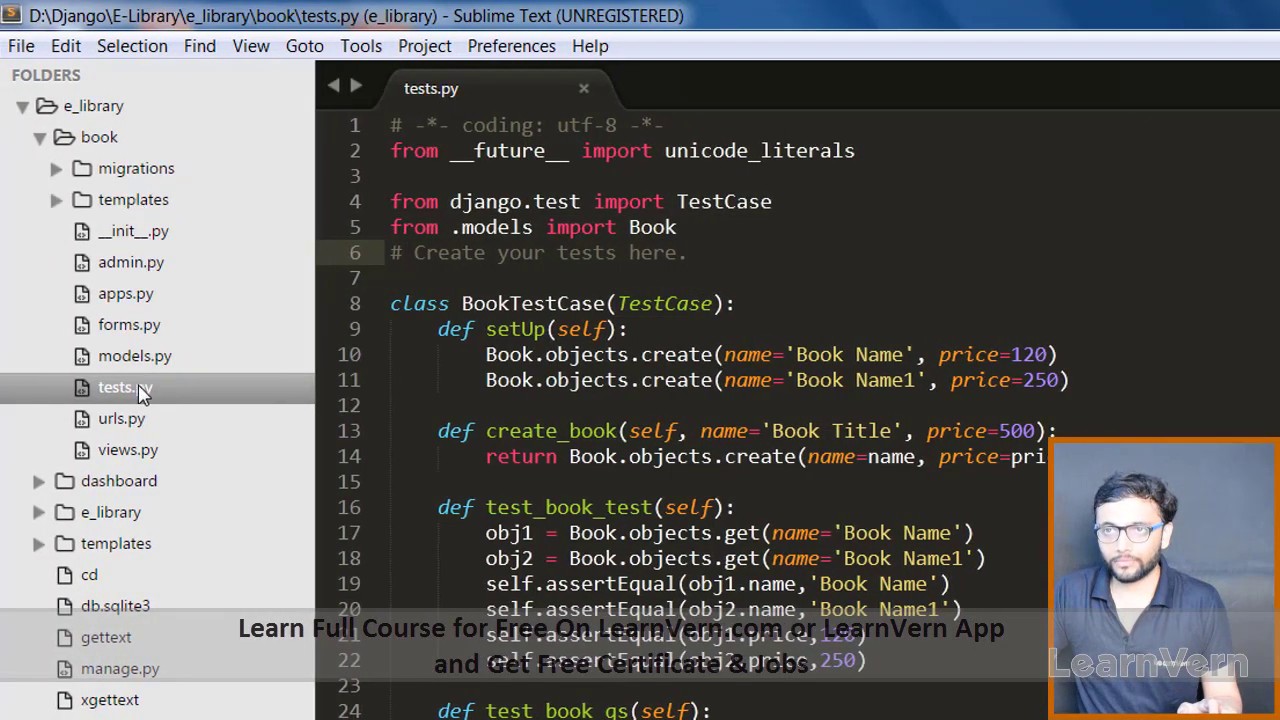
pyautogui.rightClick(115, 387)
pyautogui.write('_models')
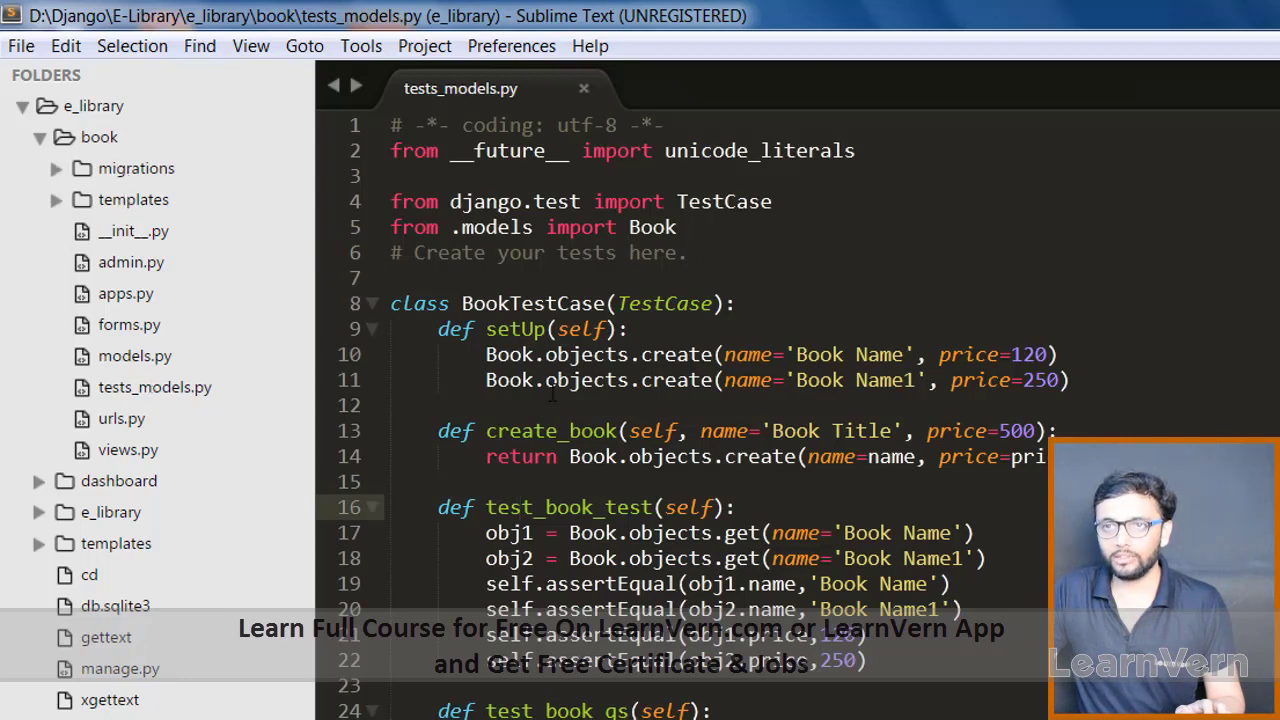
pyautogui.click(99, 137)
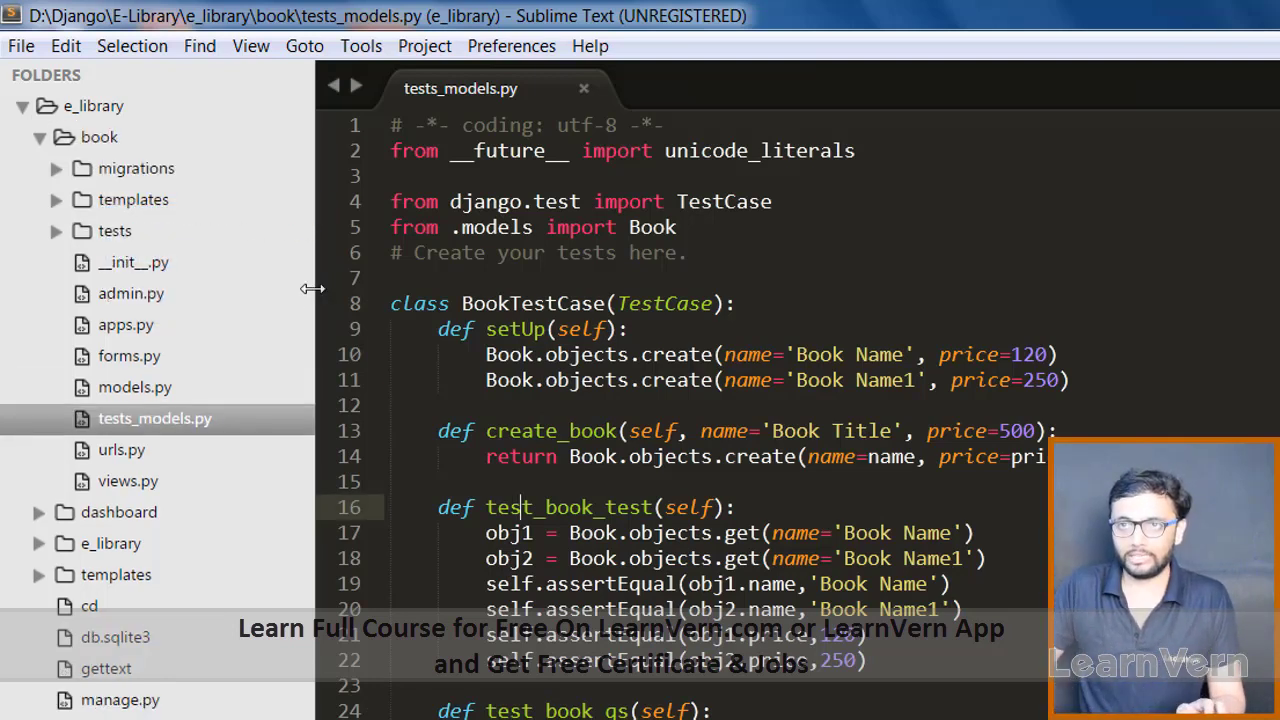
pyautogui.moveTo(308, 430)
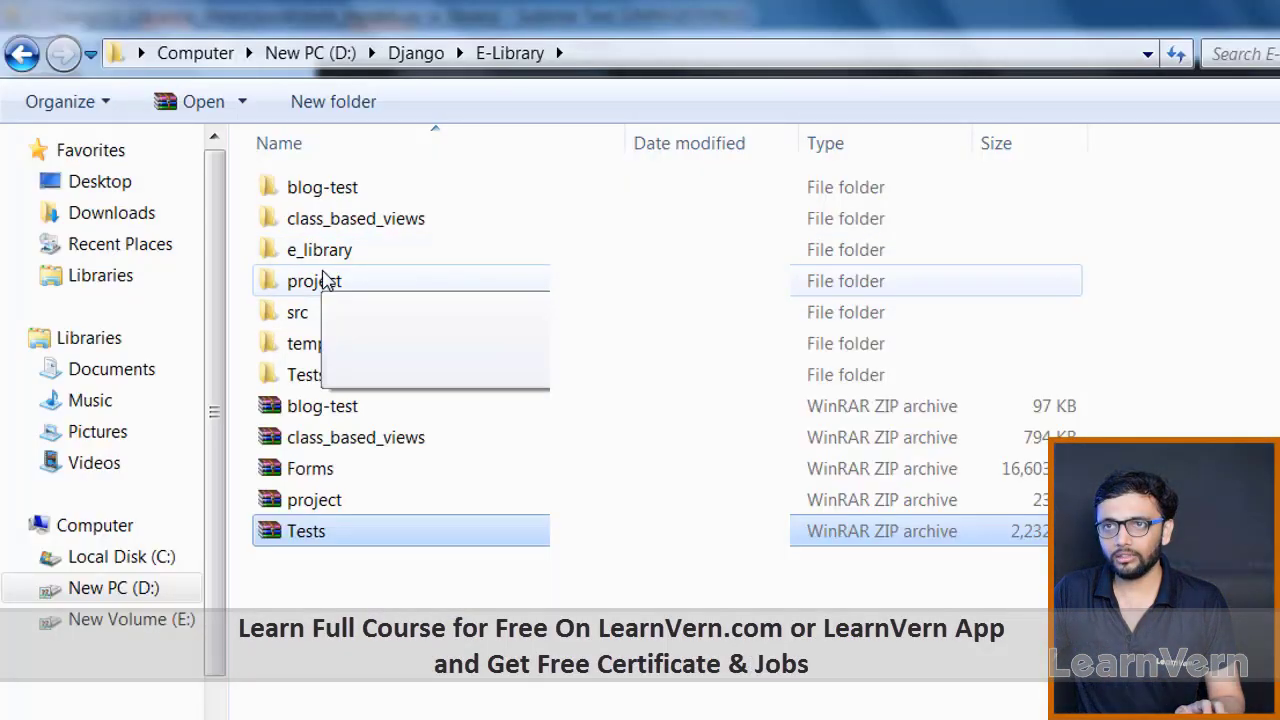
# - In Explorer, move tests_models.py from e_library\book into the tests folder and open it
pyautogui.doubleClick(319, 249)
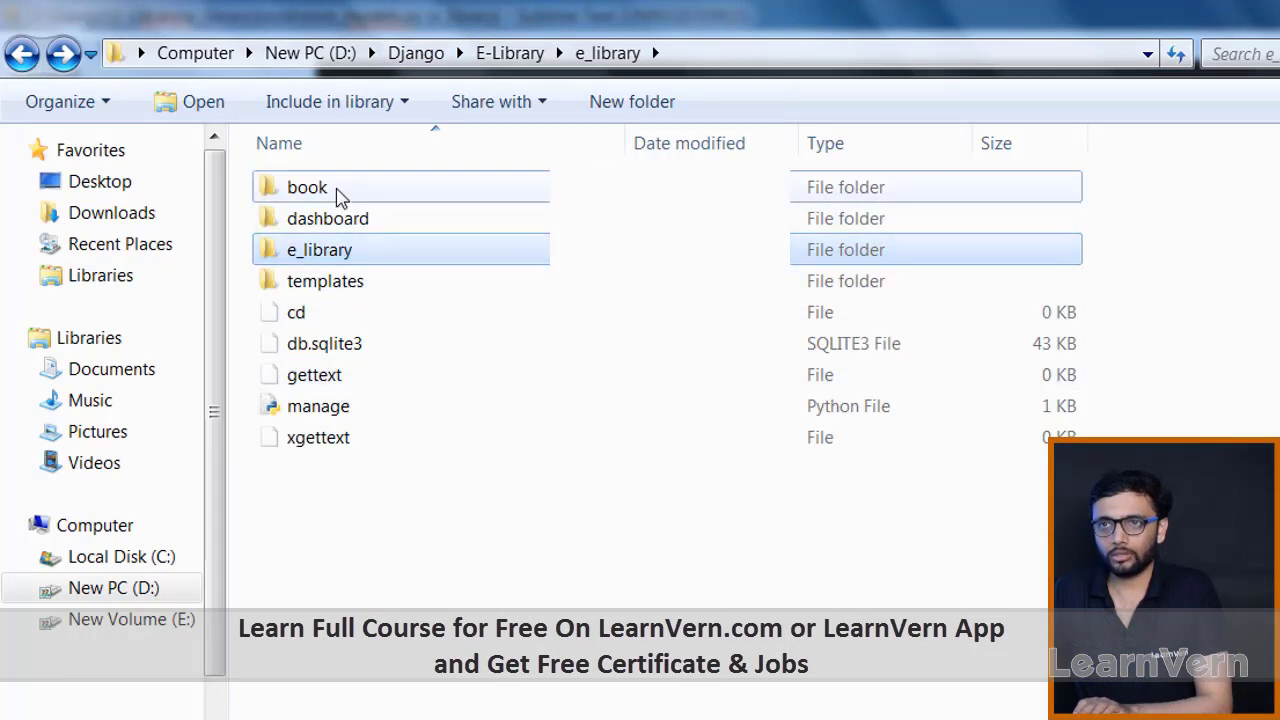
pyautogui.doubleClick(307, 187)
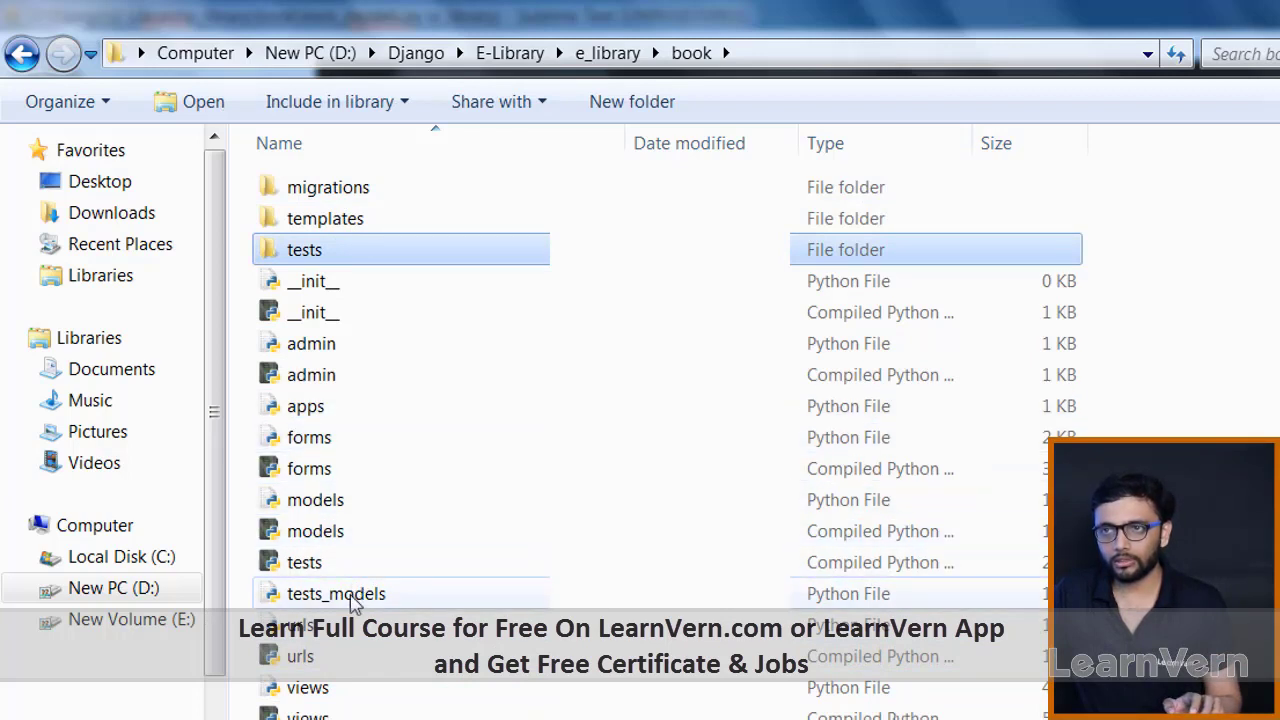
pyautogui.click(336, 593)
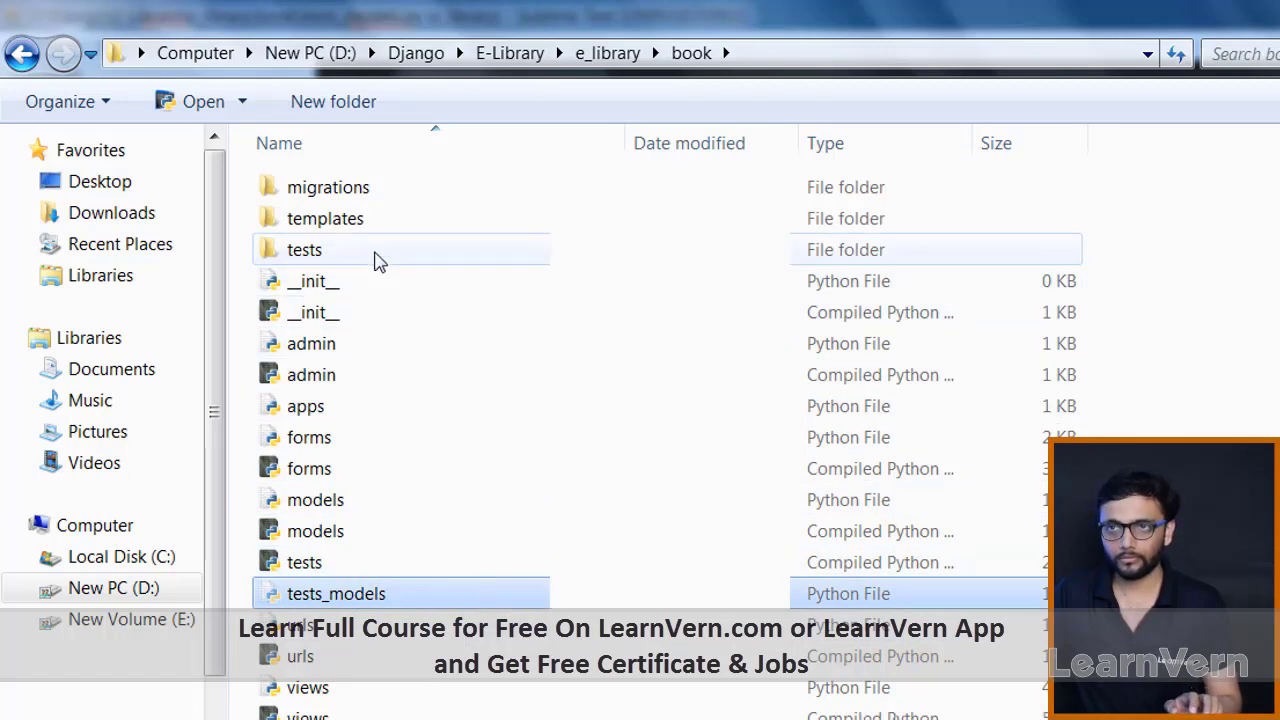
pyautogui.doubleClick(304, 249)
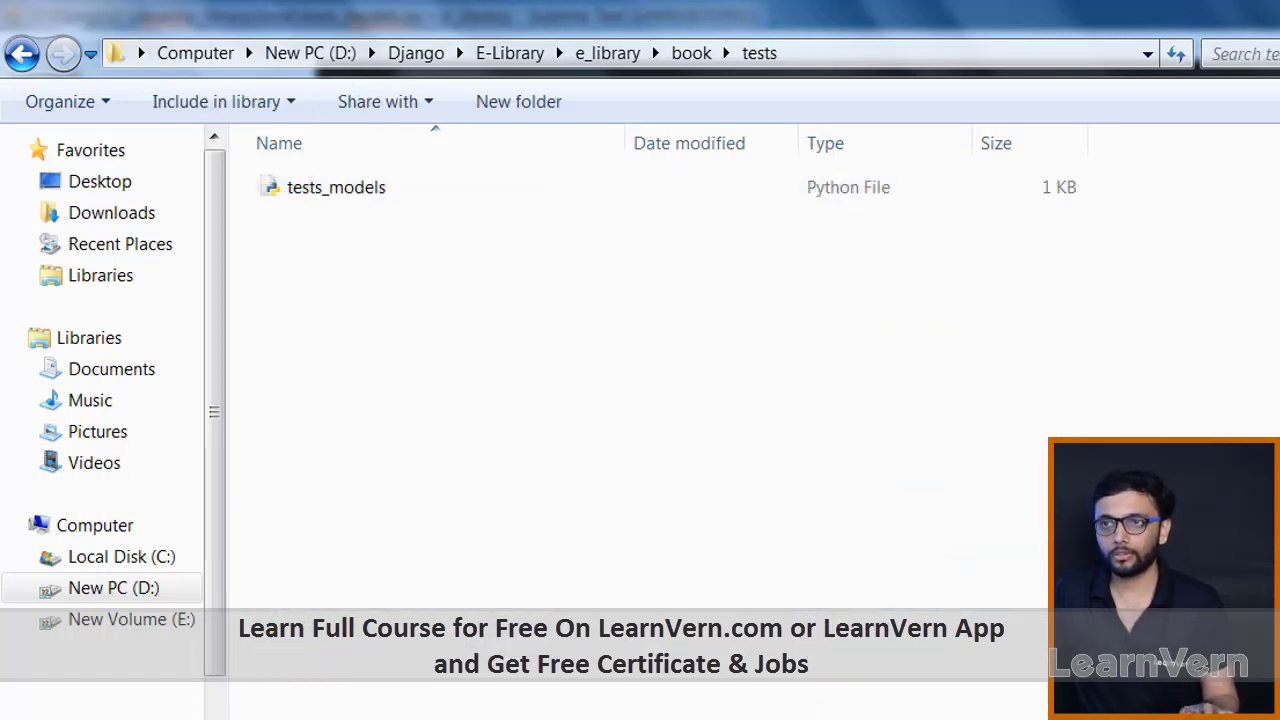
# - Create a new file named test_view.py in the book tests folder
pyautogui.doubleClick(336, 187)
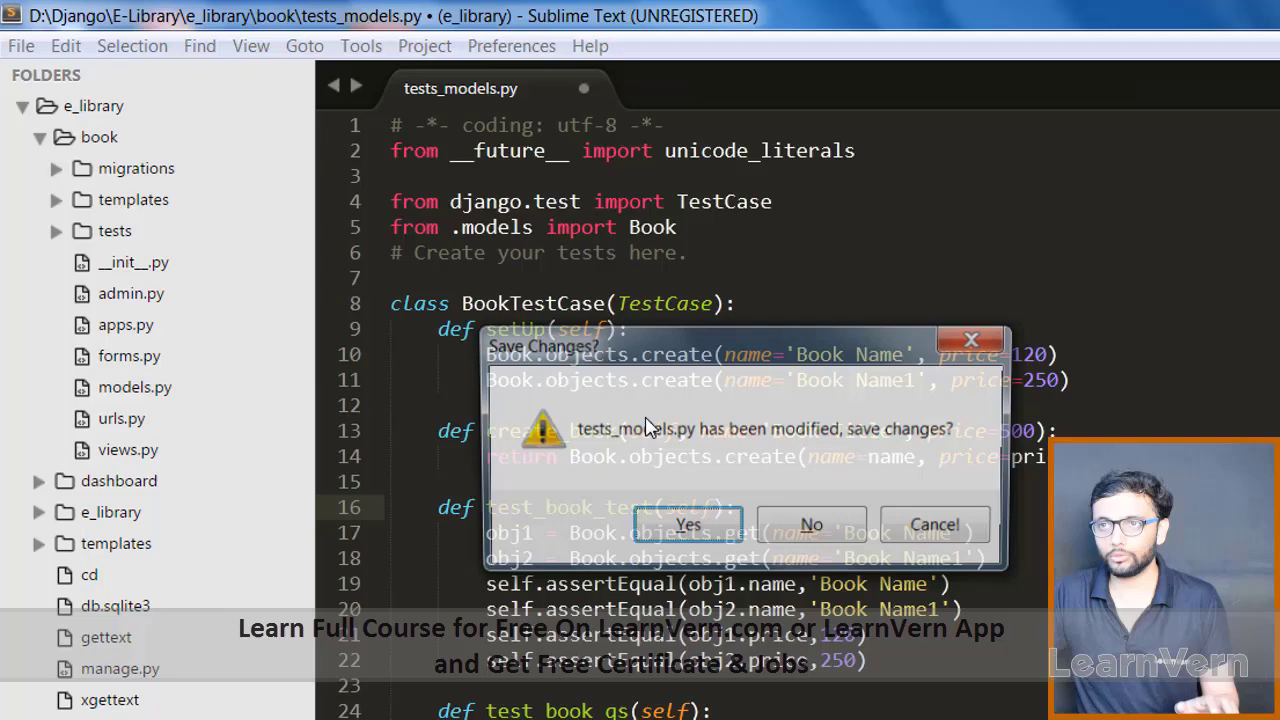
pyautogui.click(811, 524)
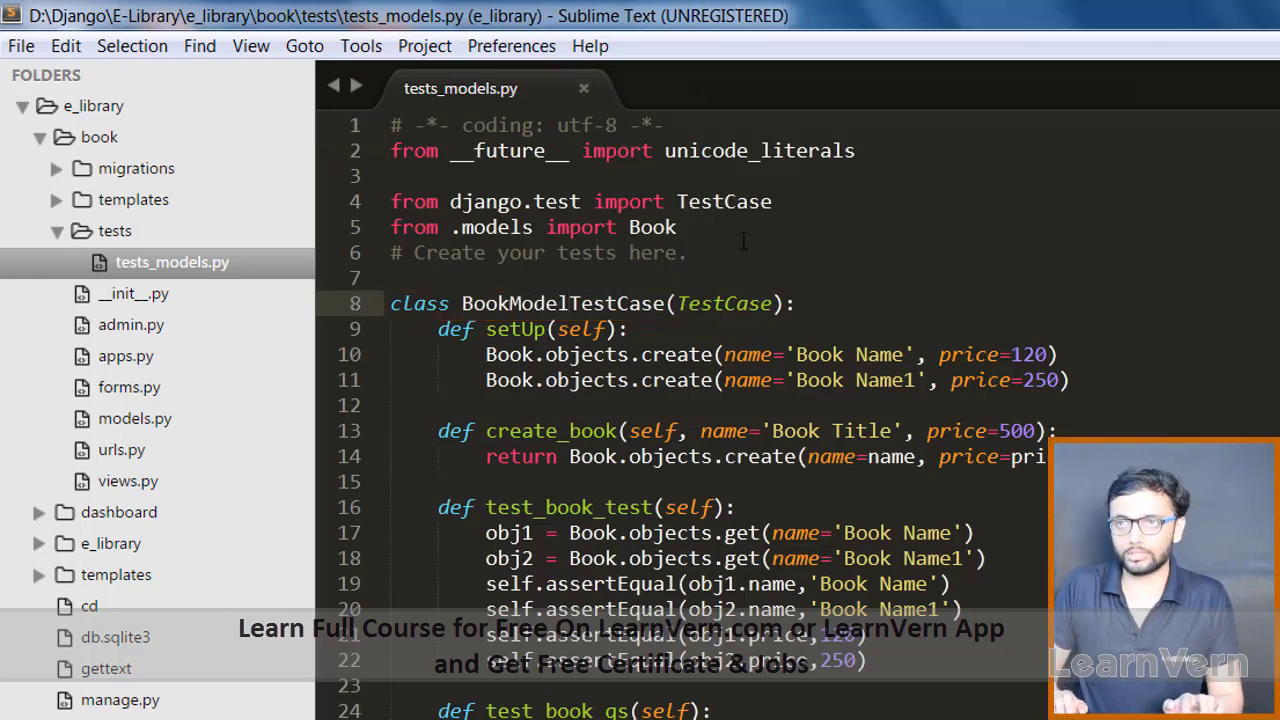
pyautogui.rightClick(114, 230)
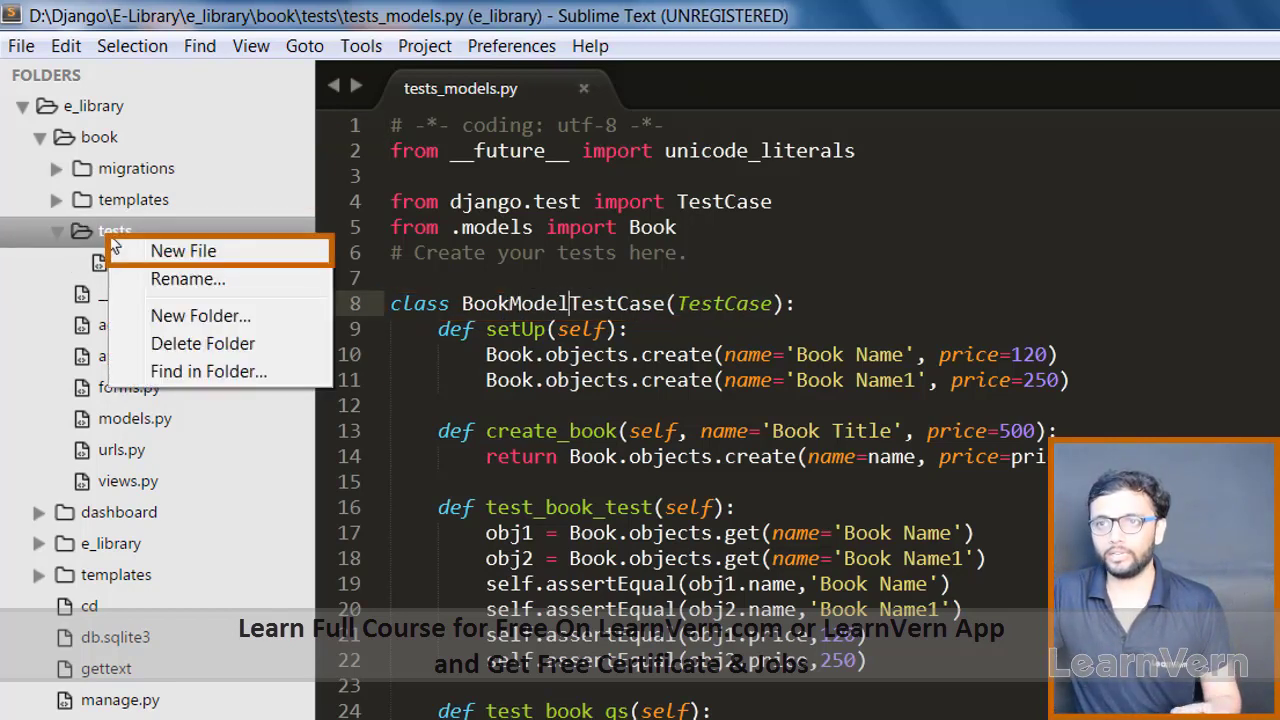
pyautogui.click(183, 251)
pyautogui.write('test')
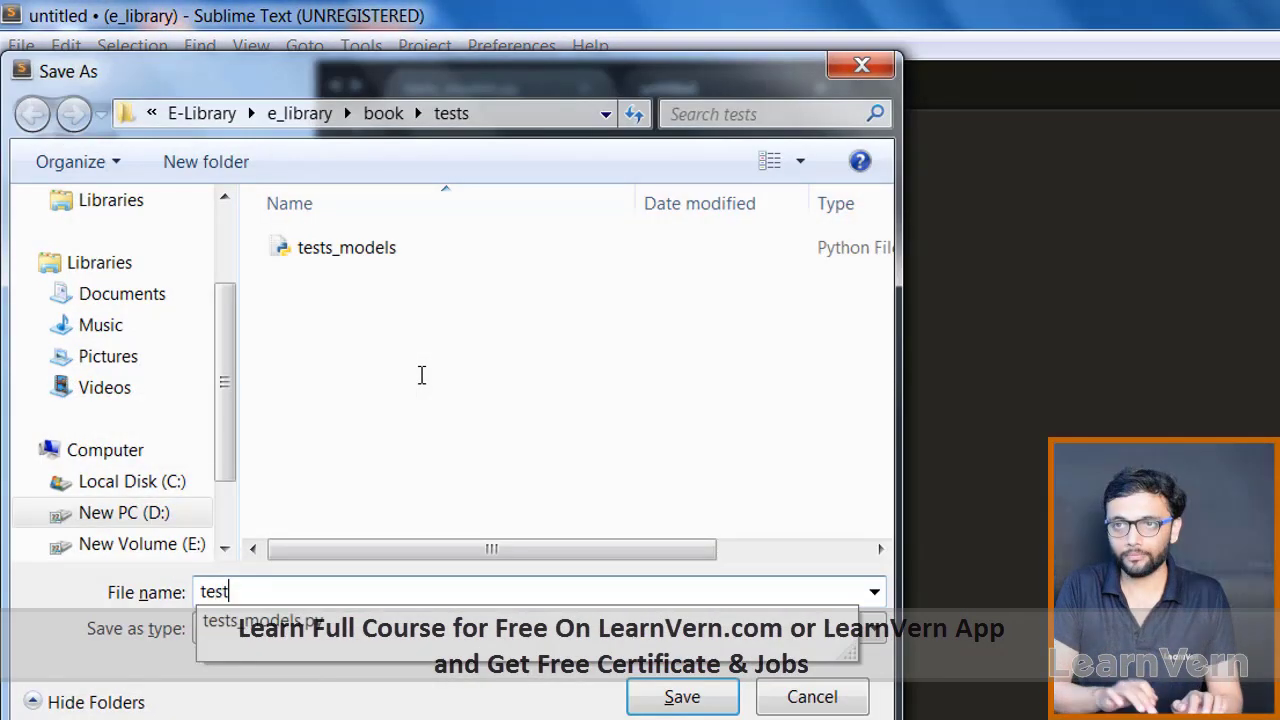
pyautogui.write('_vie')
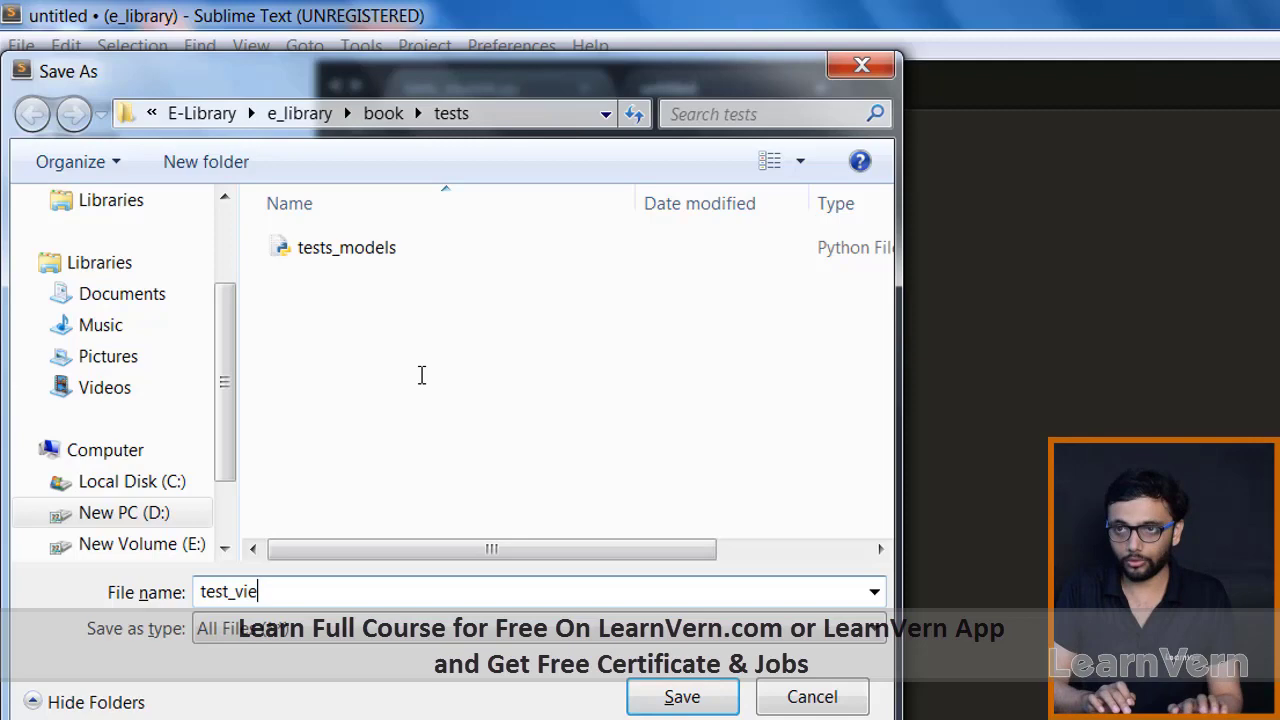
pyautogui.write('w.')
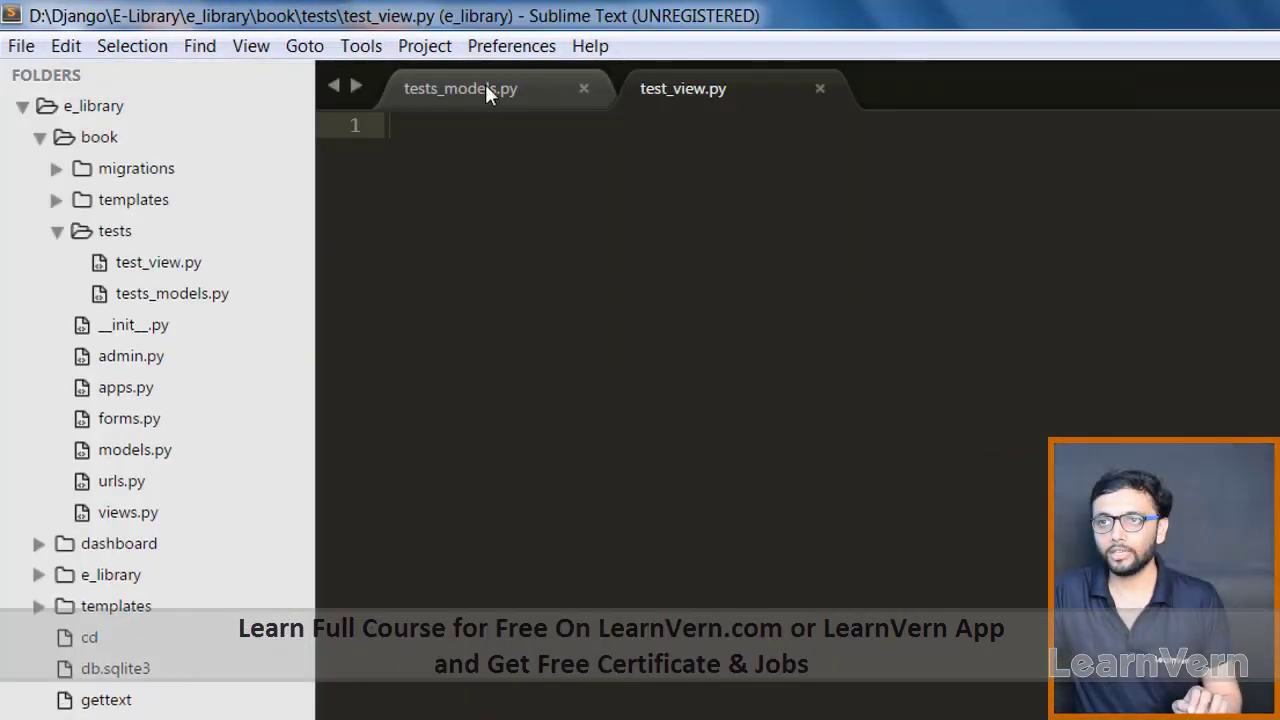
# - Copy the tests_models.py code into test_view.py as BookViewTestCase, without setUp
pyautogui.click(460, 88)
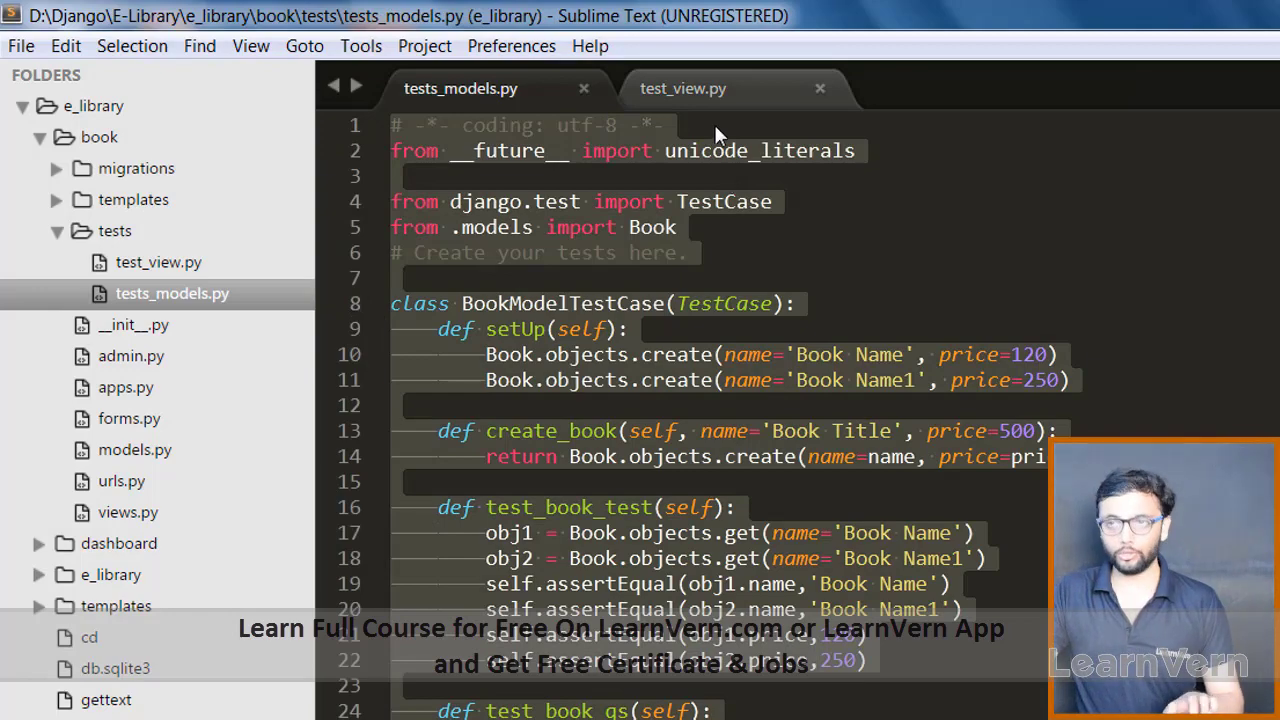
pyautogui.click(683, 88)
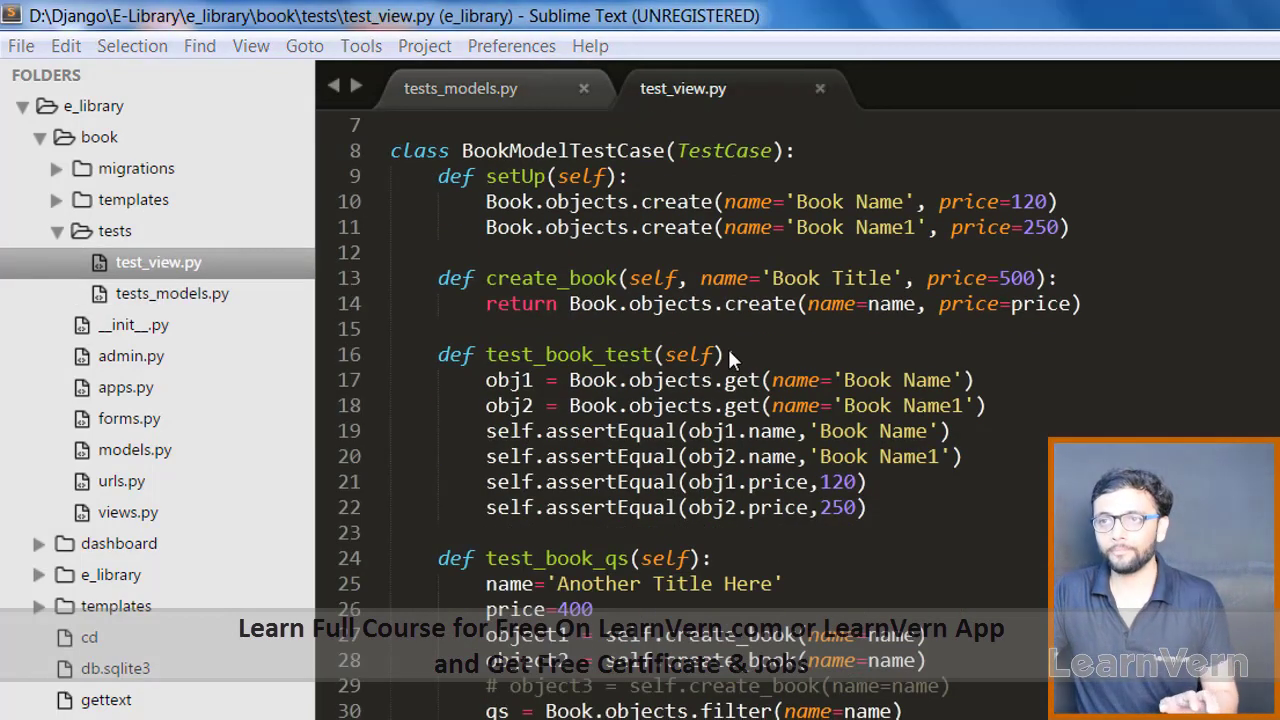
pyautogui.scroll(3)
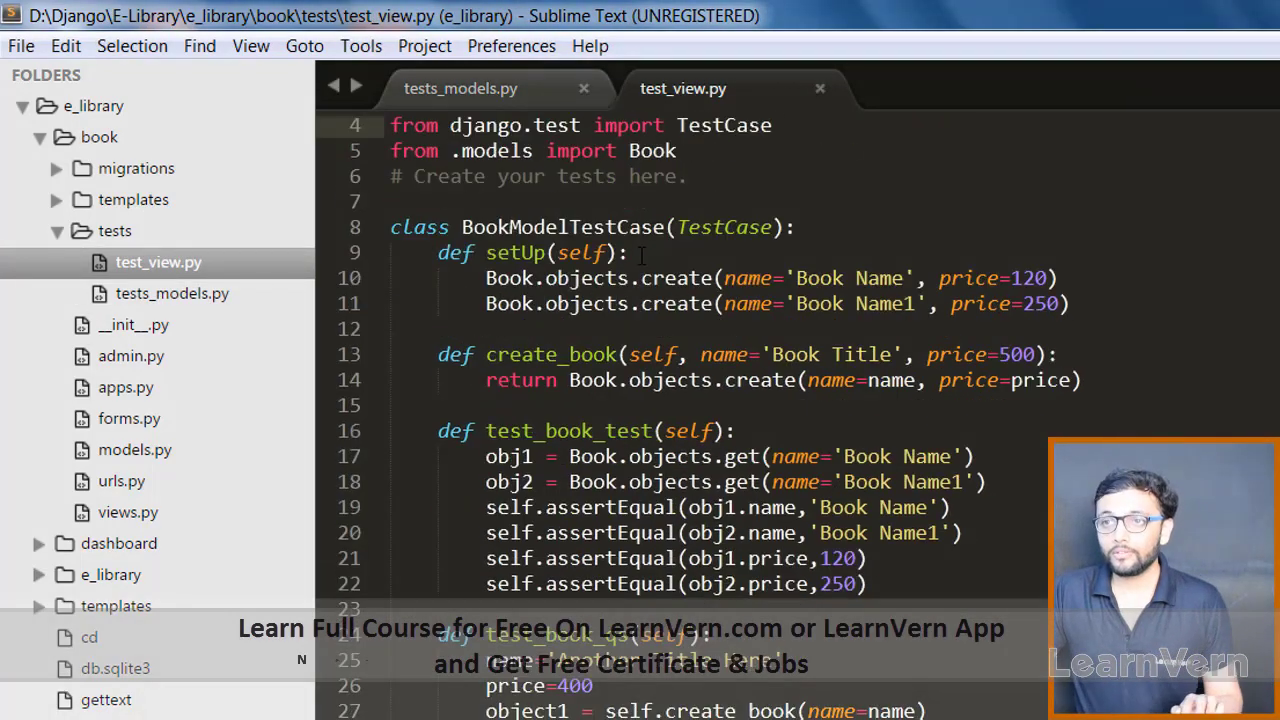
pyautogui.scroll(3)
pyautogui.write('View')
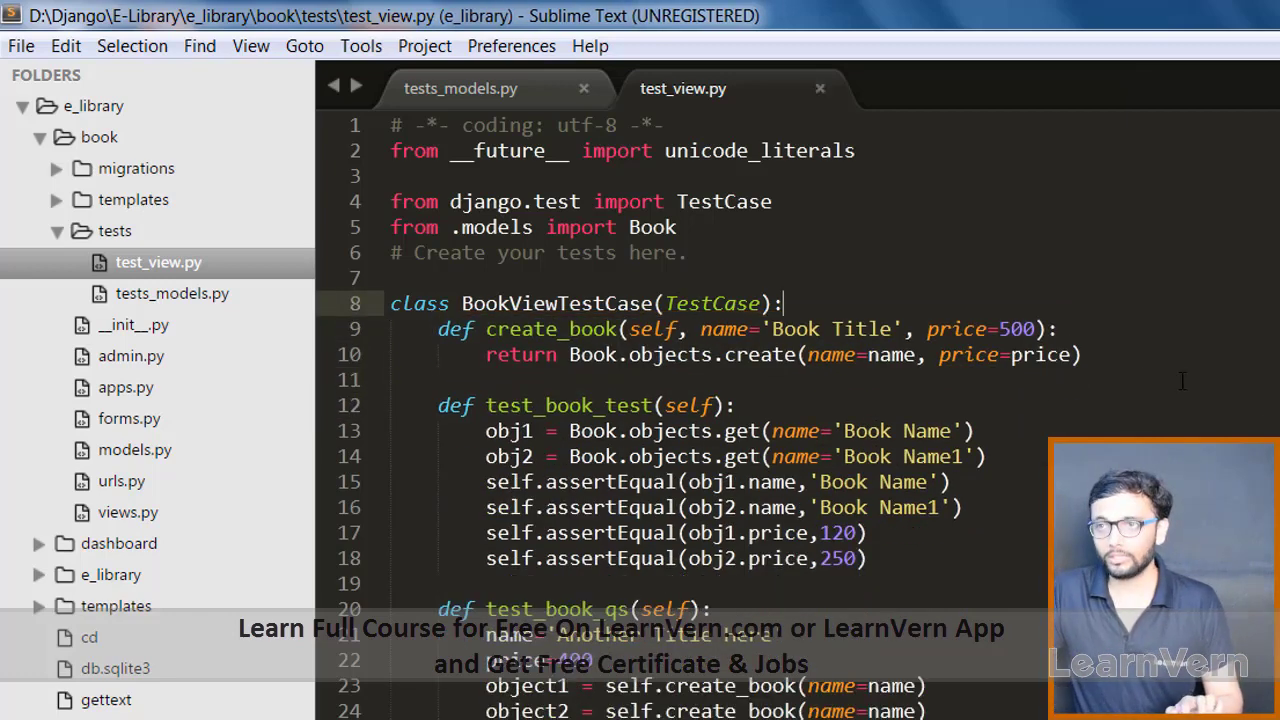
# - Add test_detail_book, creating a book named "Another Book Title" as obj
pyautogui.click(437, 405)
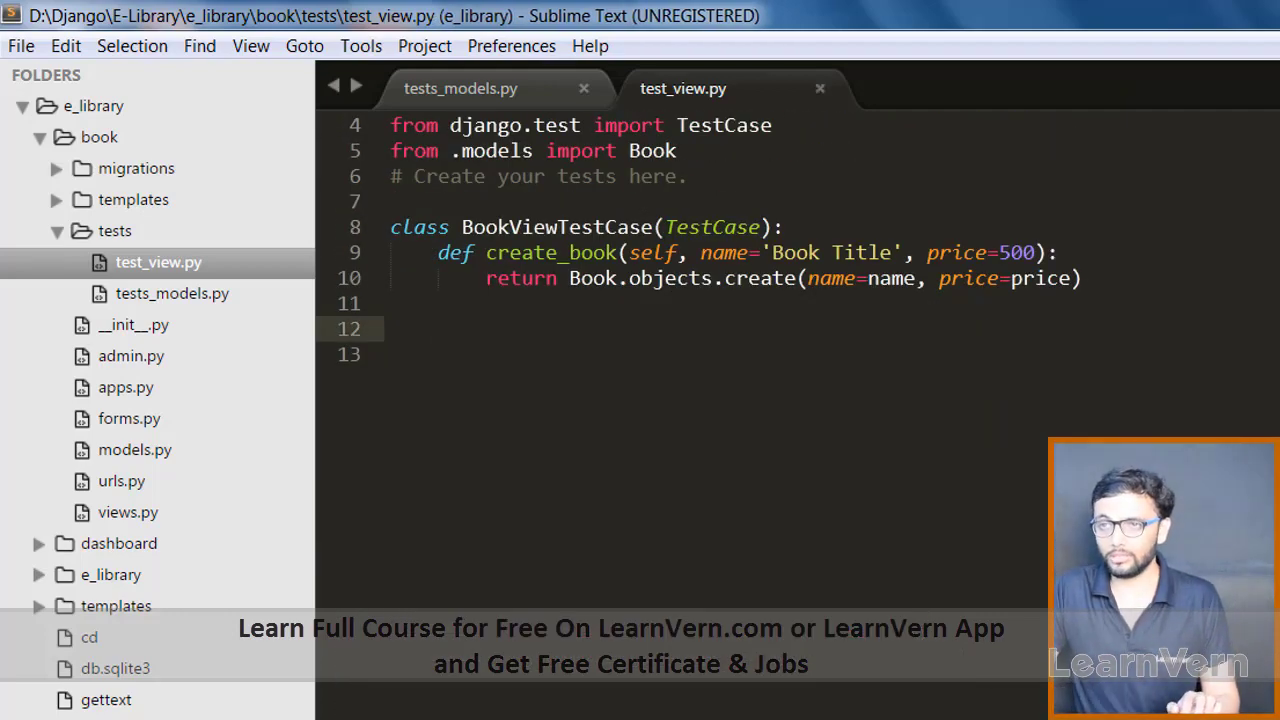
pyautogui.write('def')
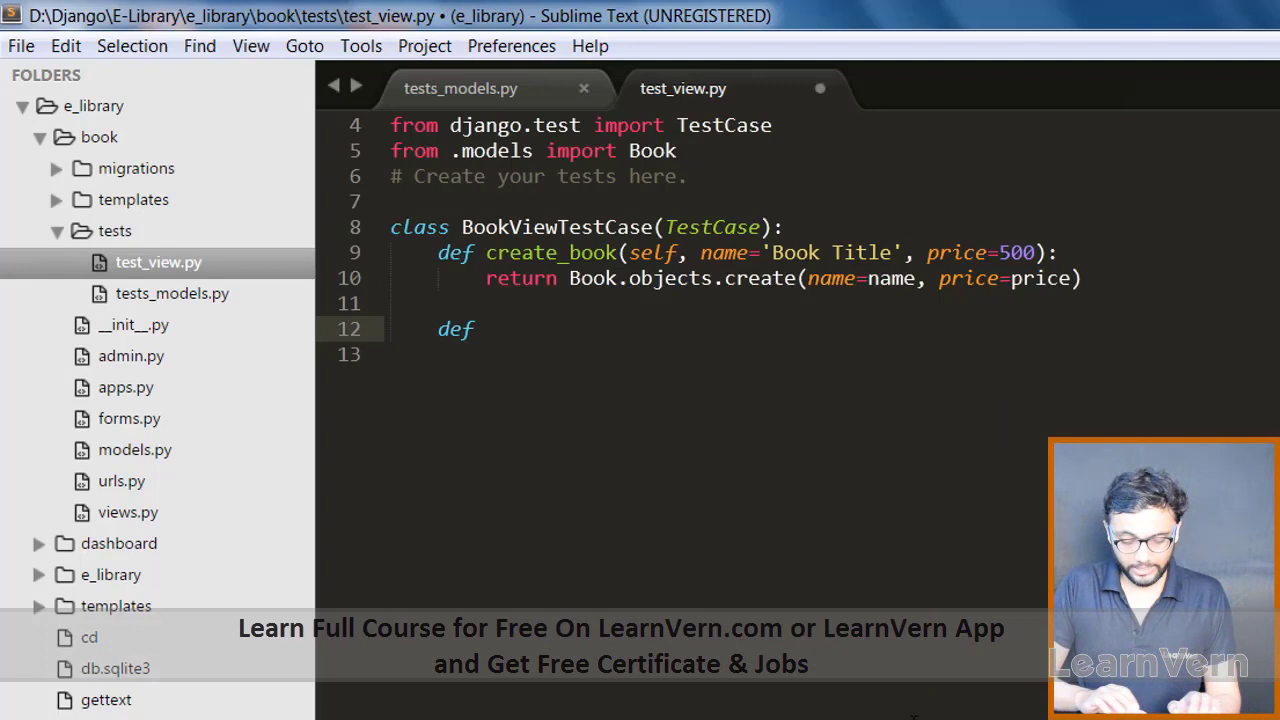
pyautogui.write('test_')
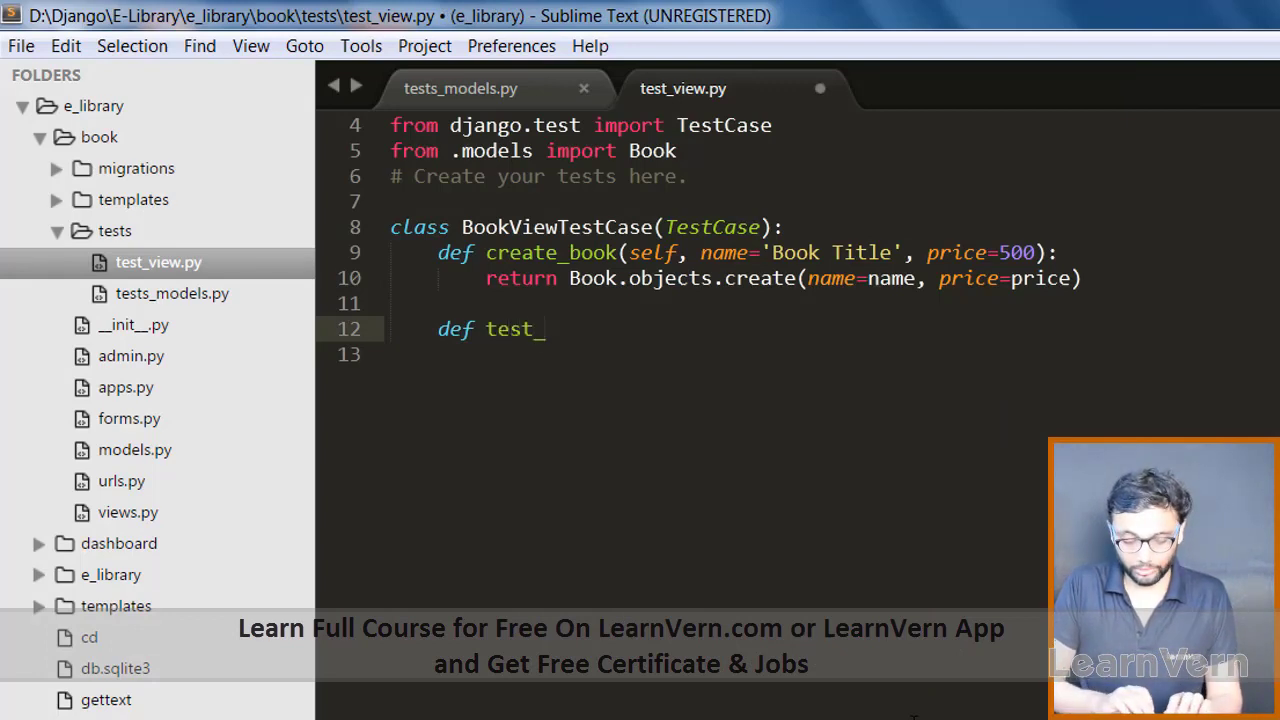
pyautogui.write('detail_')
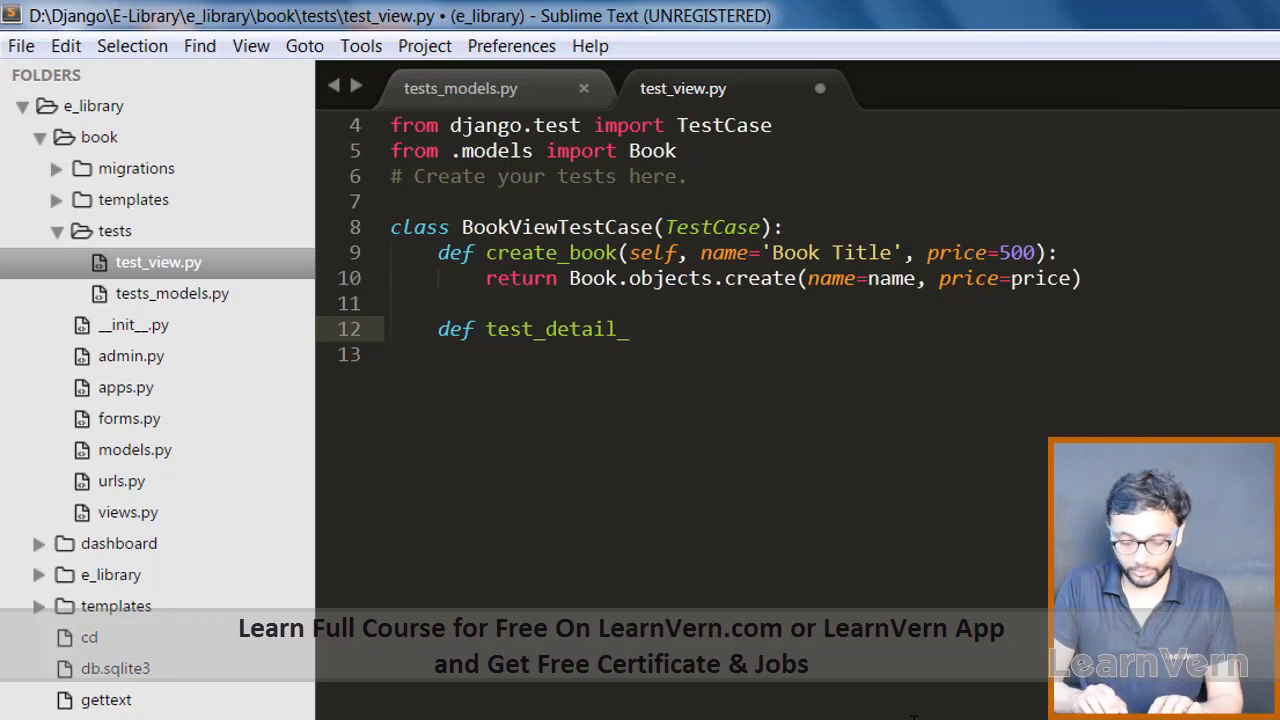
pyautogui.write('book()')
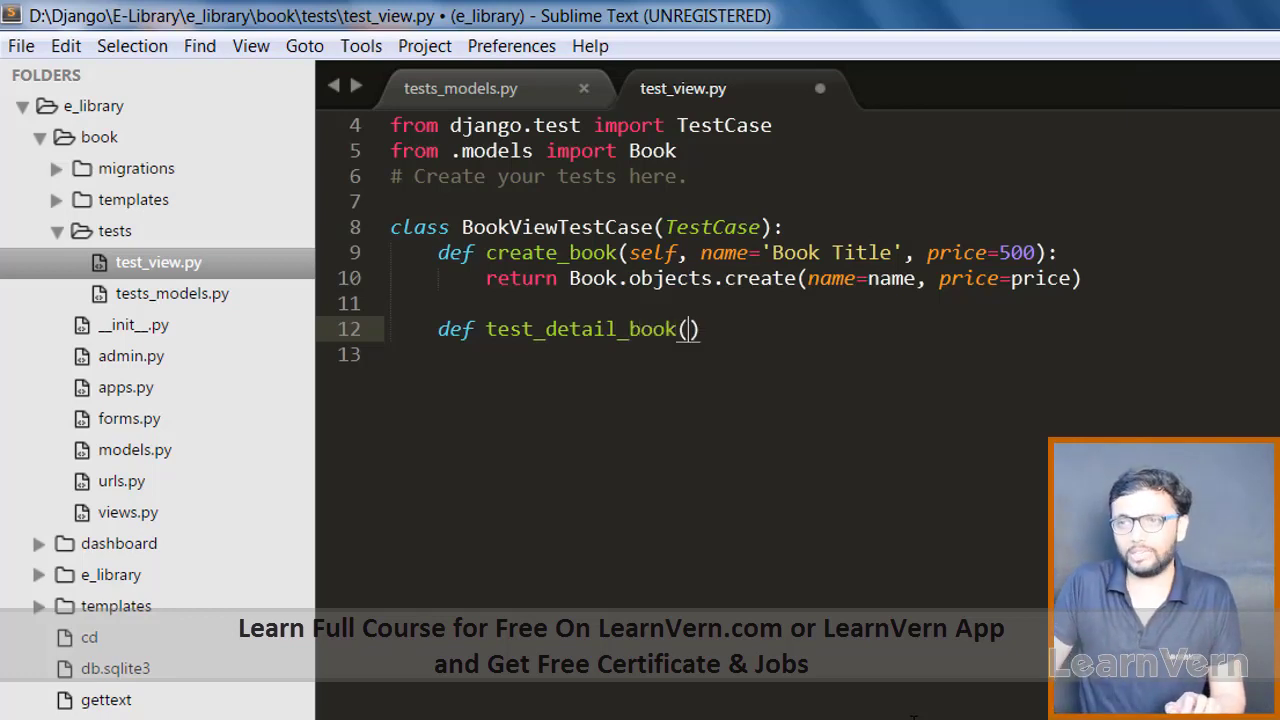
pyautogui.write('self')
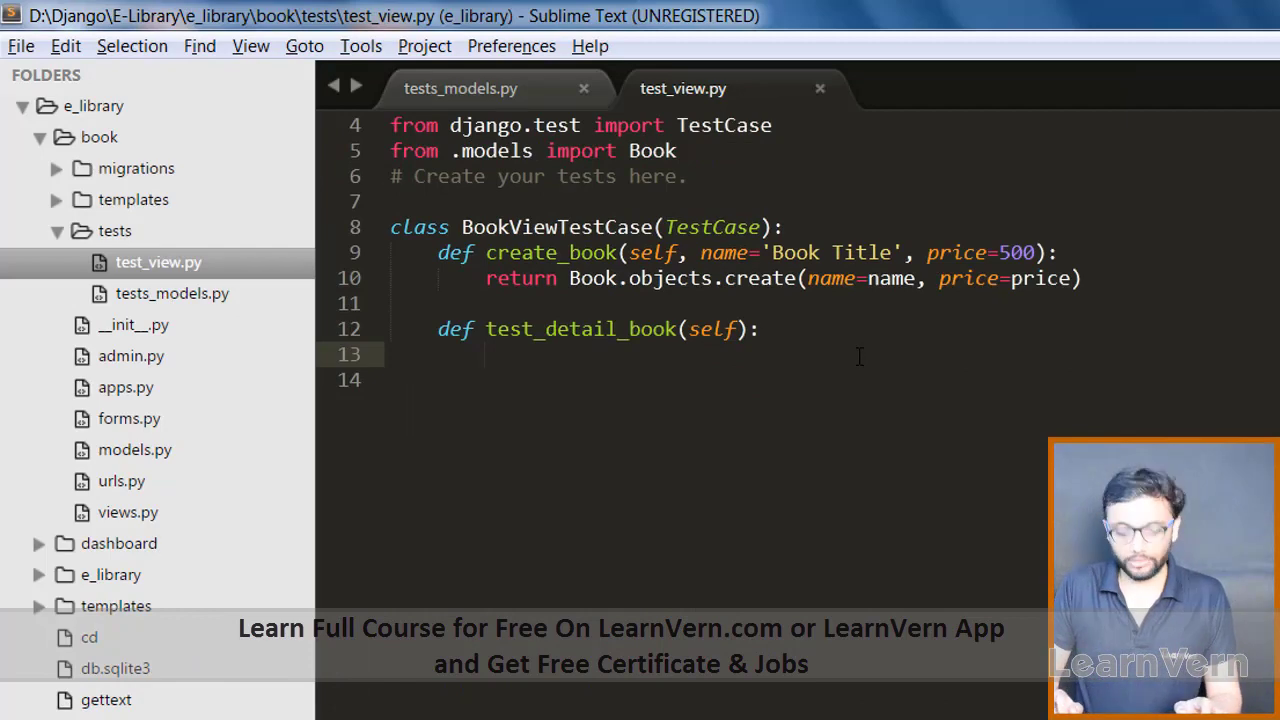
pyautogui.write('obj -')
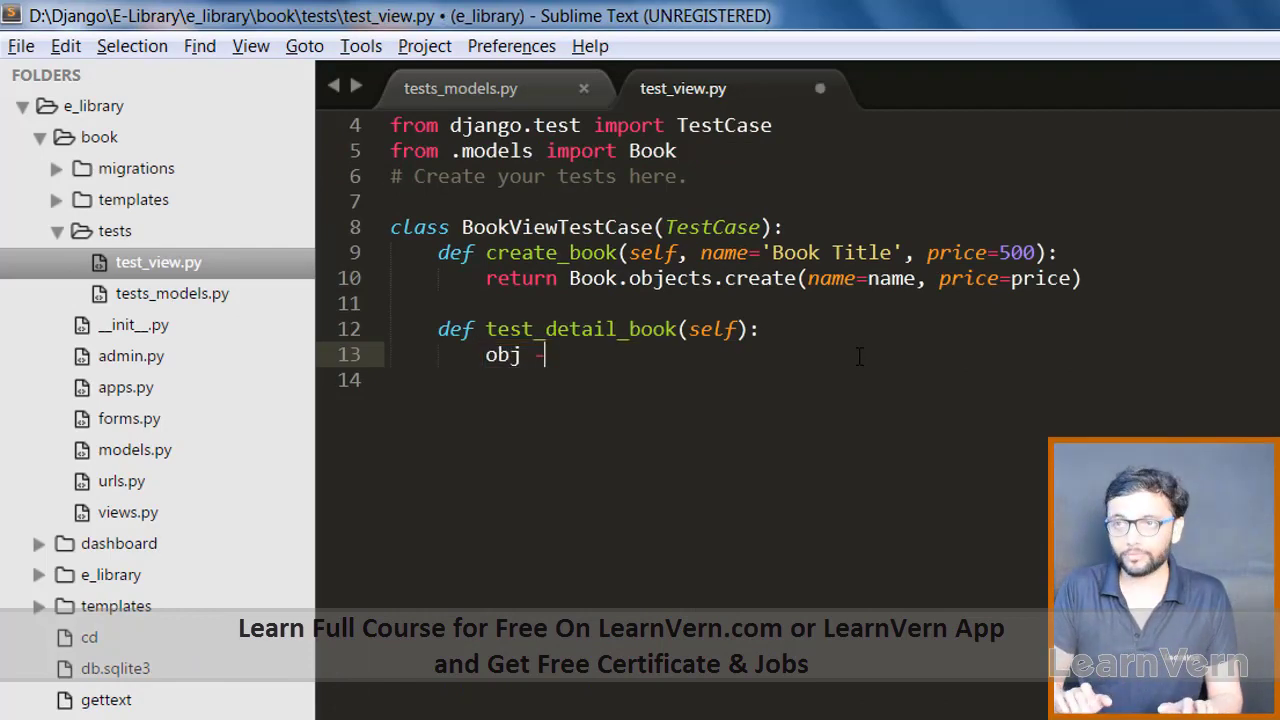
pyautogui.click(460, 88)
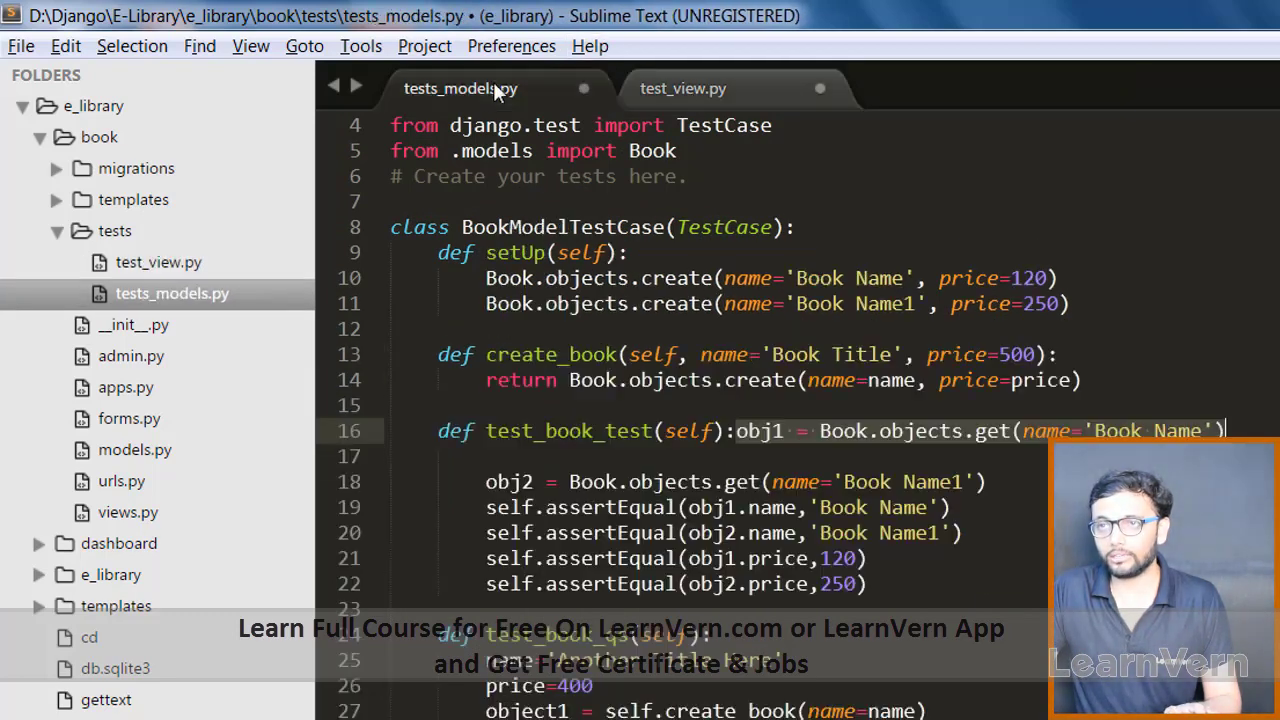
pyautogui.click(682, 88)
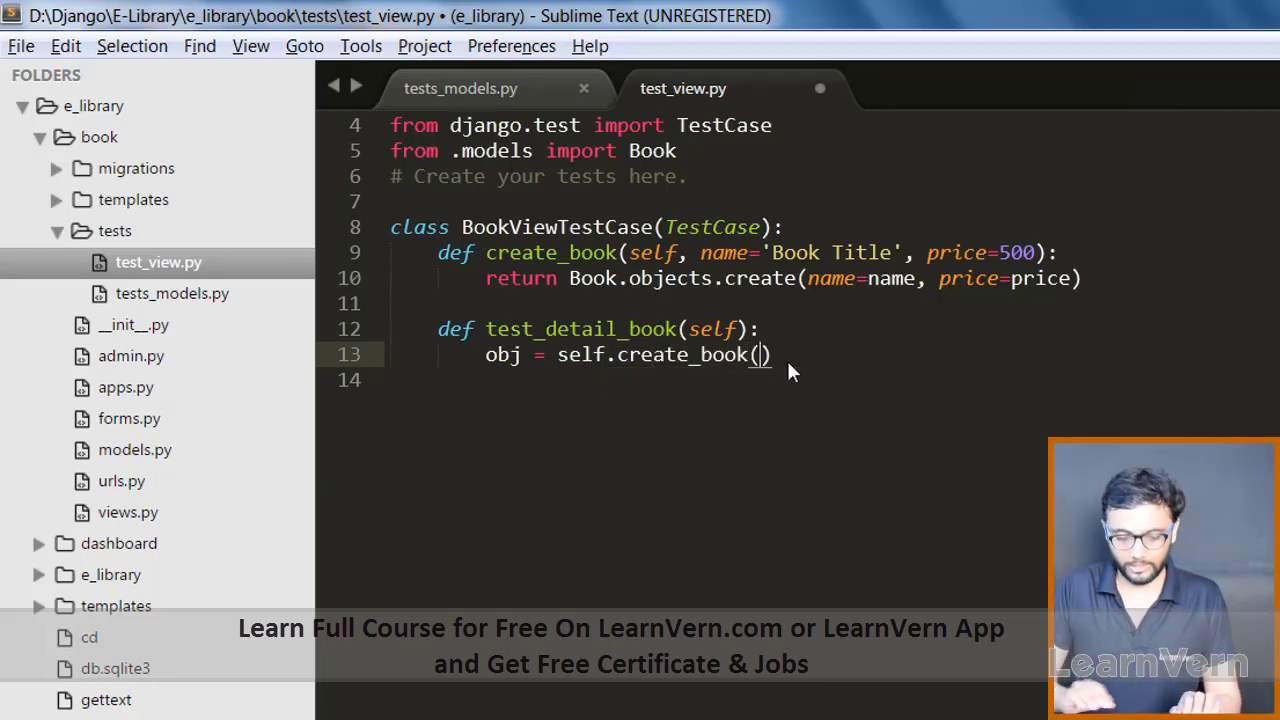
pyautogui.write('name=')
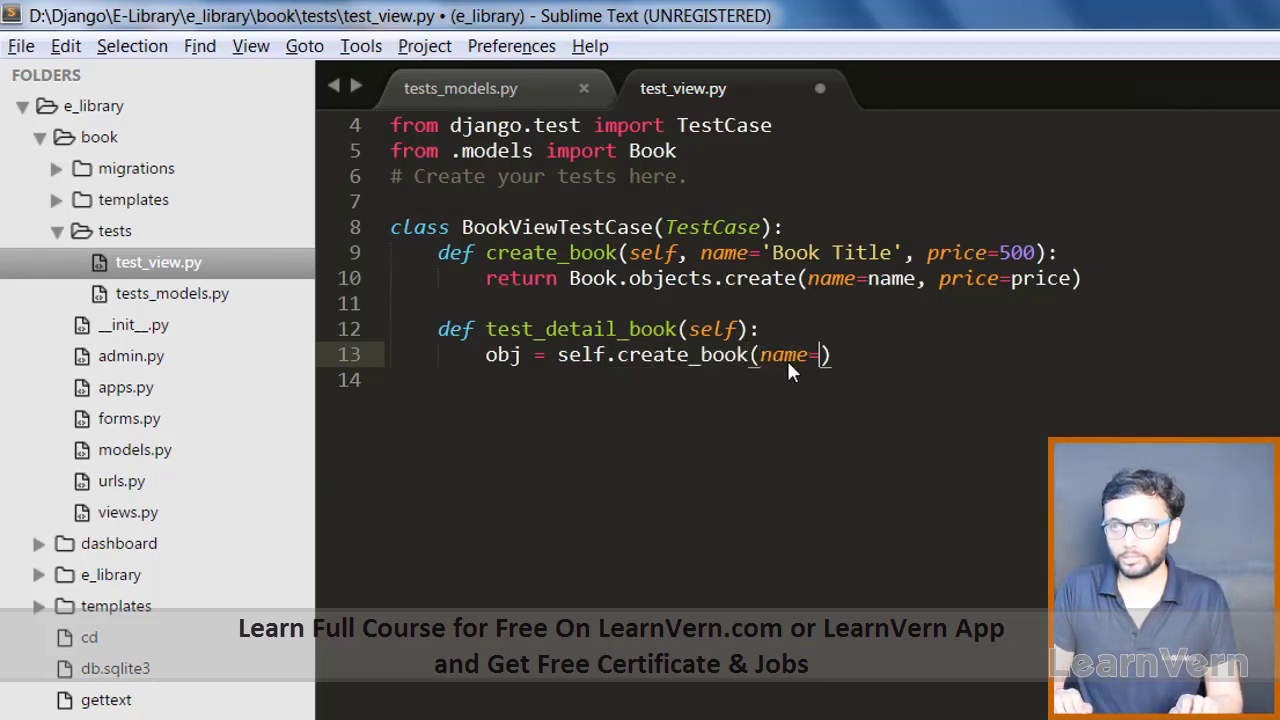
pyautogui.write('"Bod')
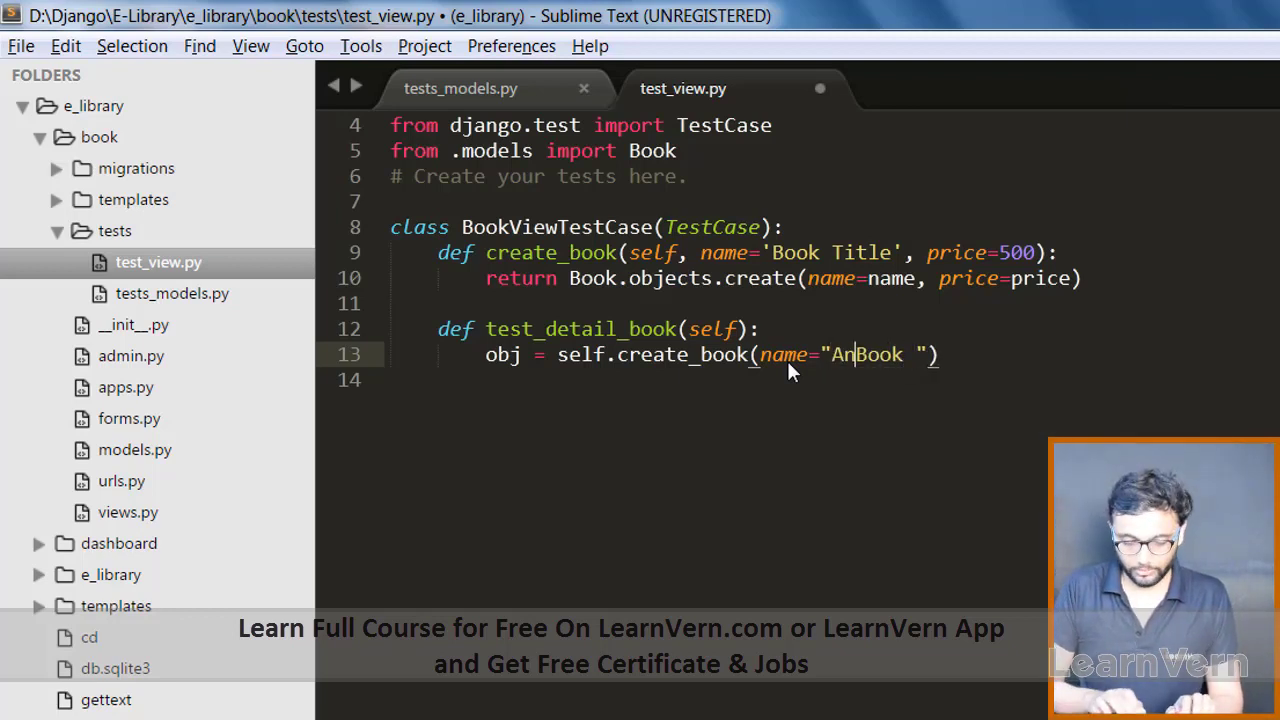
pyautogui.write('other')
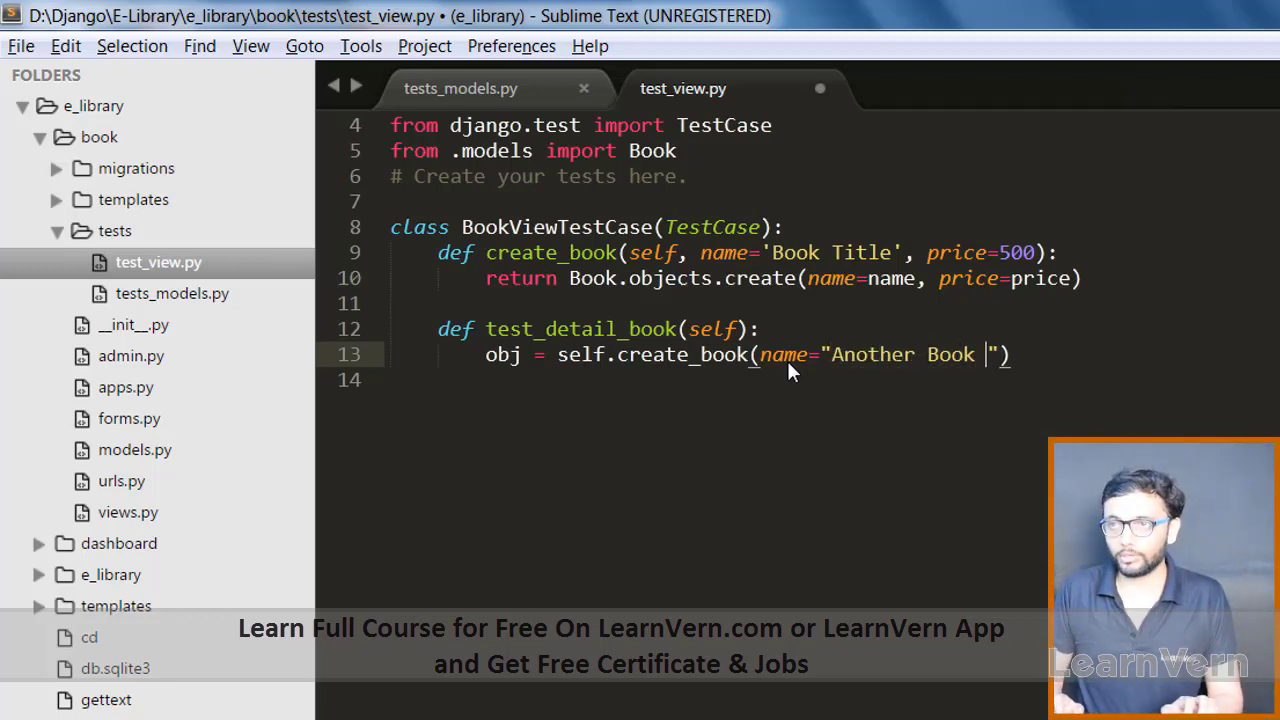
pyautogui.write('Title')
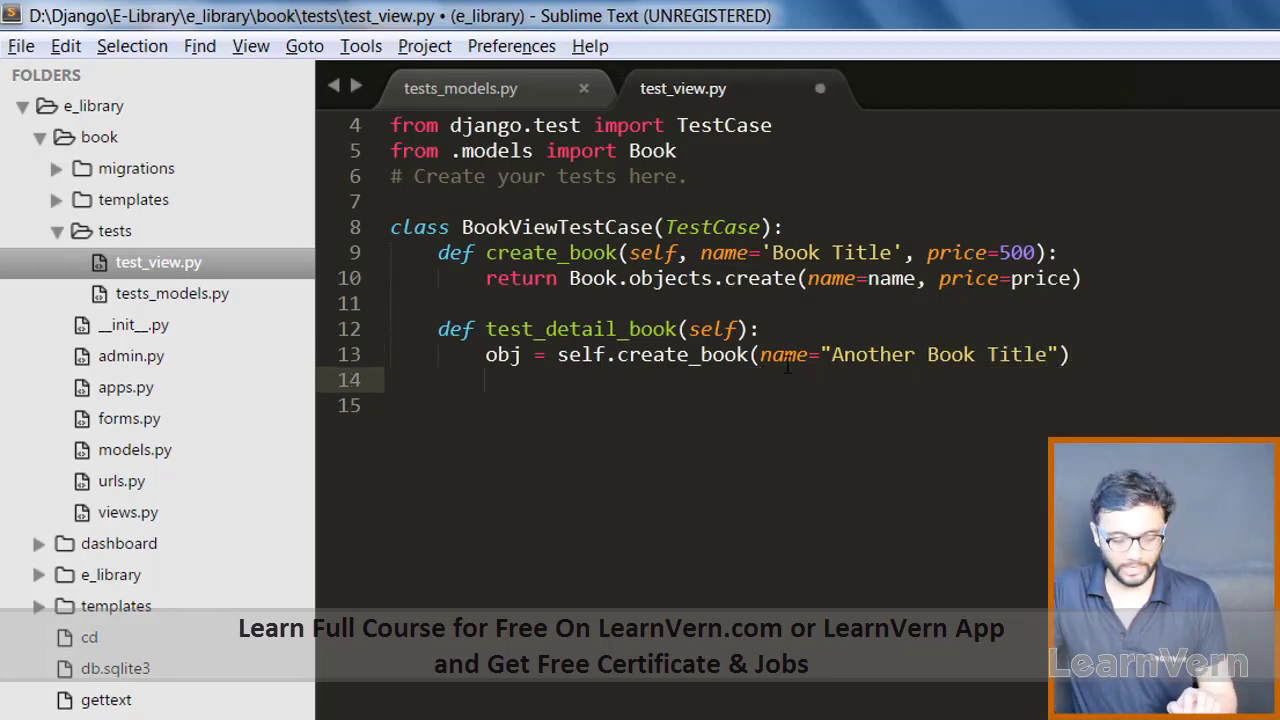
# - Add a detail_url line and response = self.client.get(detail_url)
pyautogui.write('d')
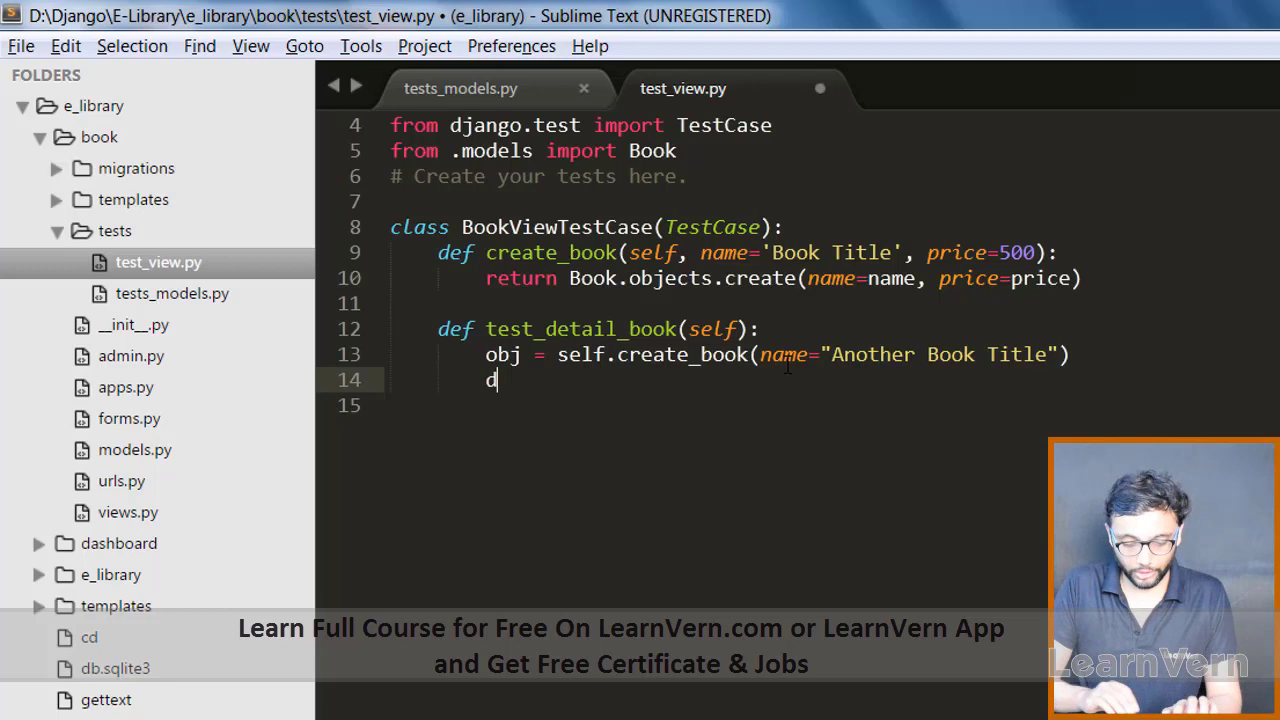
pyautogui.write('etail_url =')
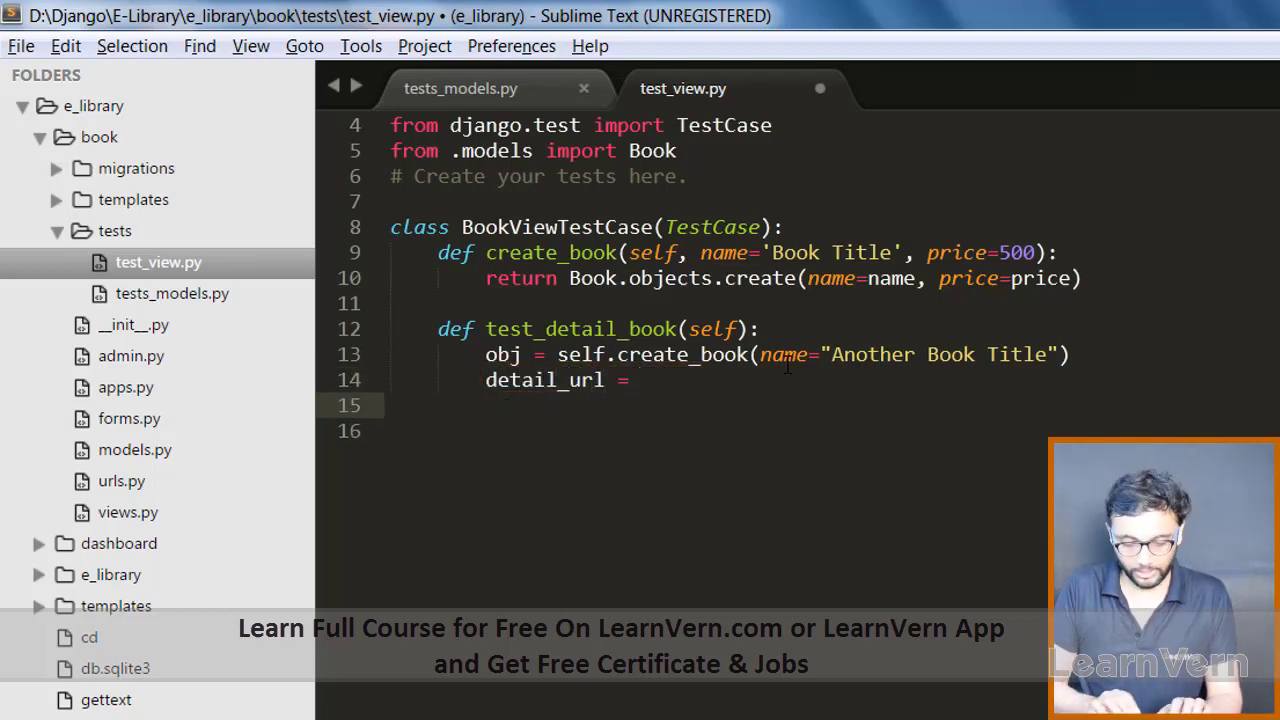
pyautogui.write('res')
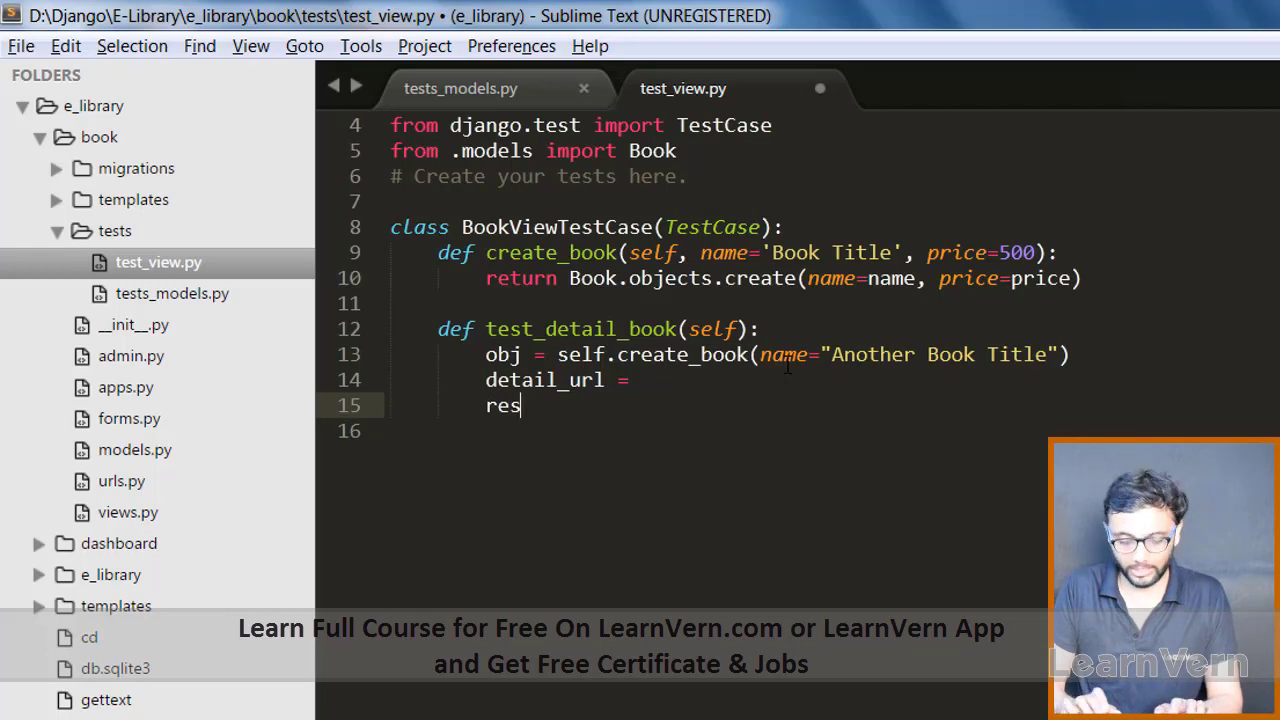
pyautogui.write('ponse =')
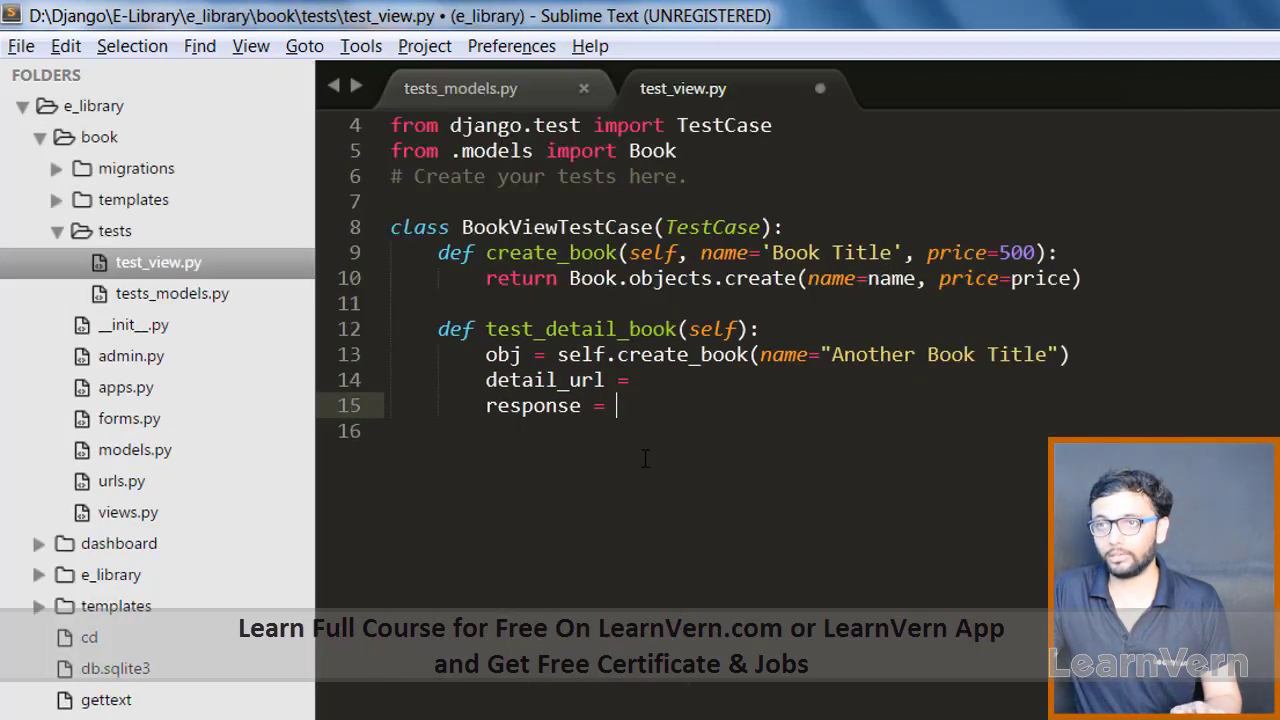
pyautogui.write('self')
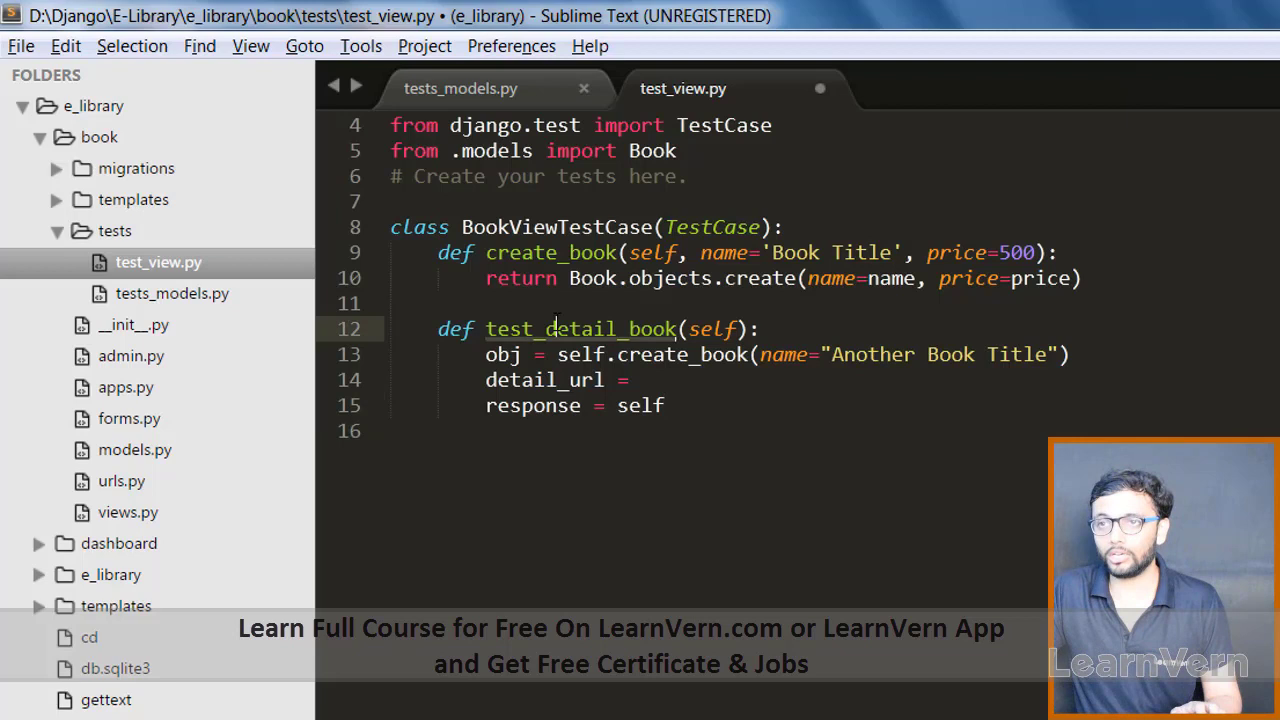
pyautogui.write('.')
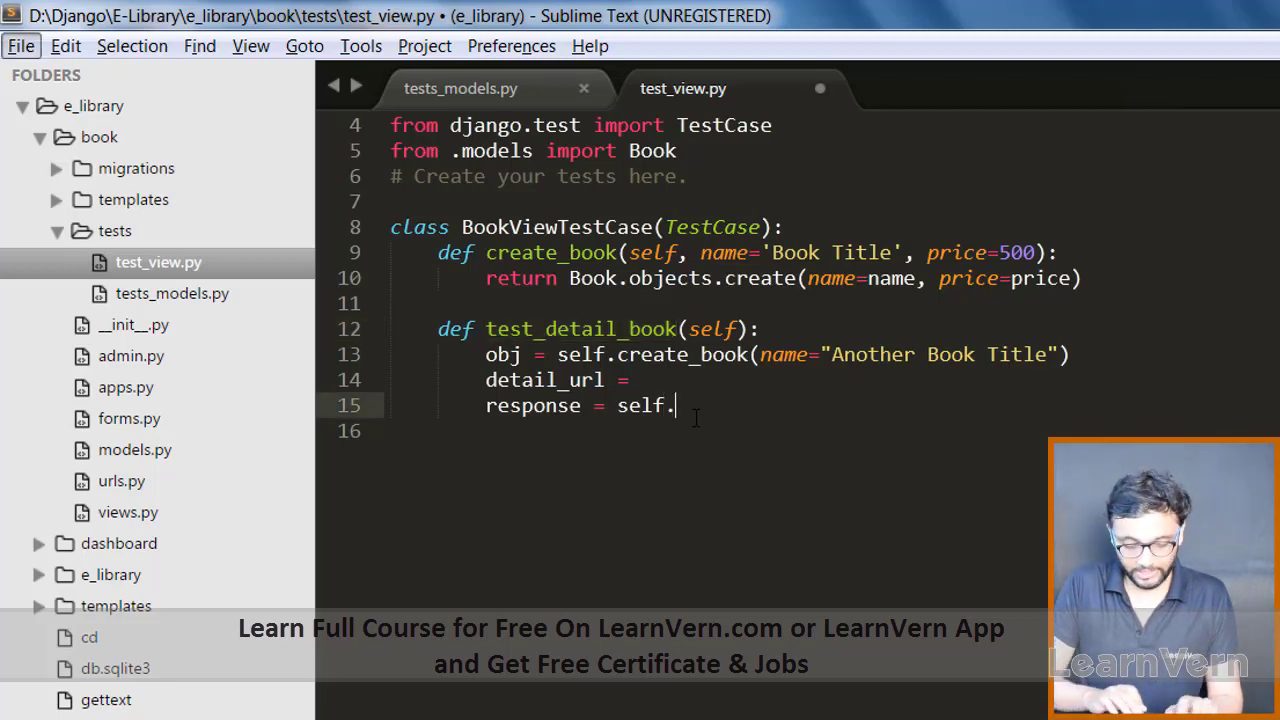
pyautogui.write('liet.')
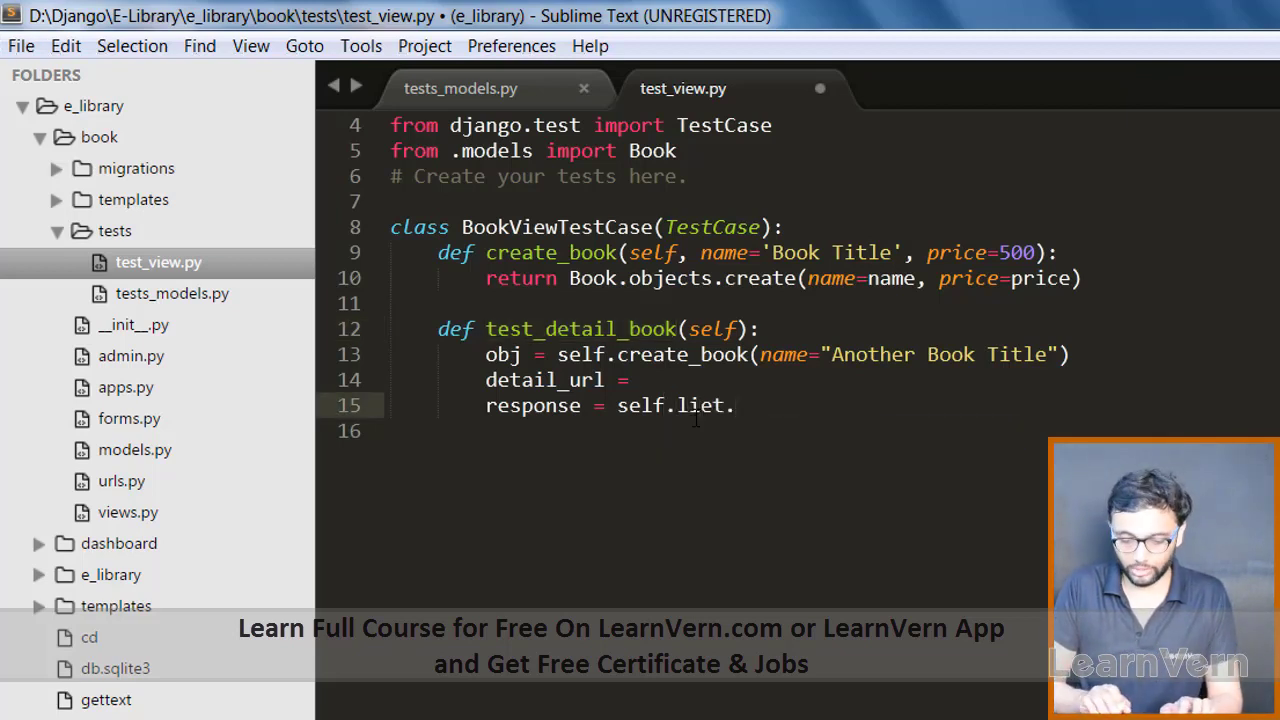
pyautogui.write('client.get')
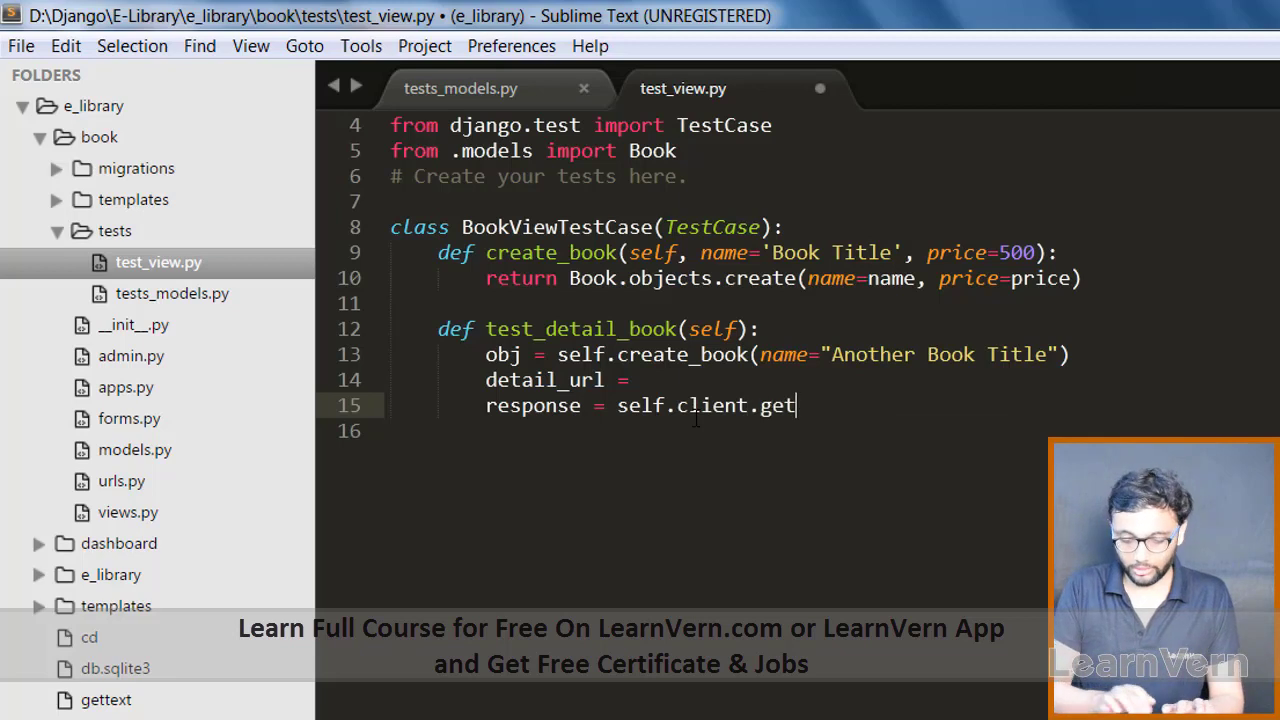
pyautogui.write('()')
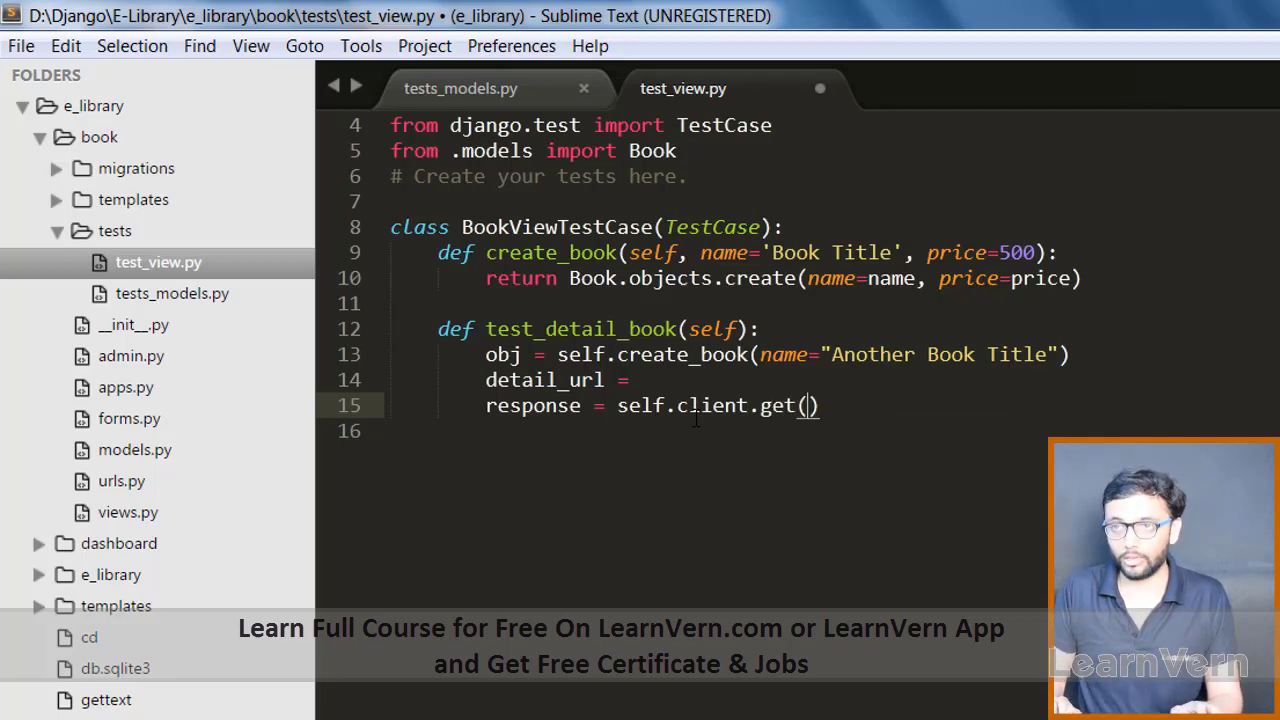
pyautogui.write('detail_url')
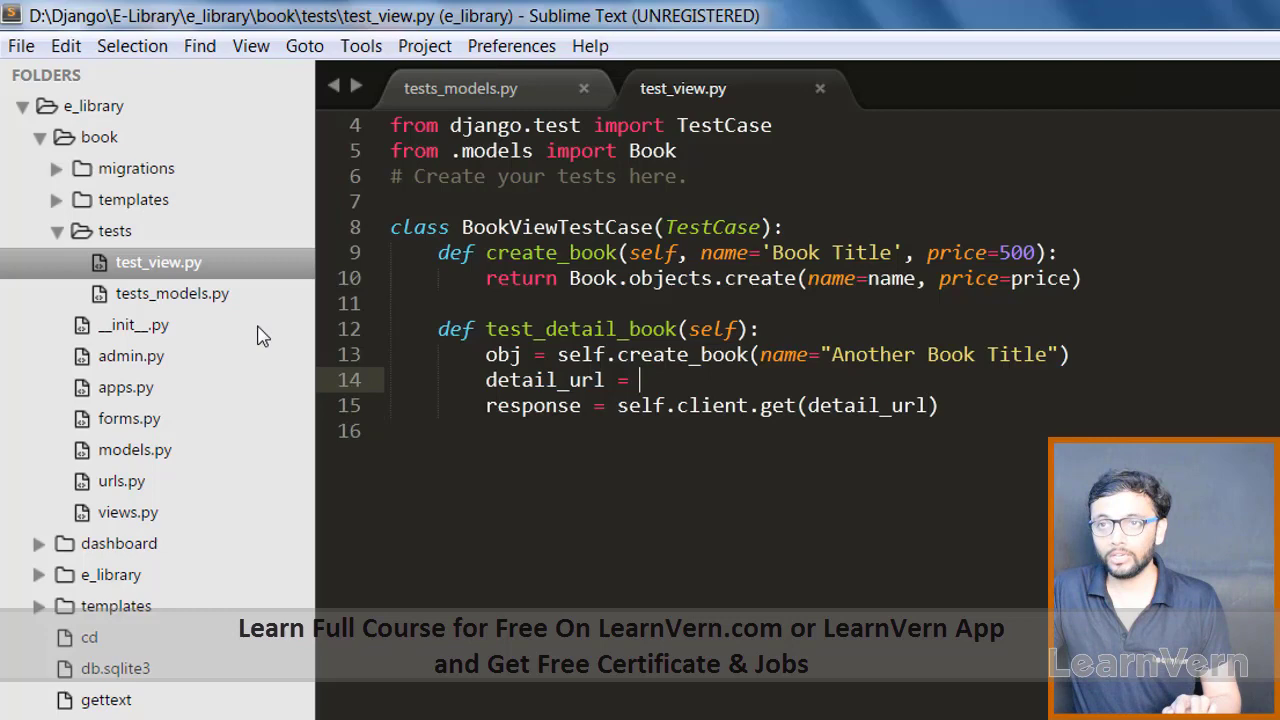
pyautogui.moveTo(108, 148)
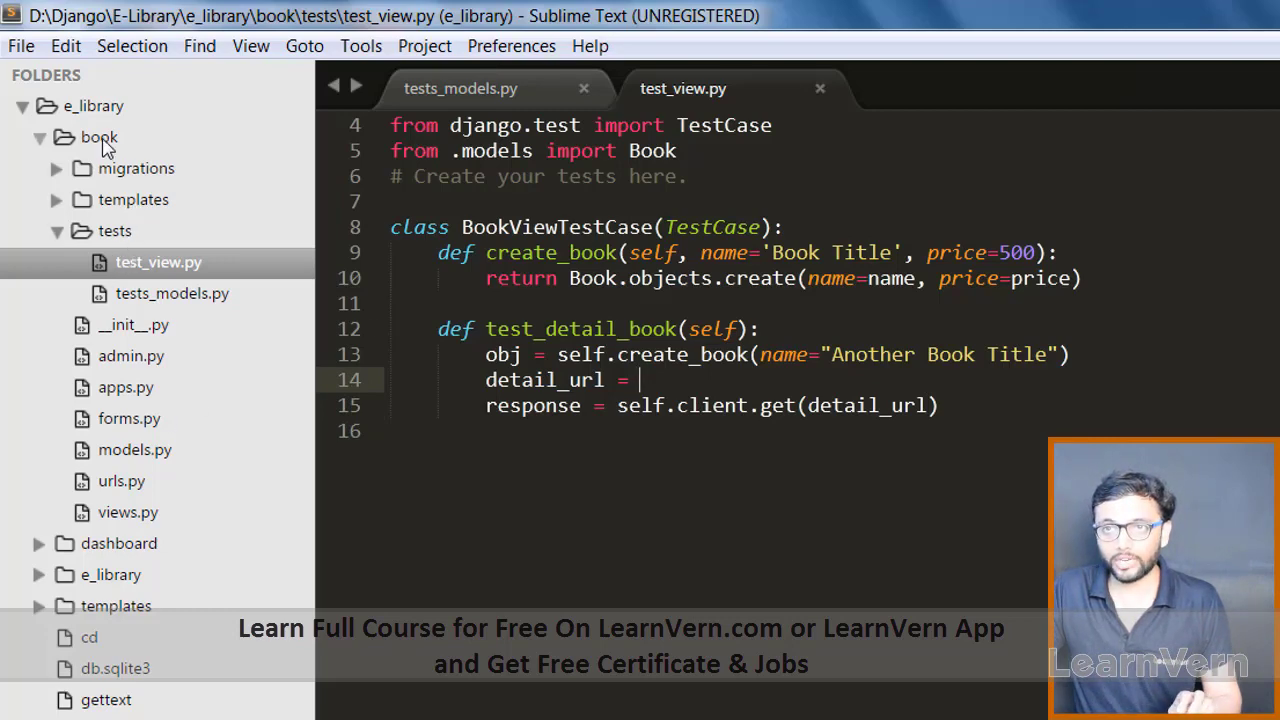
# - Inspect the book_detail route in urls.py, its id capture and 'book_detail' name
pyautogui.click(121, 481)
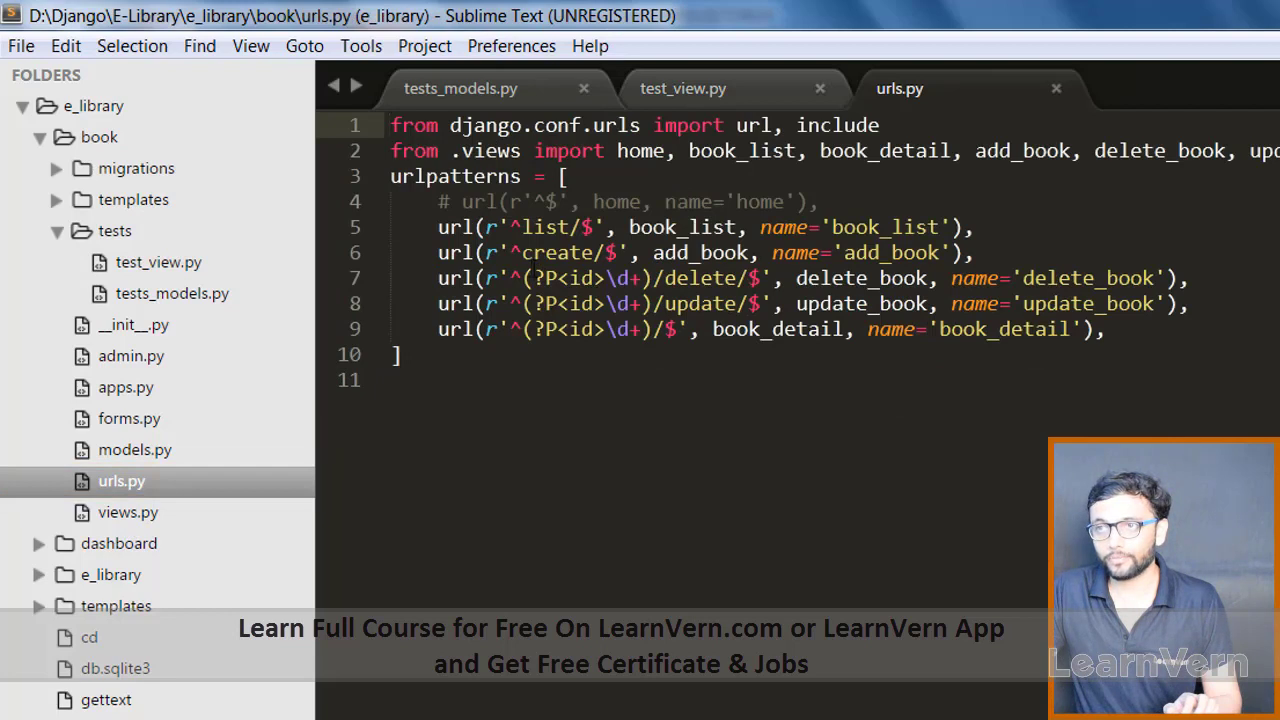
pyautogui.doubleClick(590, 329)
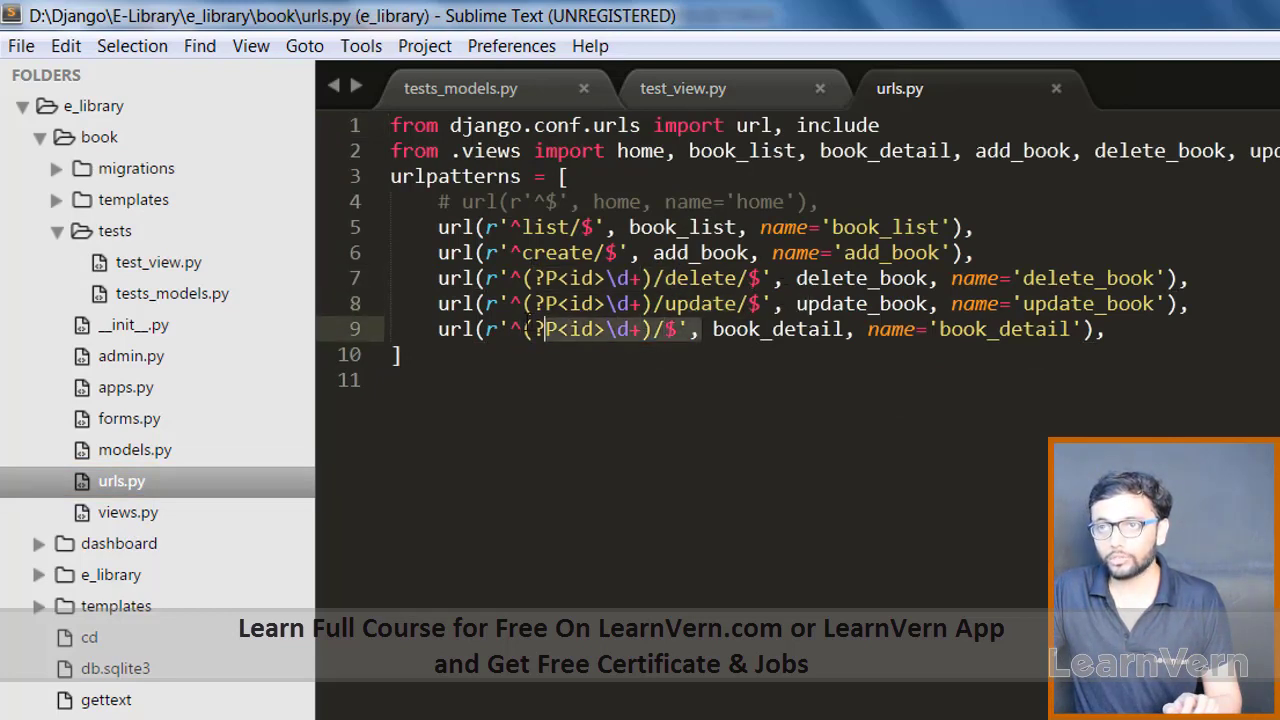
pyautogui.doubleClick(778, 329)
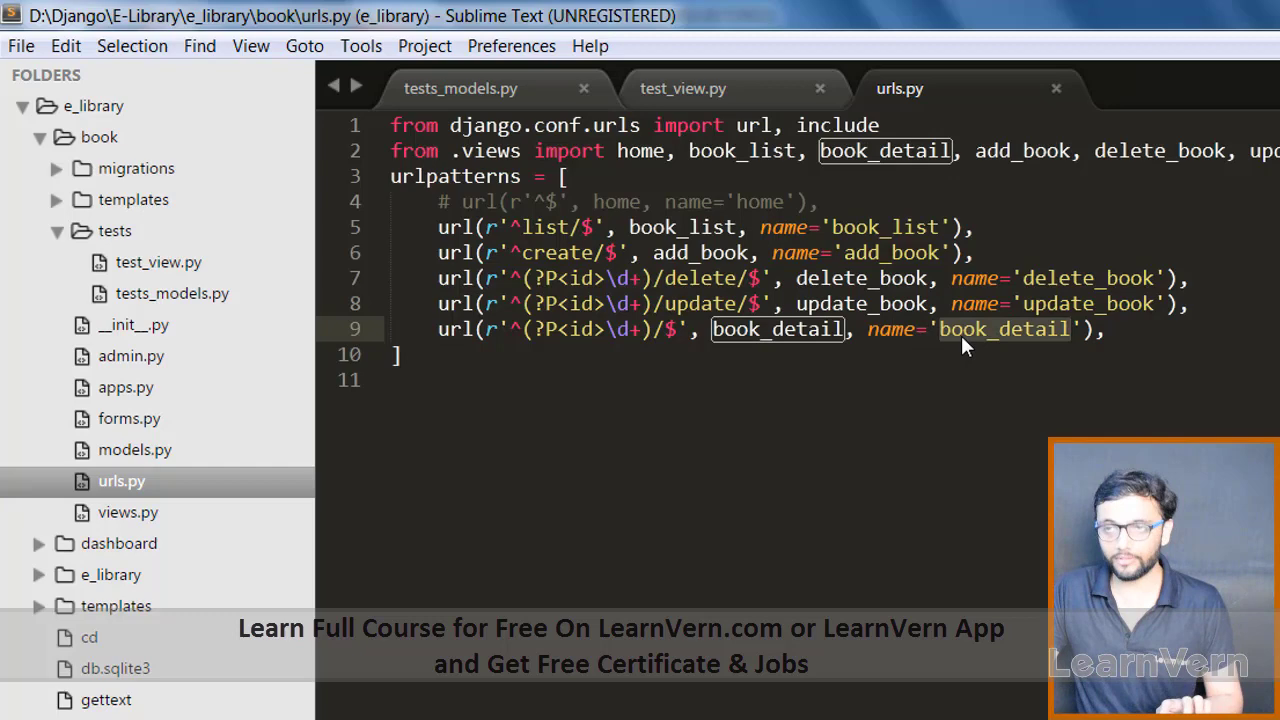
pyautogui.click(970, 329)
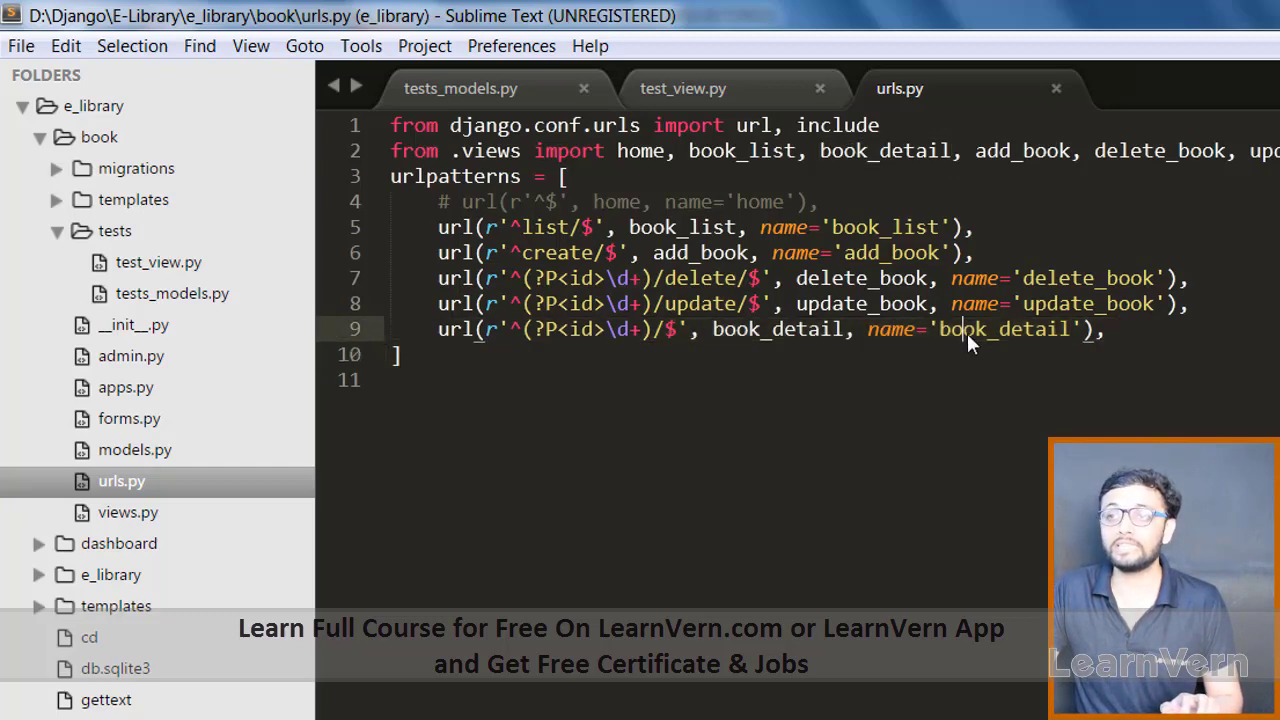
pyautogui.moveTo(720, 107)
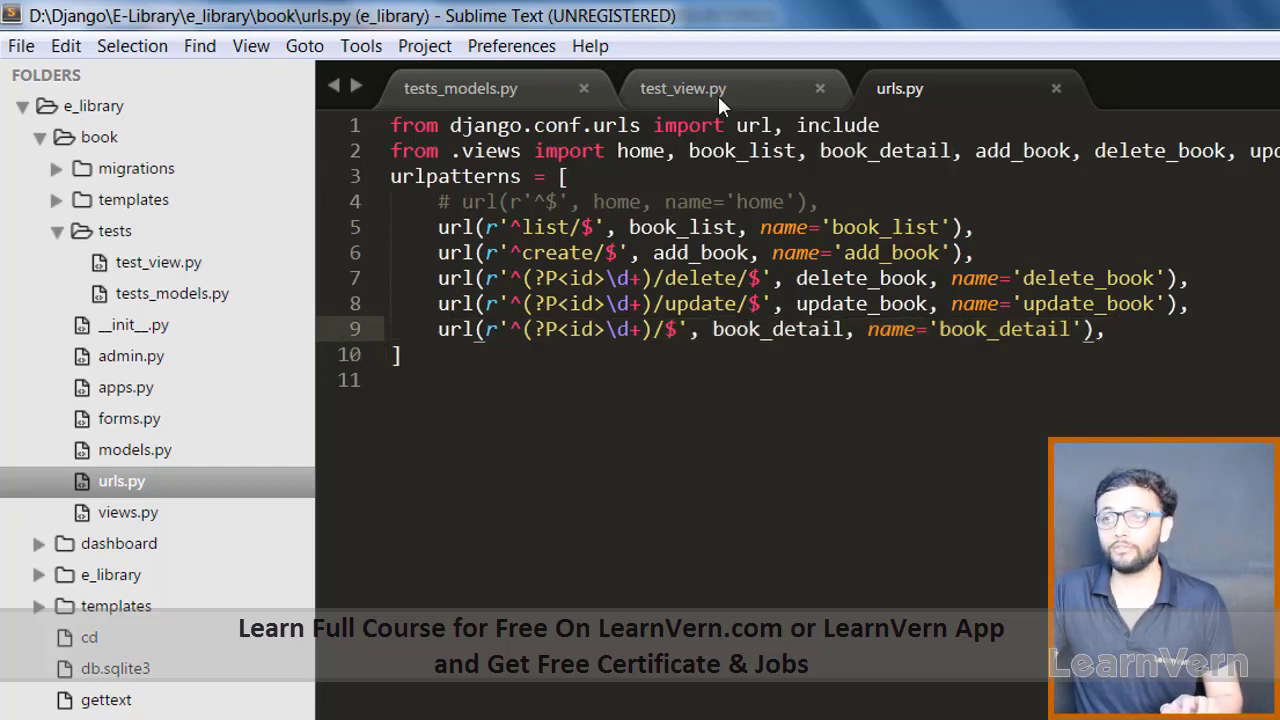
# - Set detail_url to reverse("book:book_detail") and save test_view.py
pyautogui.click(683, 88)
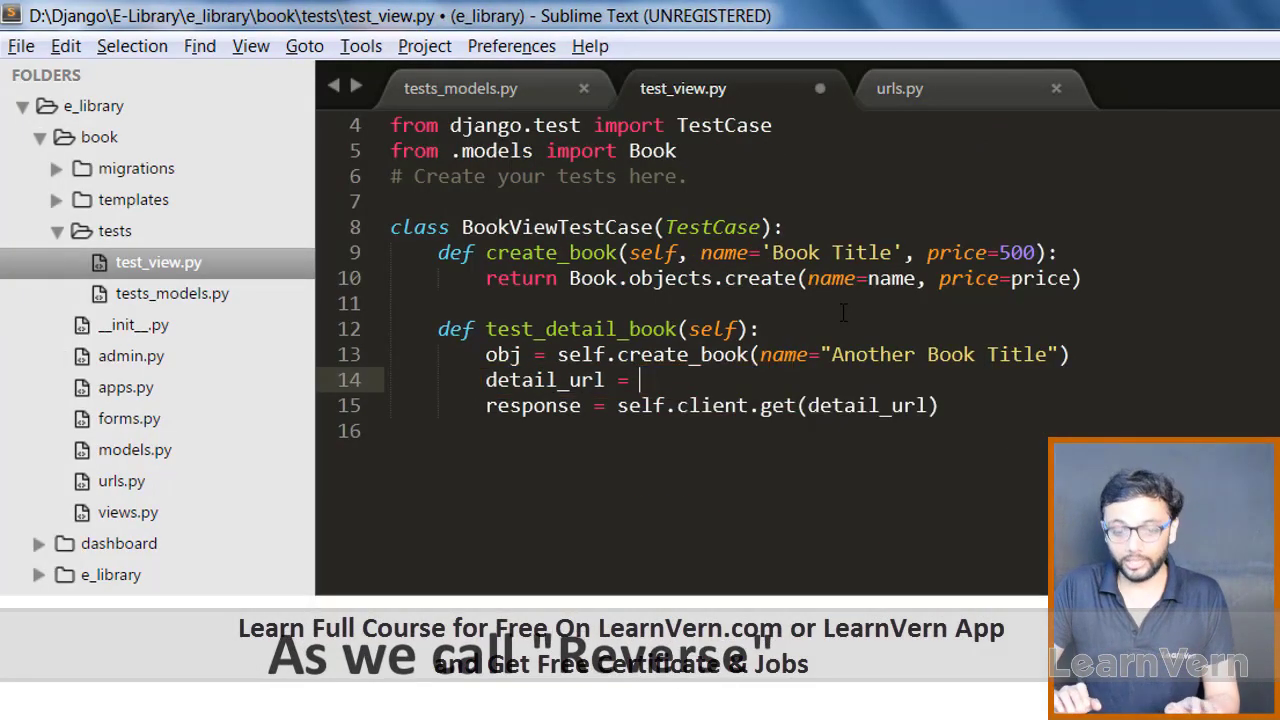
pyautogui.write('rev')
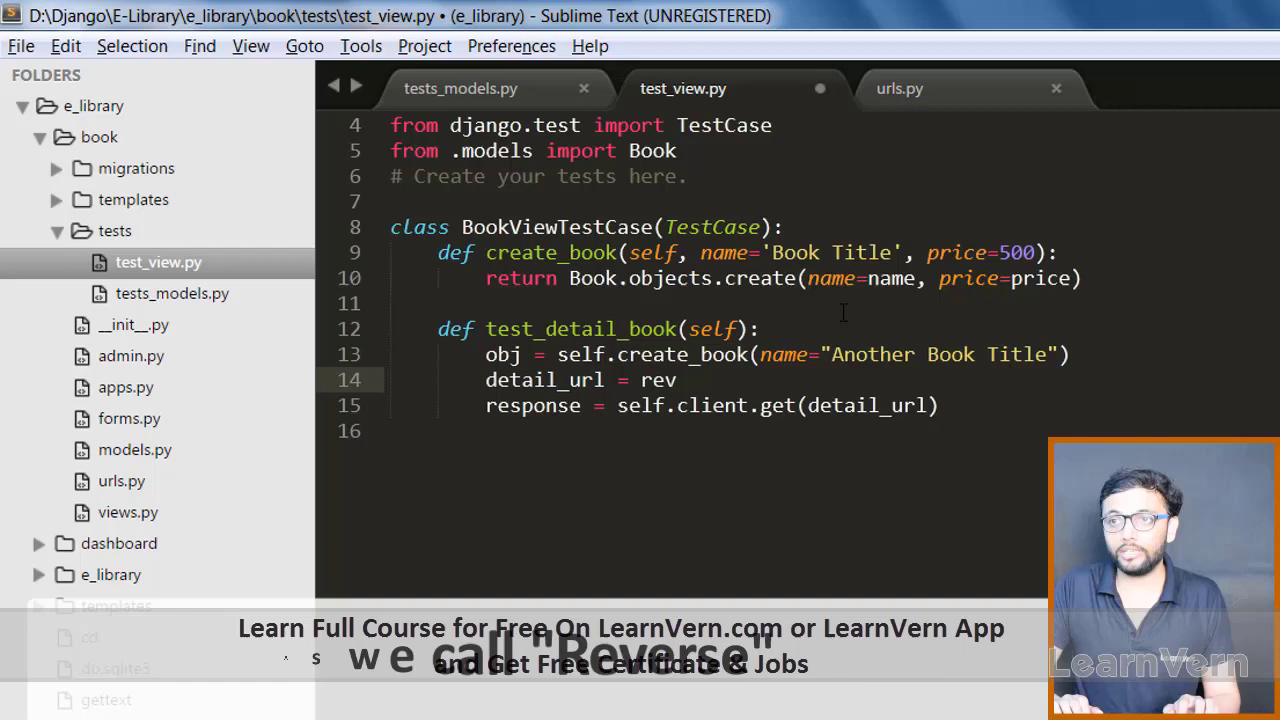
pyautogui.press('backspace')
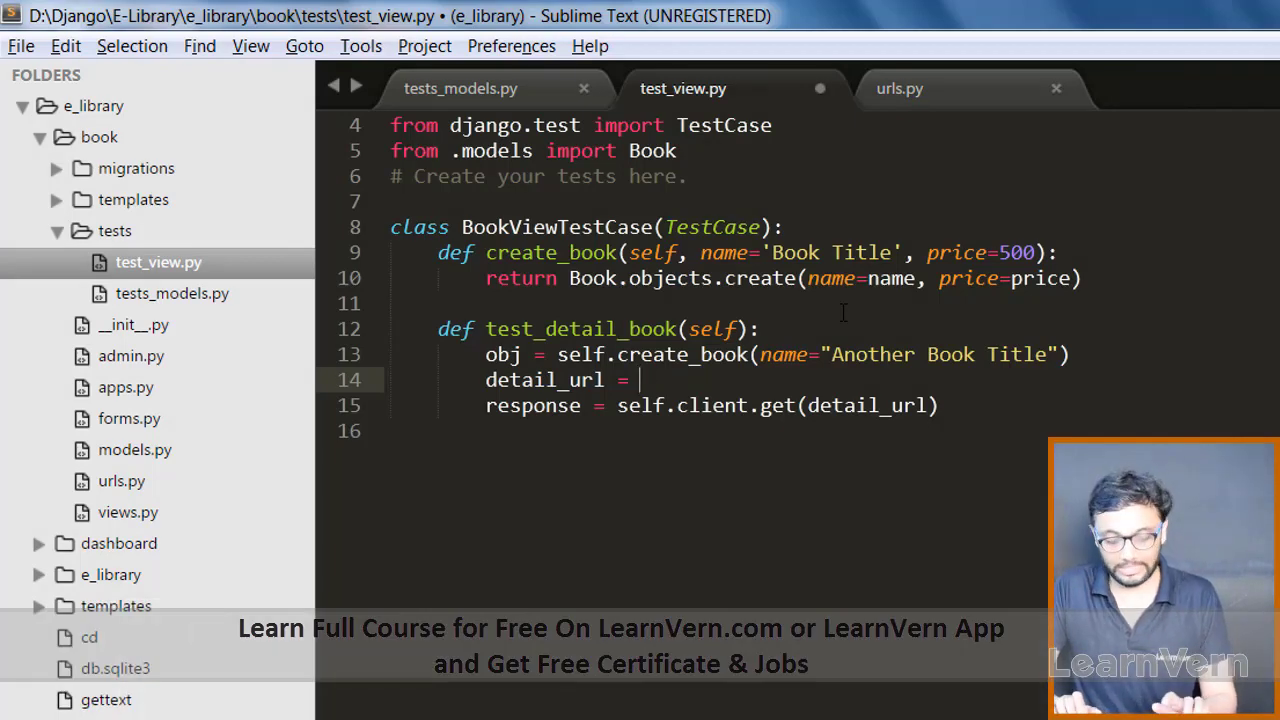
pyautogui.write('rev')
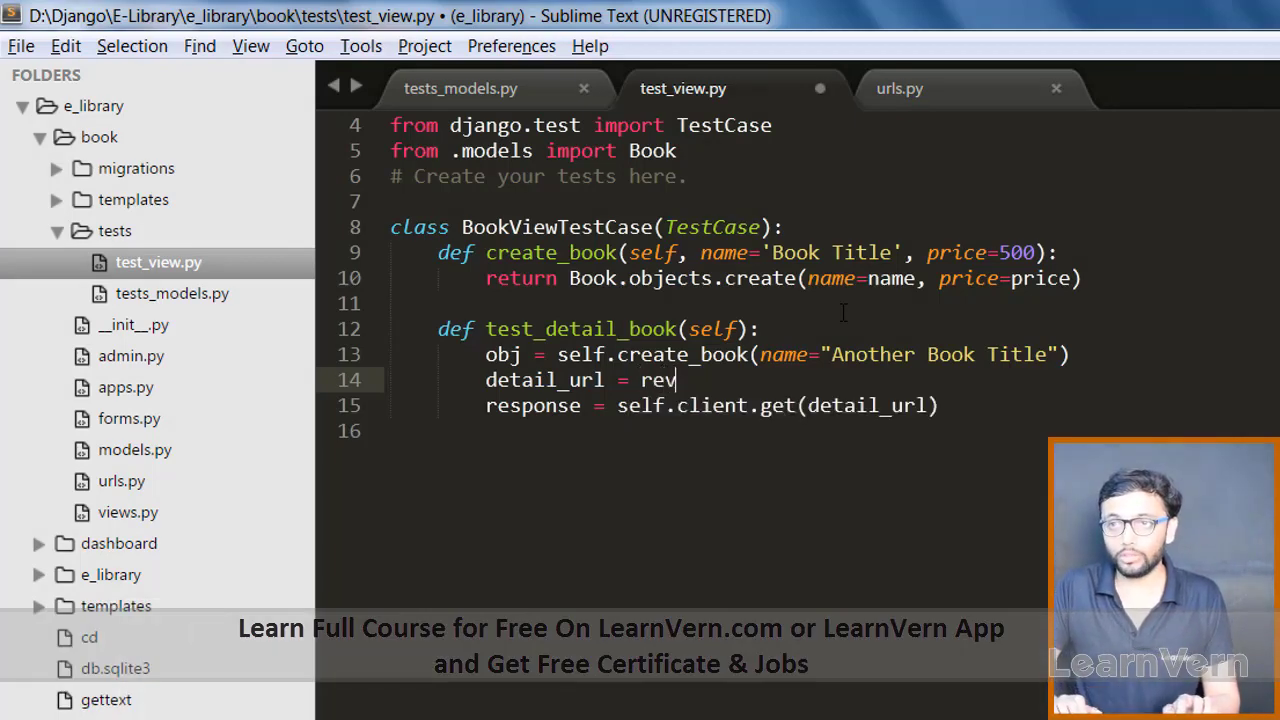
pyautogui.write('rse')
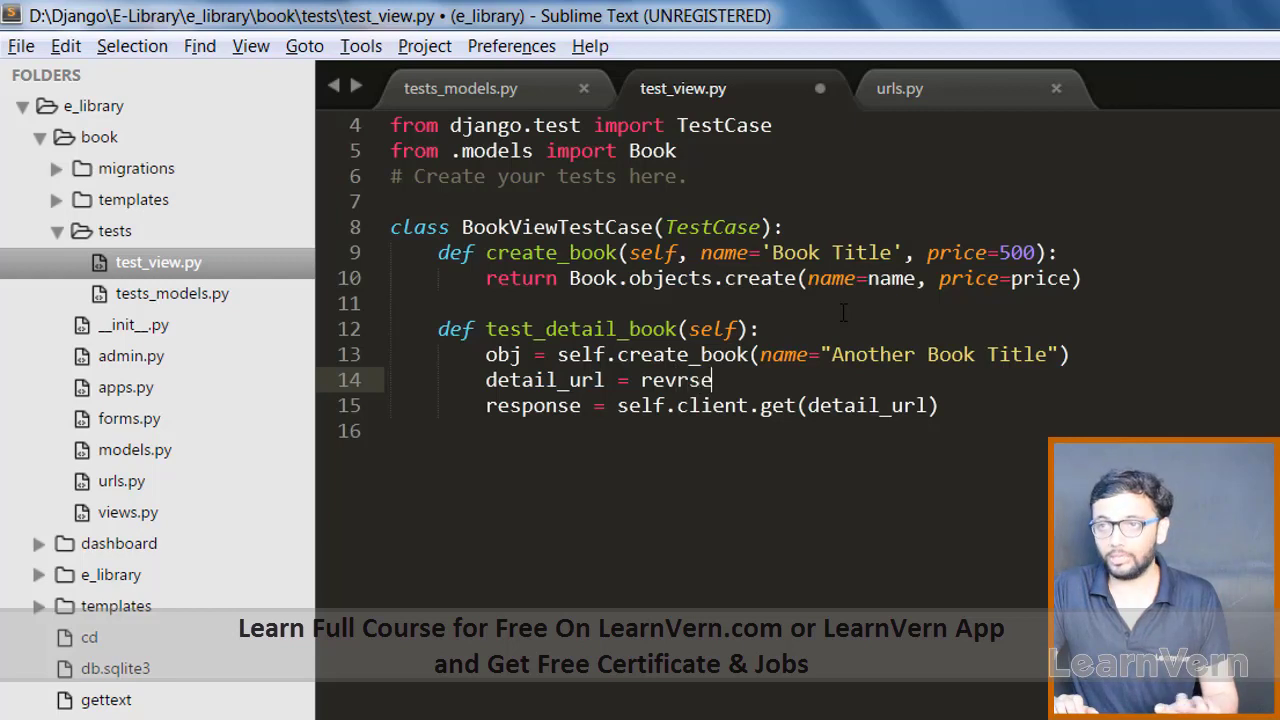
pyautogui.write('()')
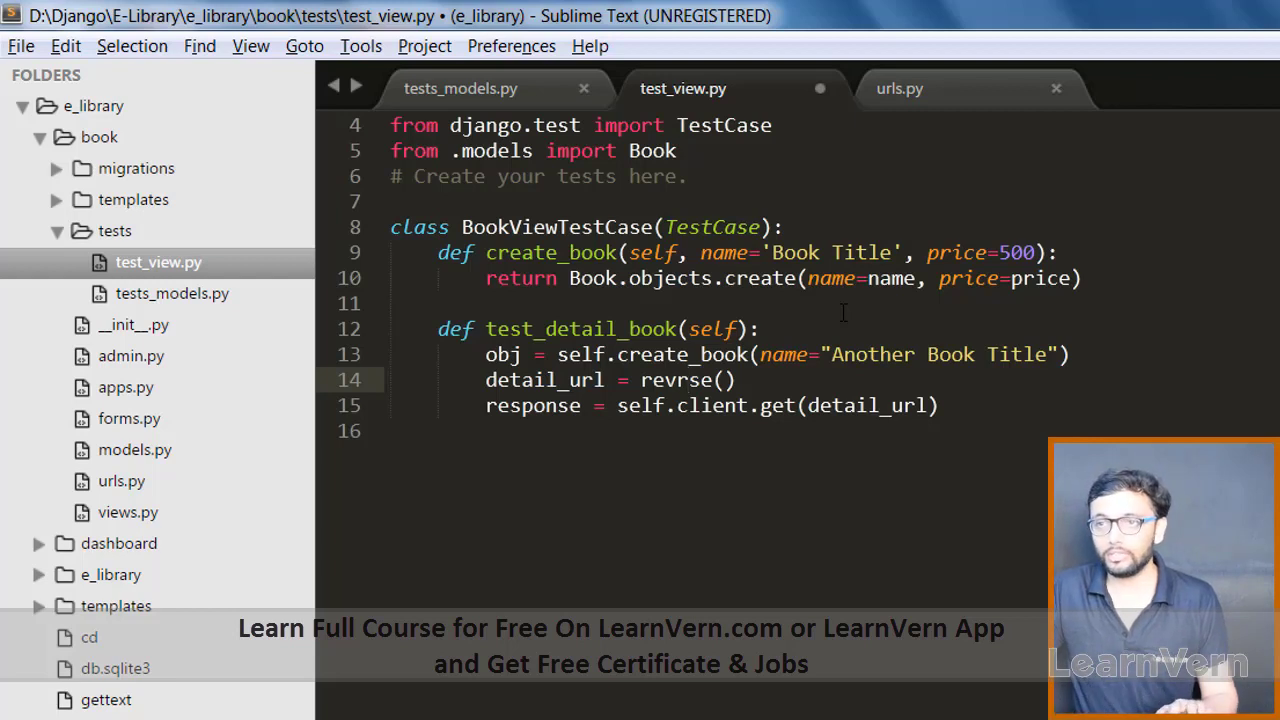
pyautogui.write('se')
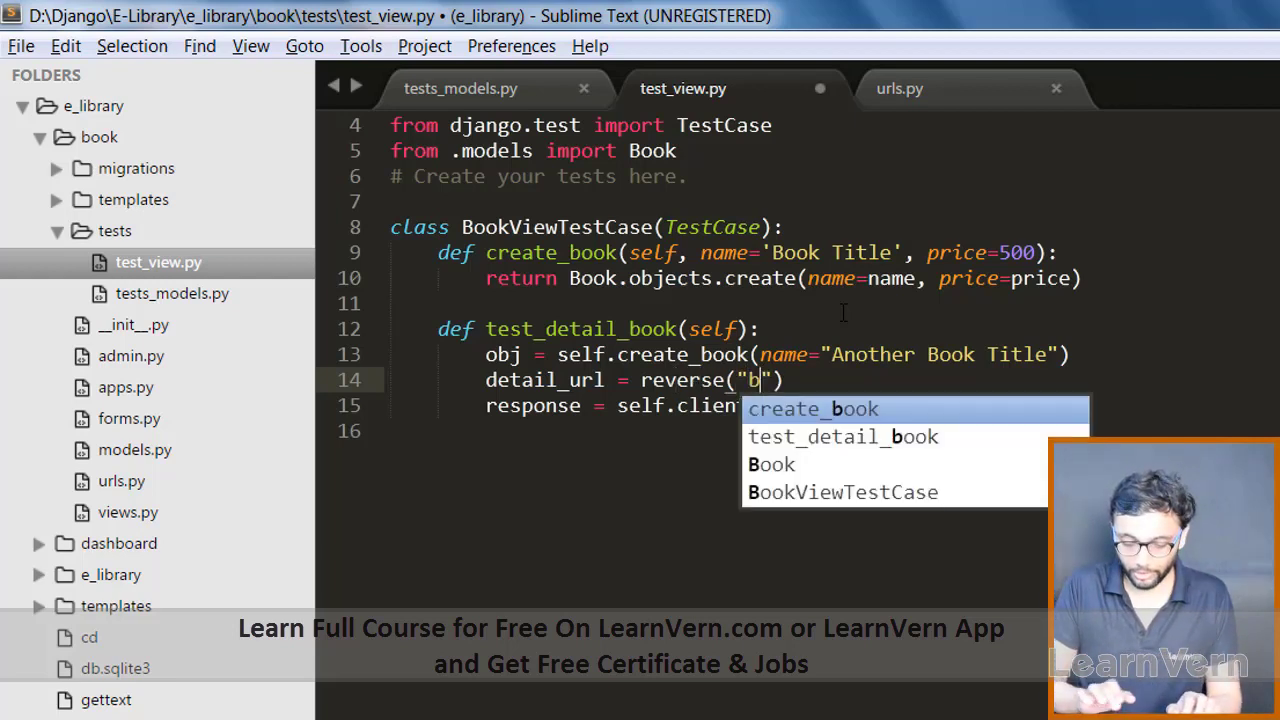
pyautogui.write('ook:bod')
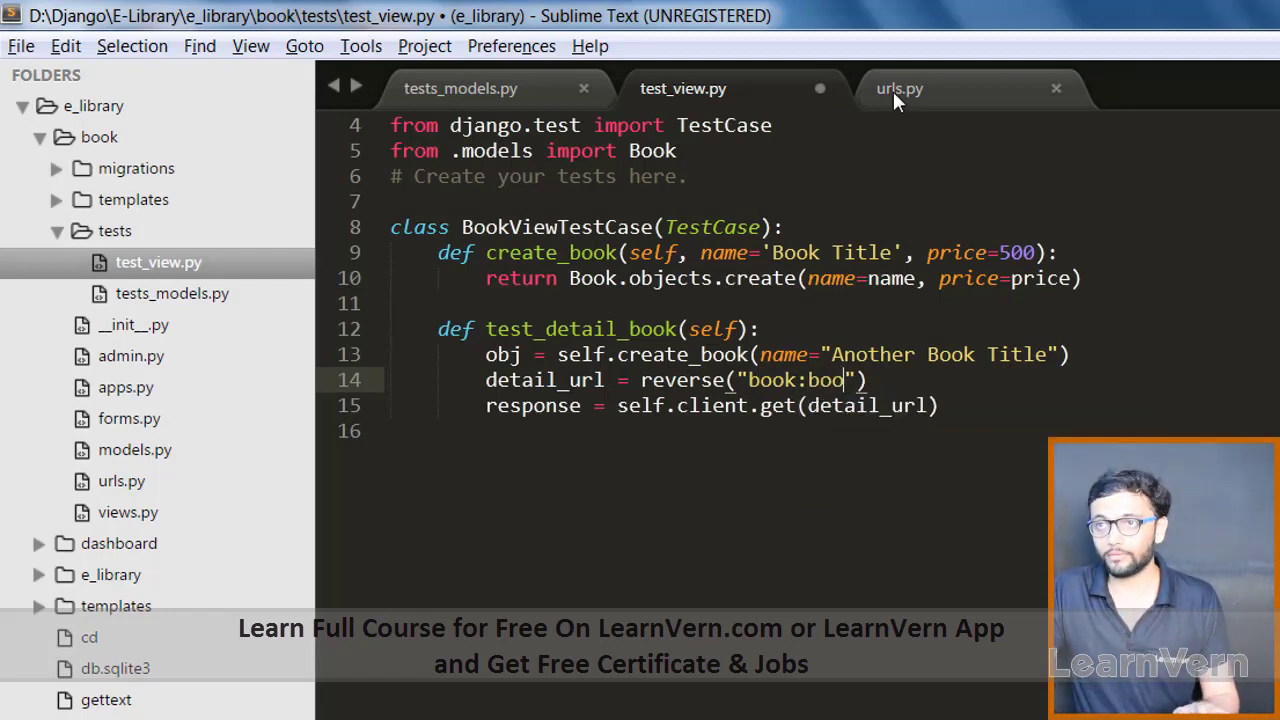
pyautogui.click(899, 88)
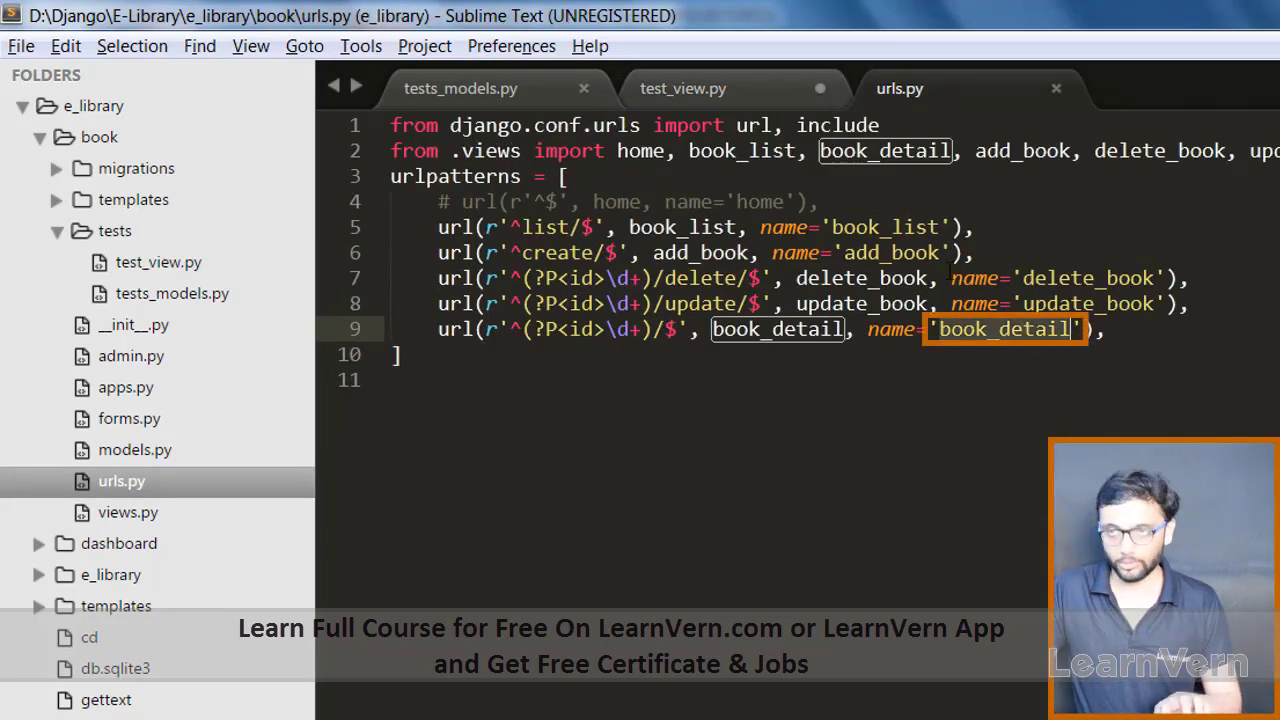
pyautogui.click(682, 88)
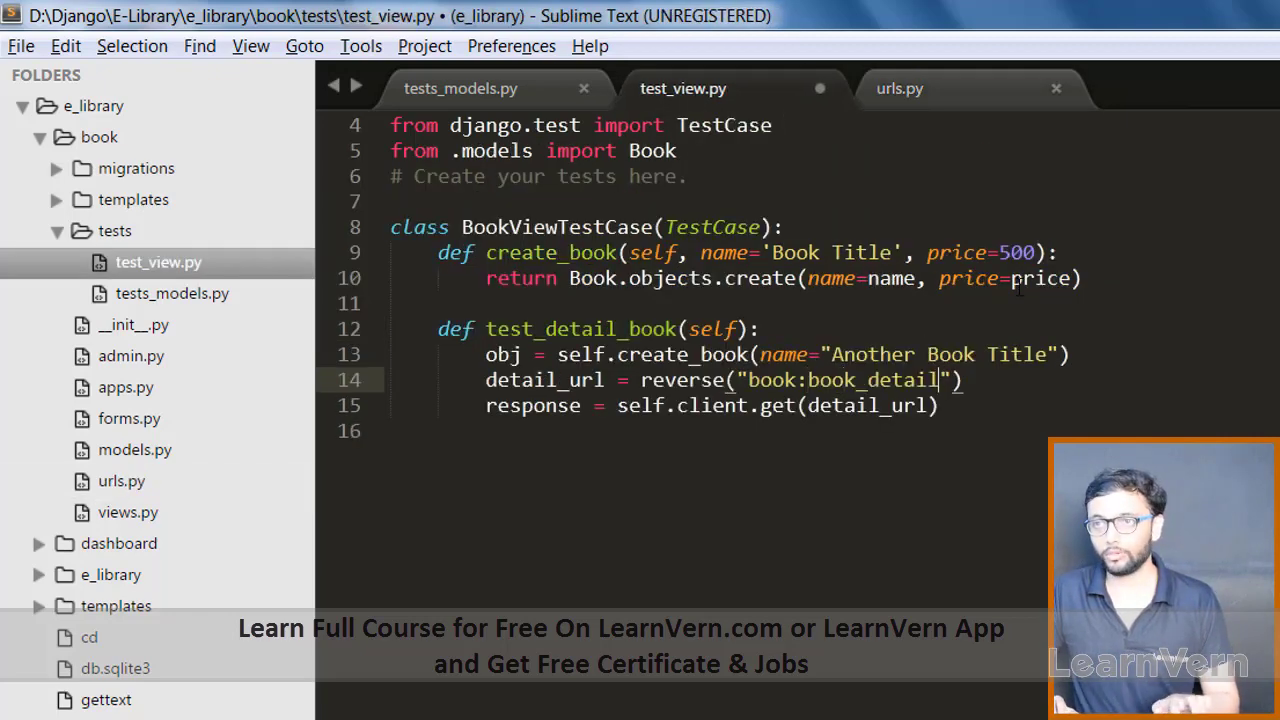
pyautogui.press('ctrl+s')
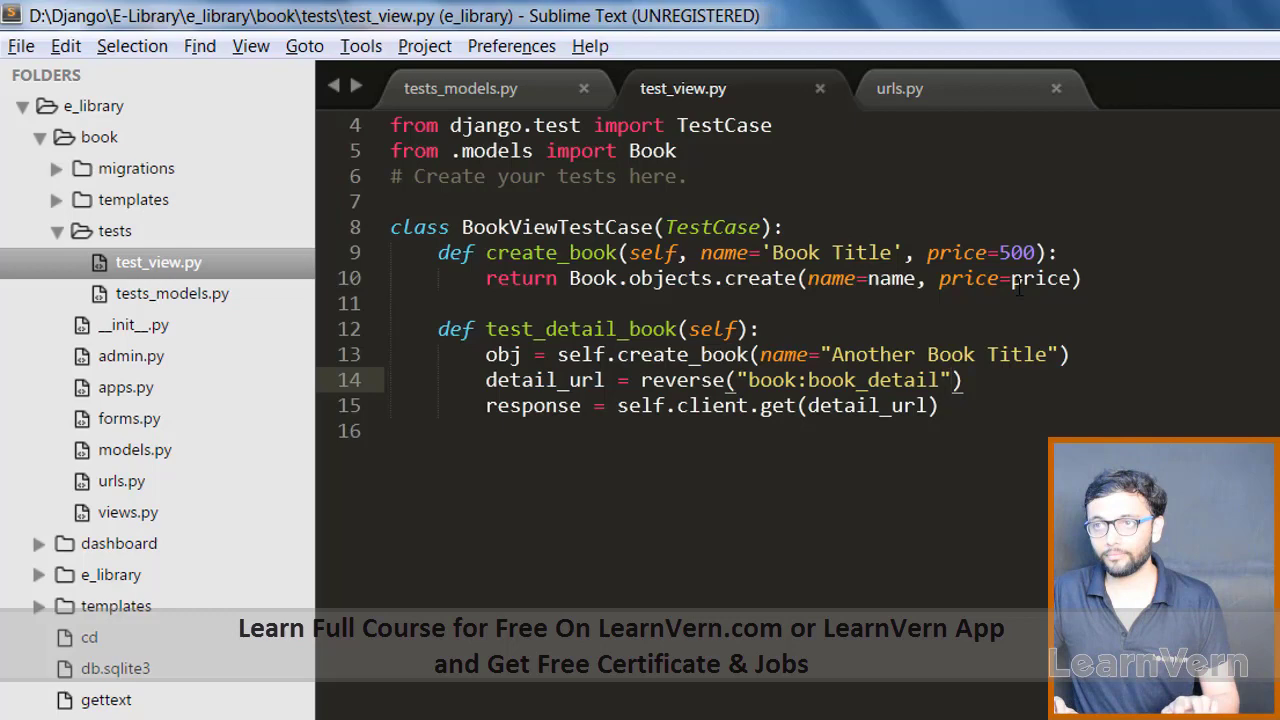
# - Pass kwargs={'id': obj.id} to reverse, then start a new line below the request
pyautogui.write(', k')
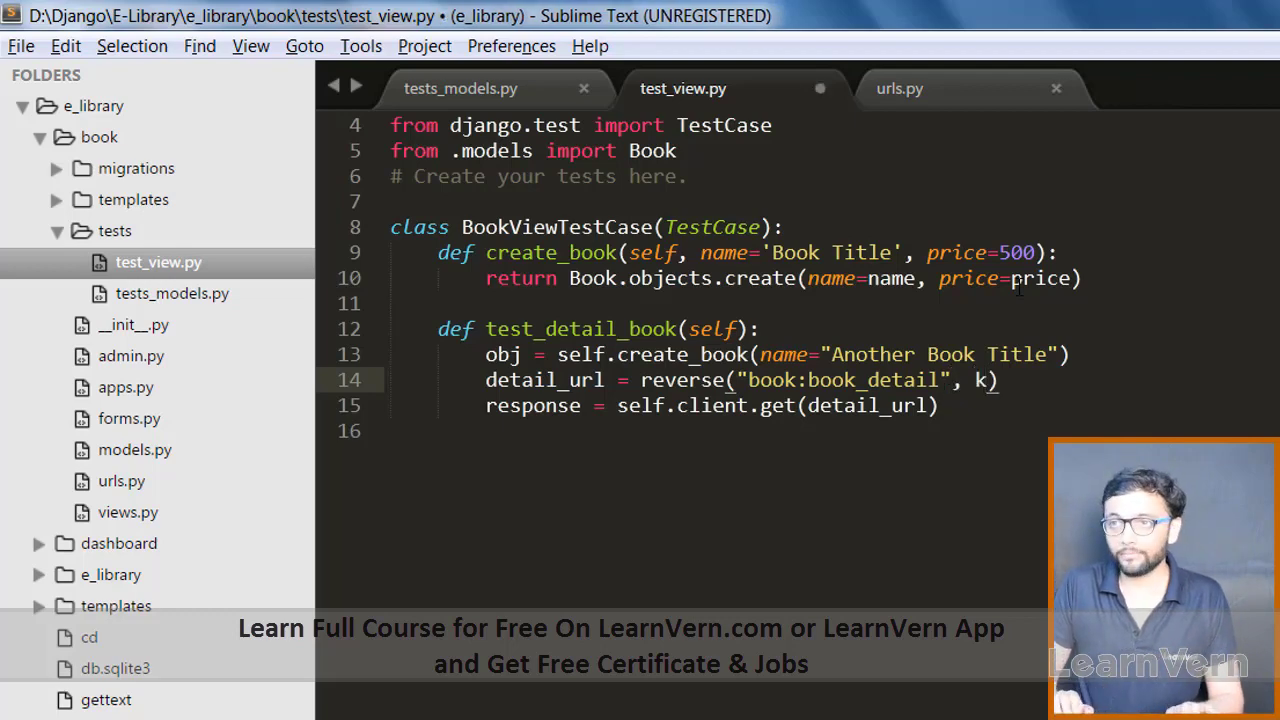
pyautogui.write('wagrs')
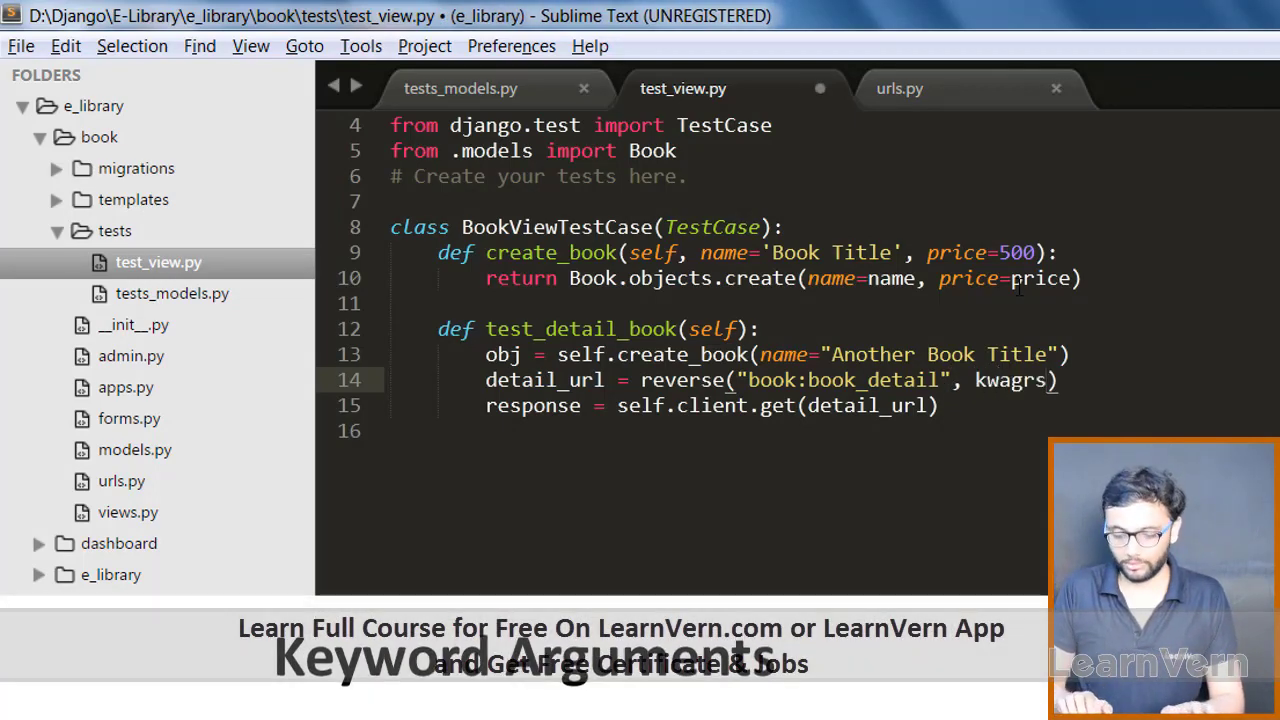
pyautogui.write('={}')
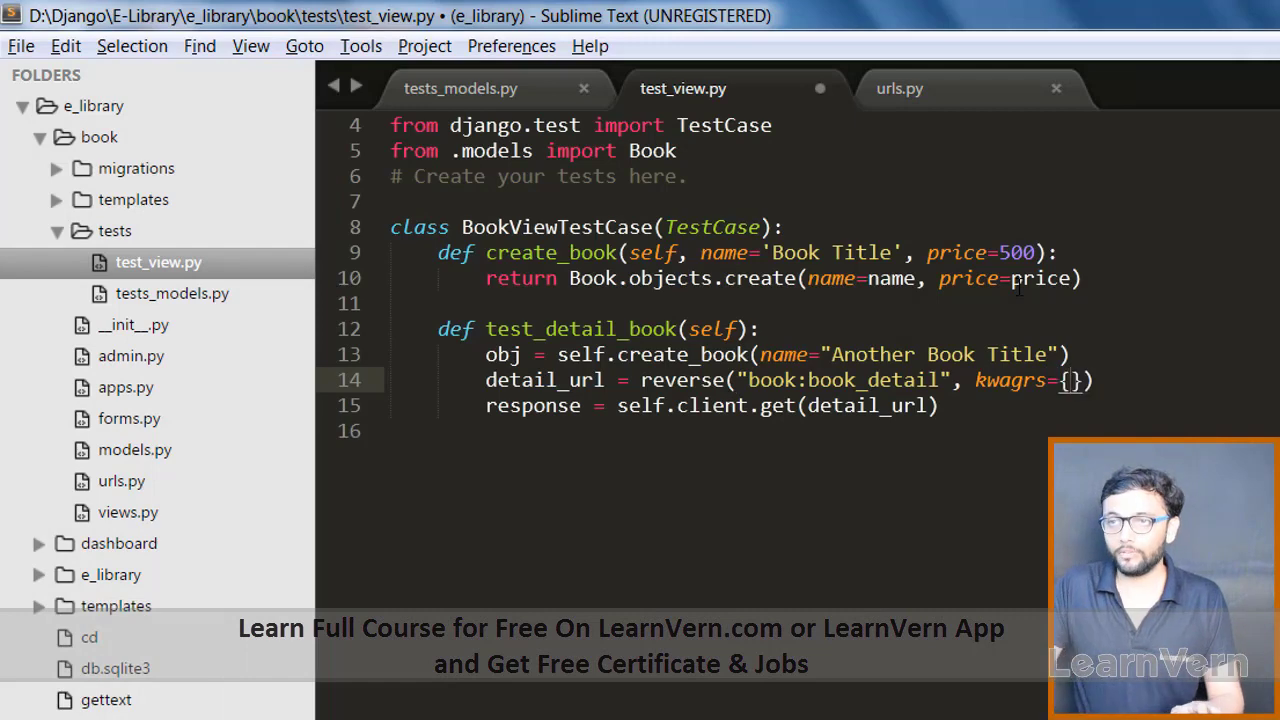
pyautogui.click(900, 88)
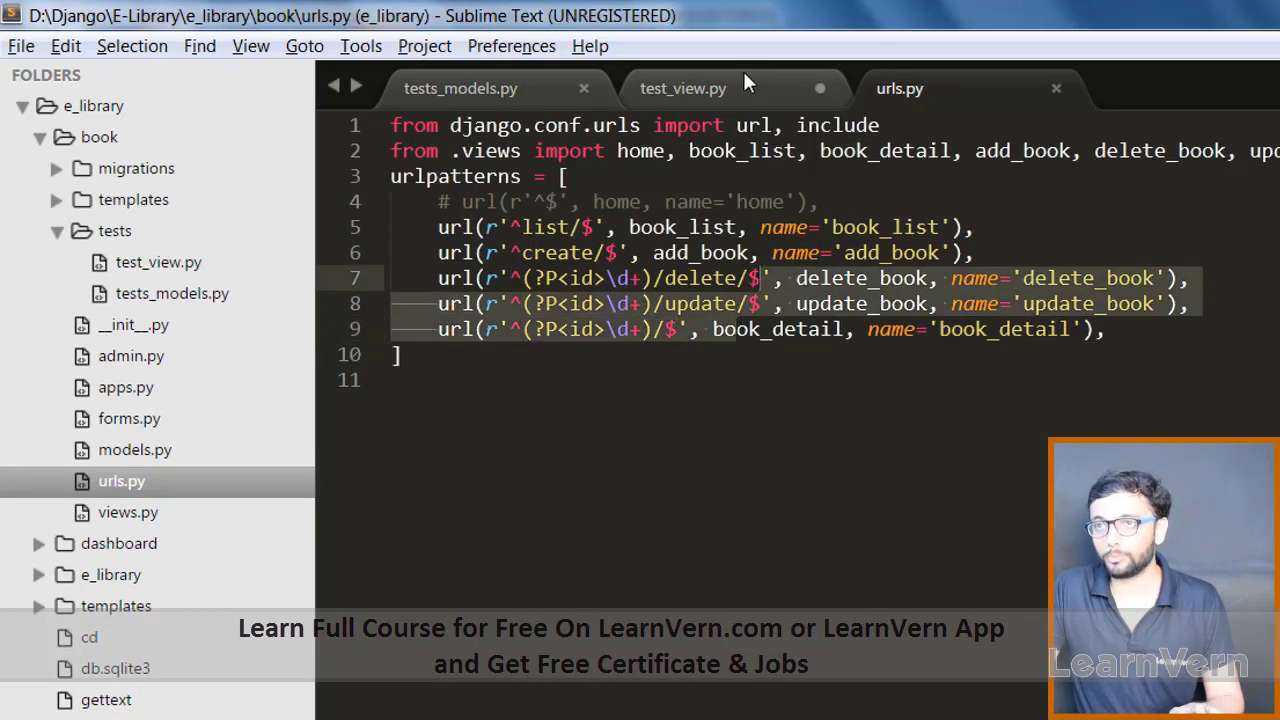
pyautogui.click(682, 88)
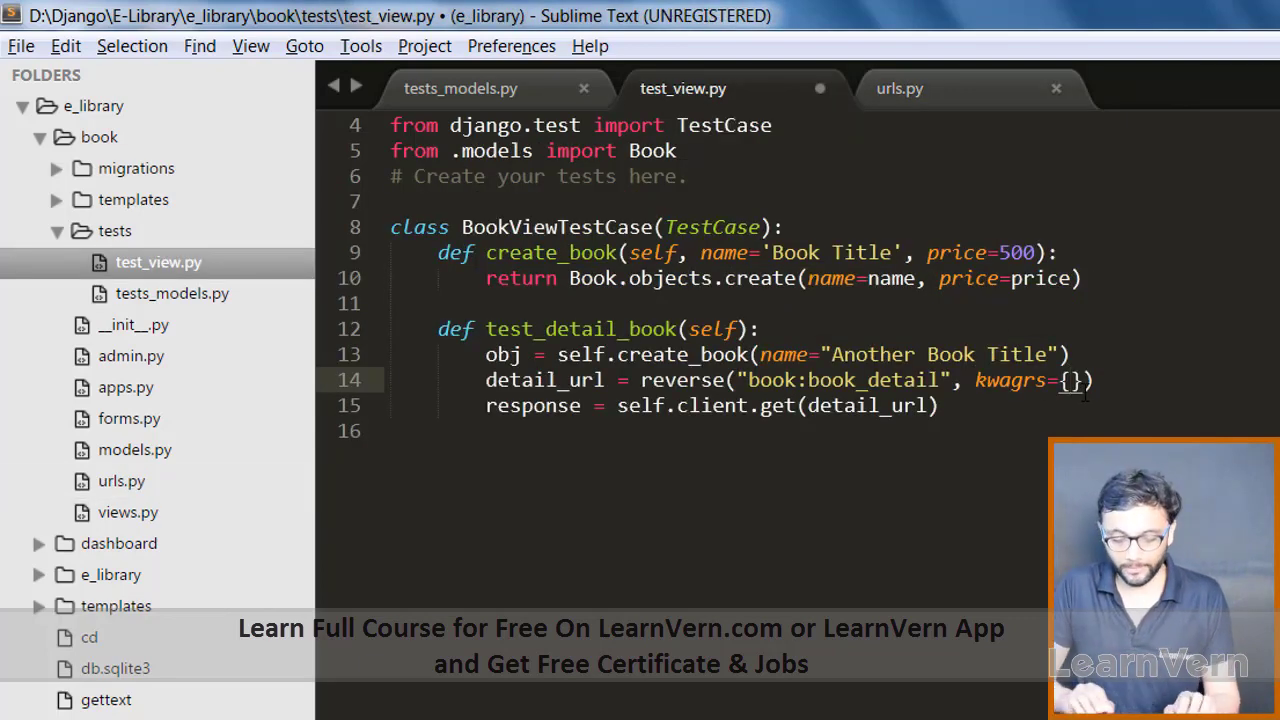
pyautogui.write("'i'")
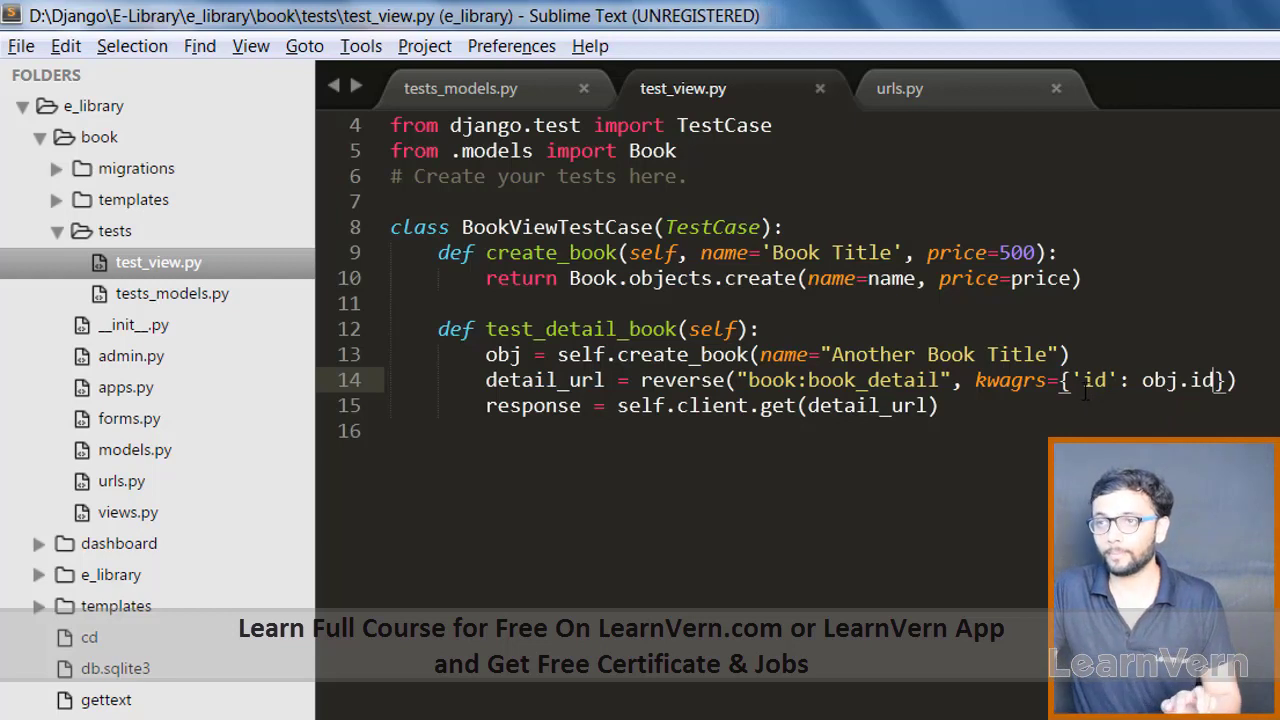
pyautogui.doubleClick(503, 354)
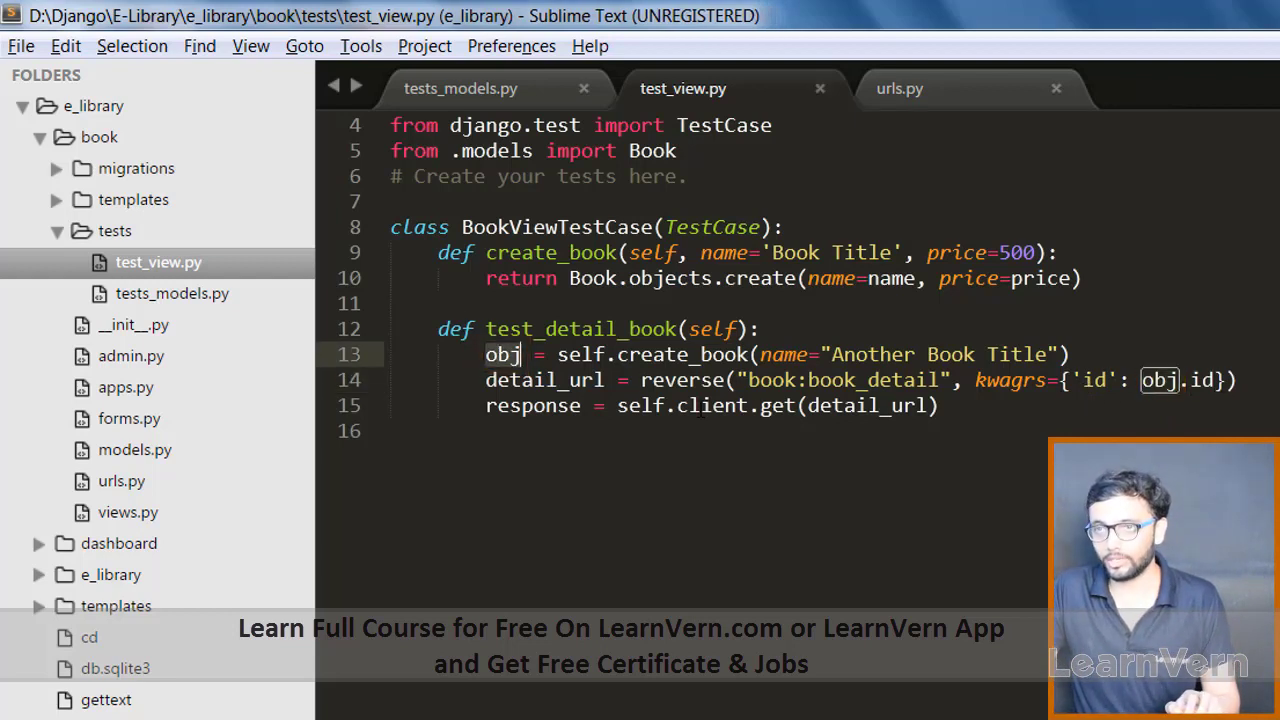
pyautogui.click(970, 405)
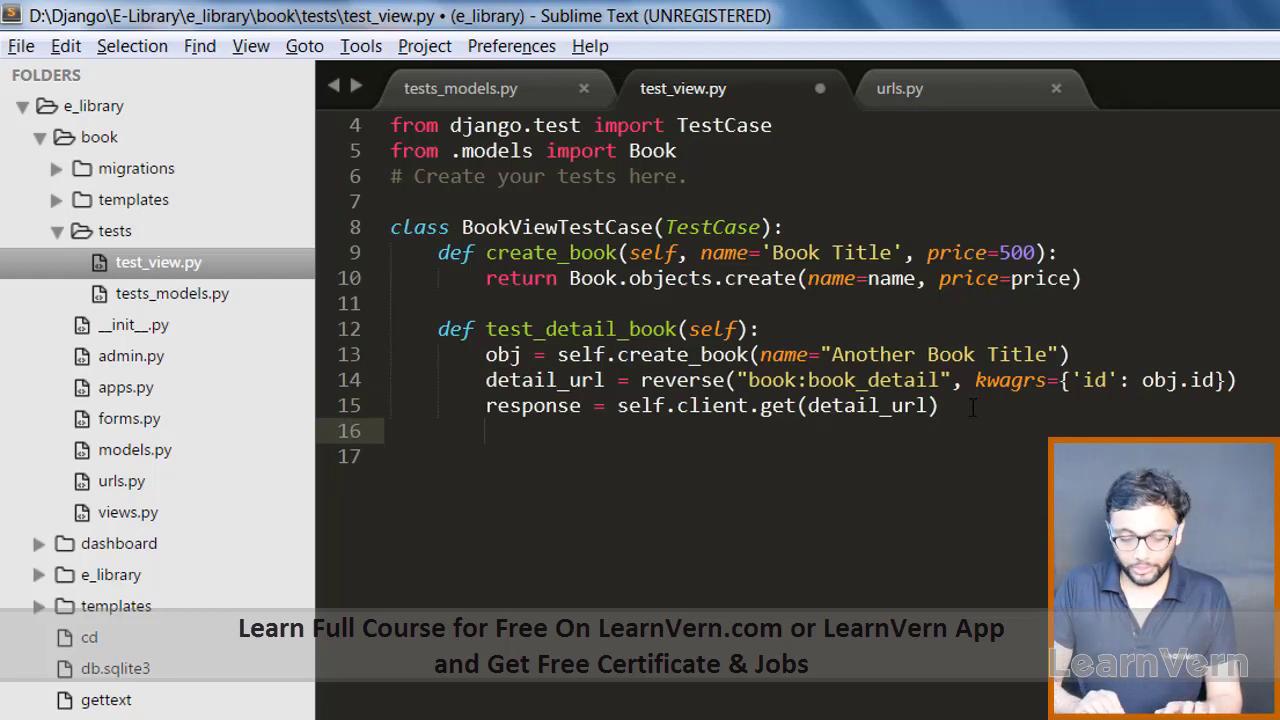
# - Write self.assertTrue(response.status_code, 200) and note that reverse still needs importing
pyautogui.write('sel')
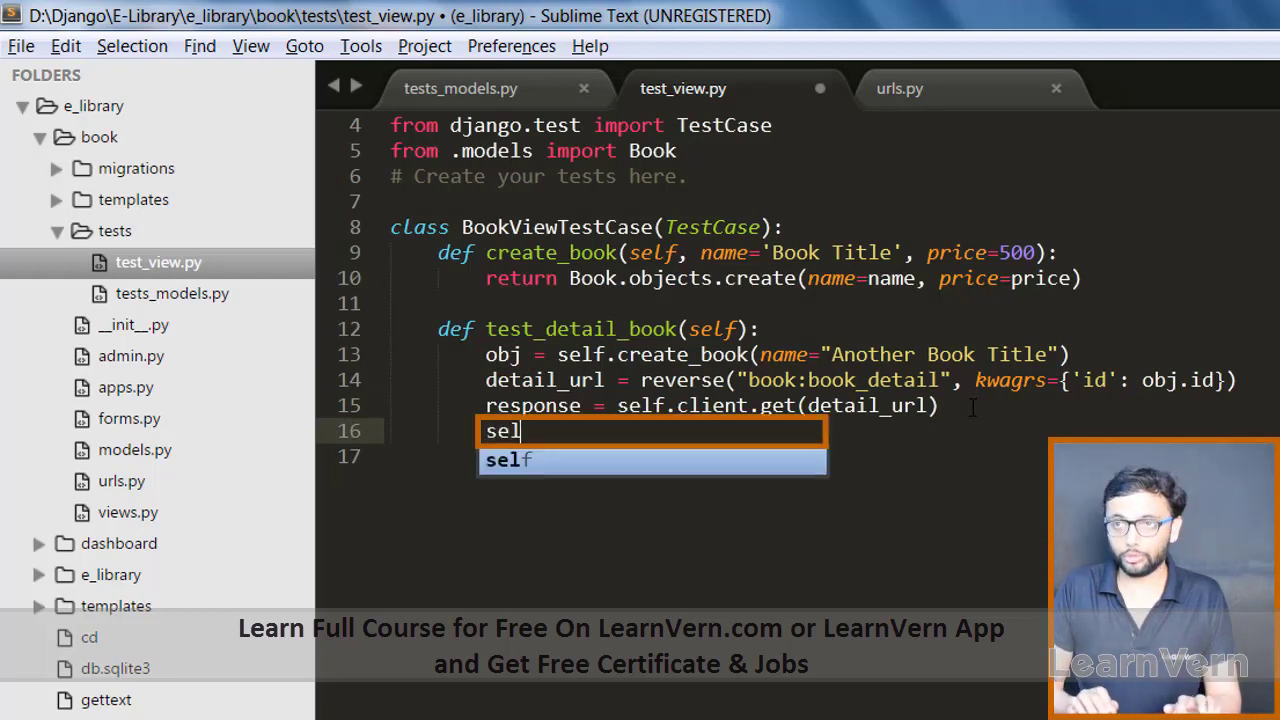
pyautogui.write('f.assertTrue')
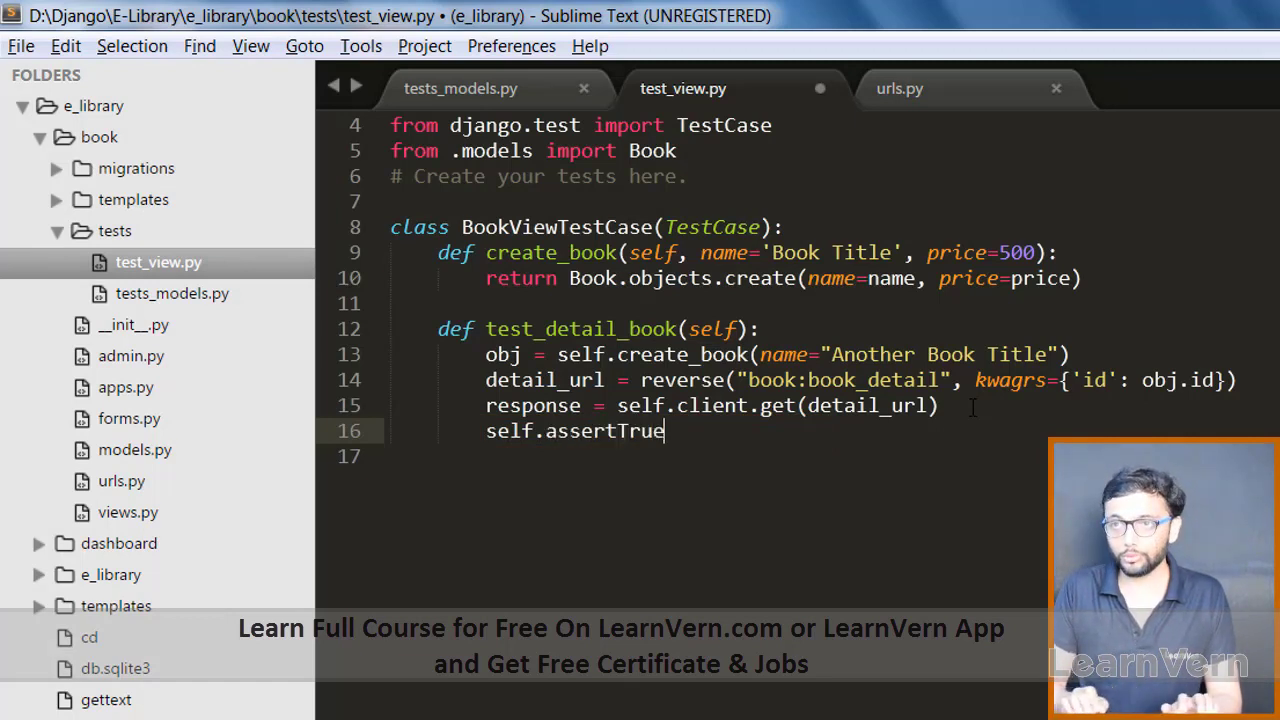
pyautogui.write('()')
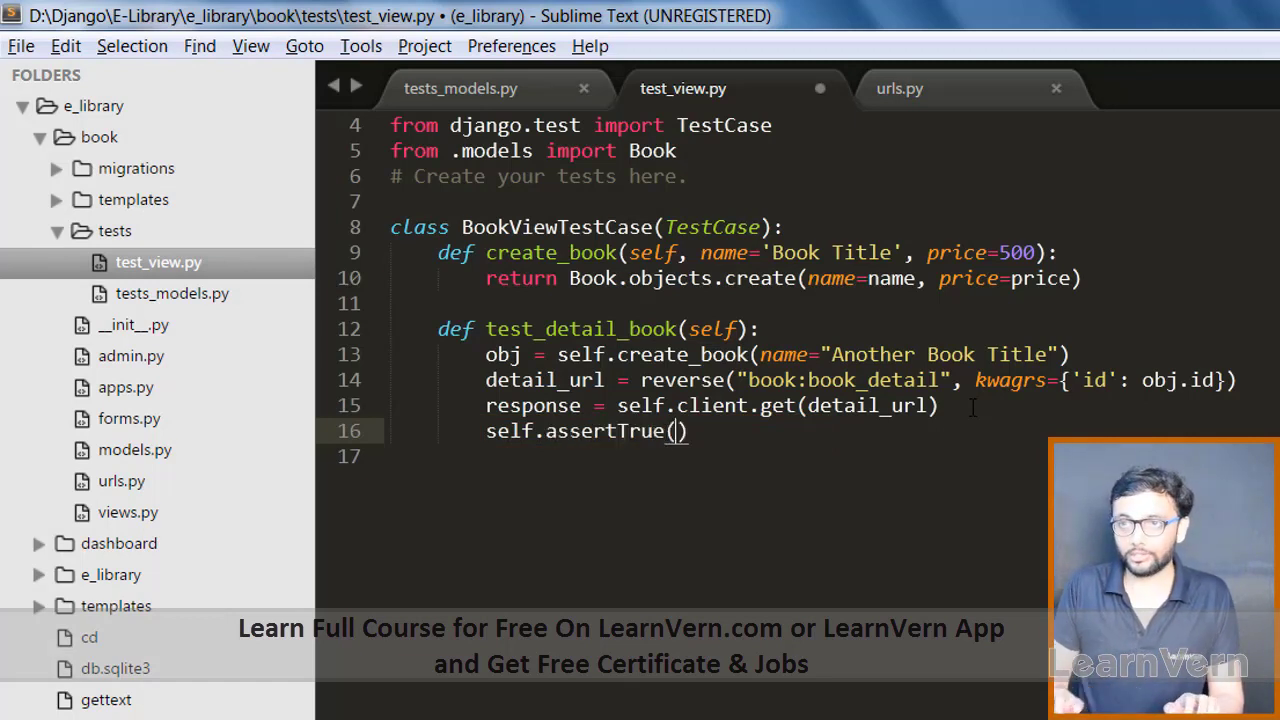
pyautogui.write('response')
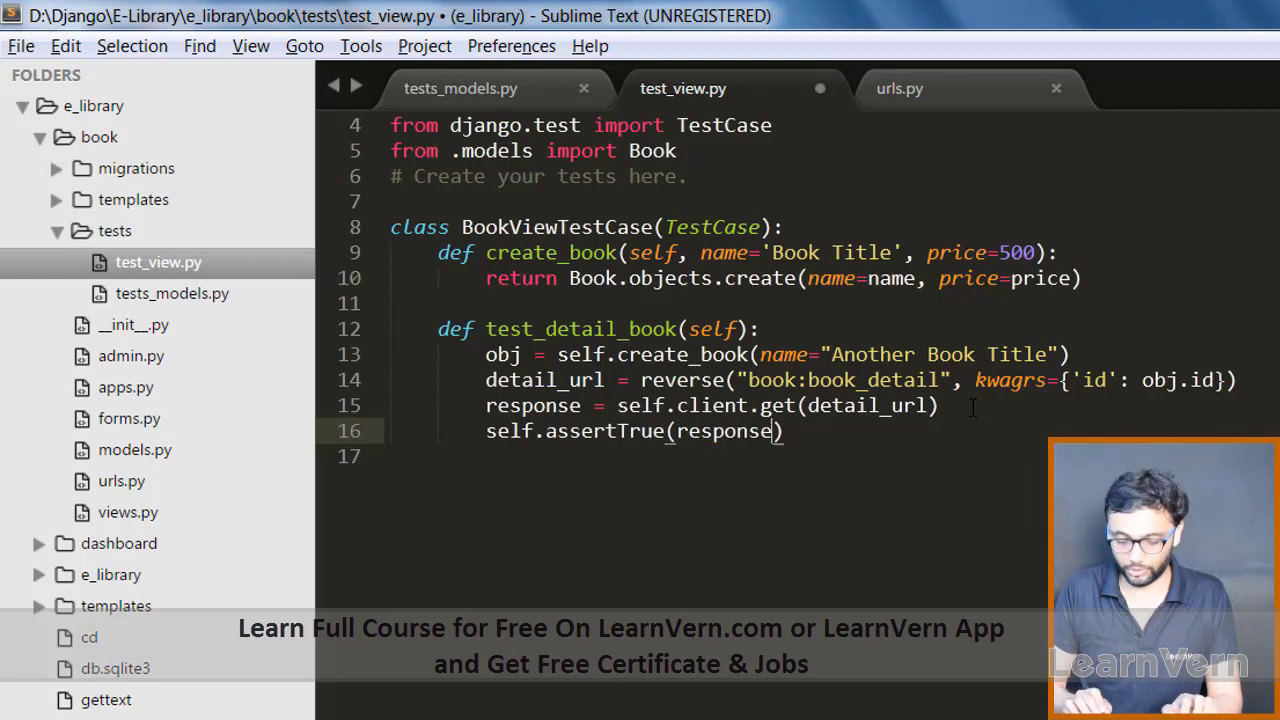
pyautogui.write('.status')
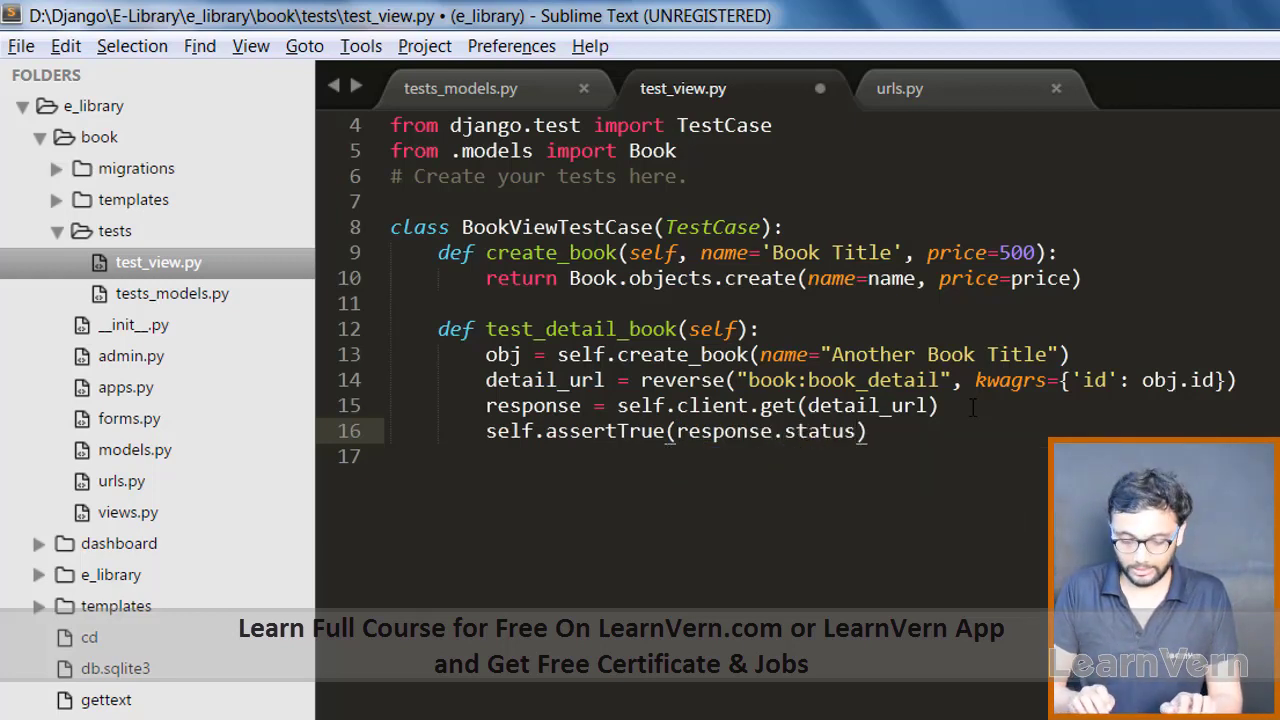
pyautogui.write('_code, 2')
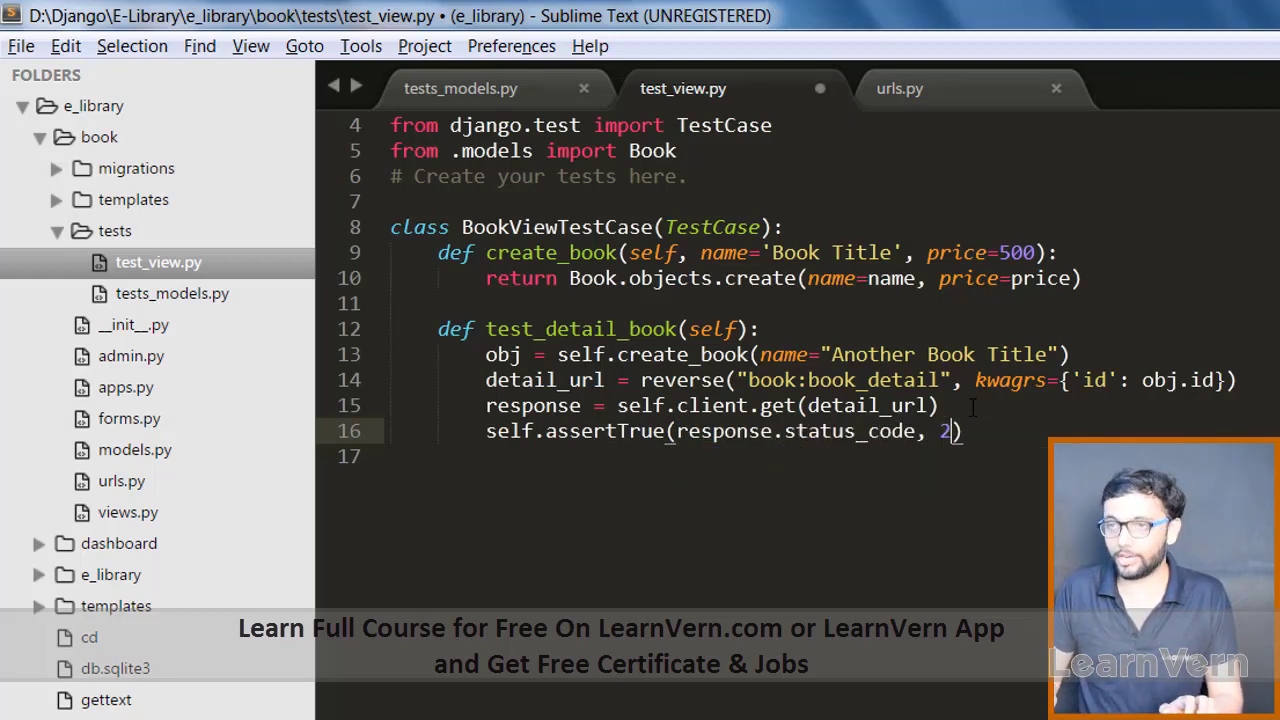
pyautogui.write('00')
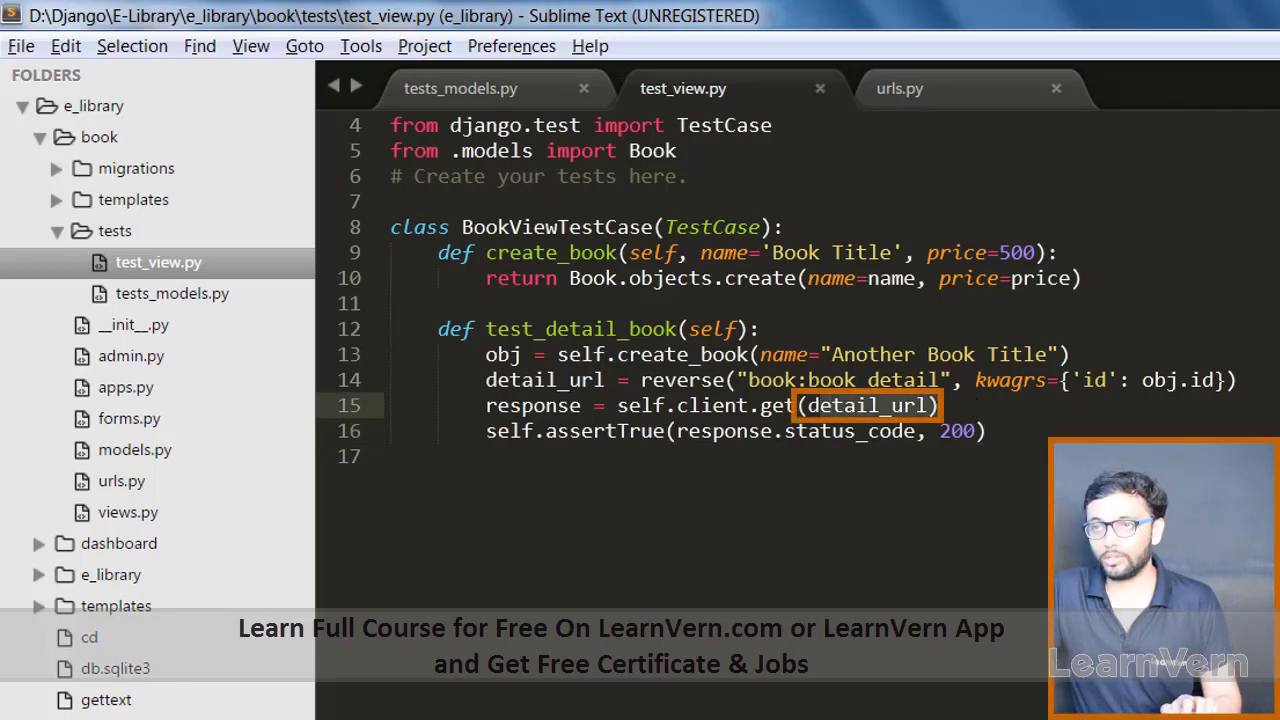
pyautogui.doubleClick(532, 405)
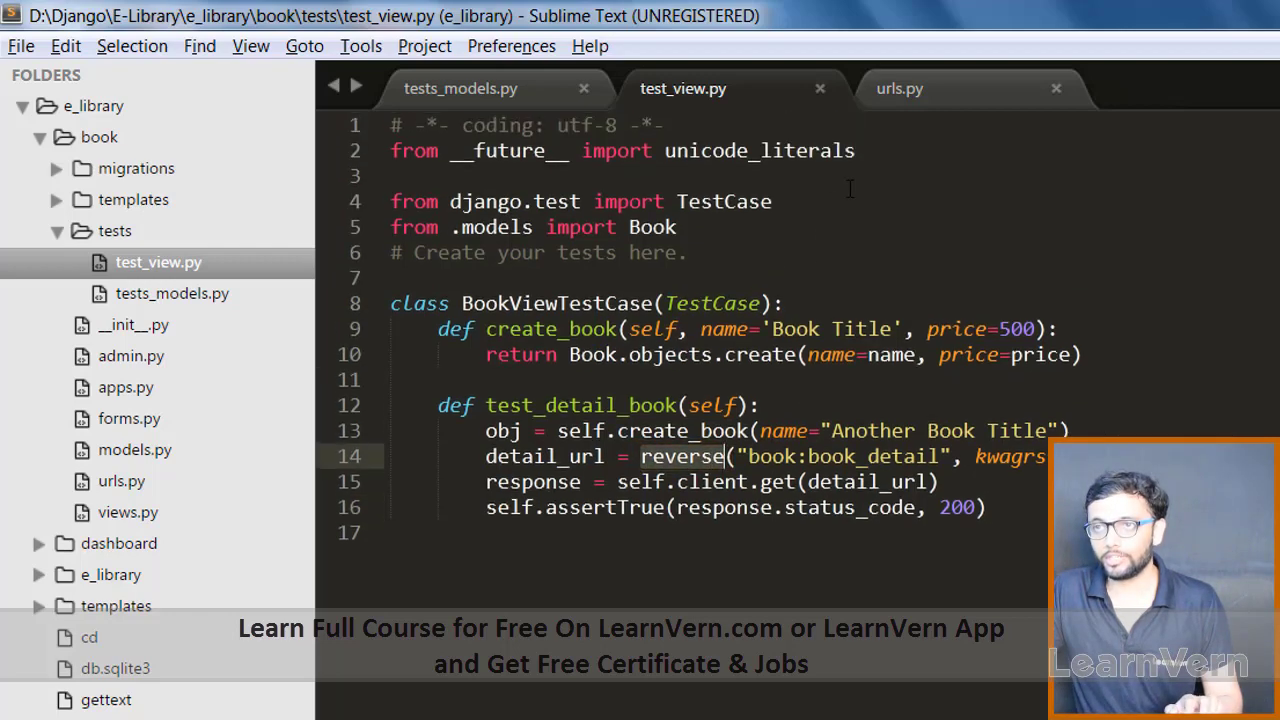
# - Begin 'from django.core.urlresolvers import reverse', copying the line from dashboard views
pyautogui.write('fro')
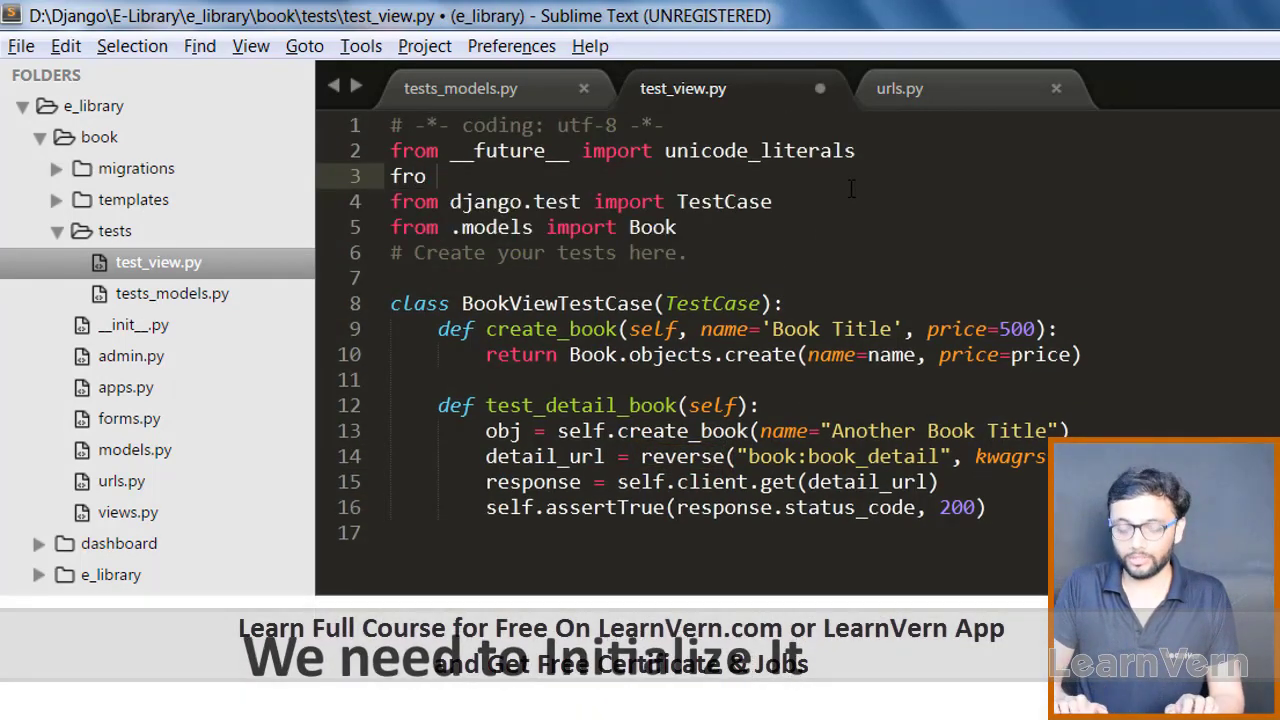
pyautogui.write('m')
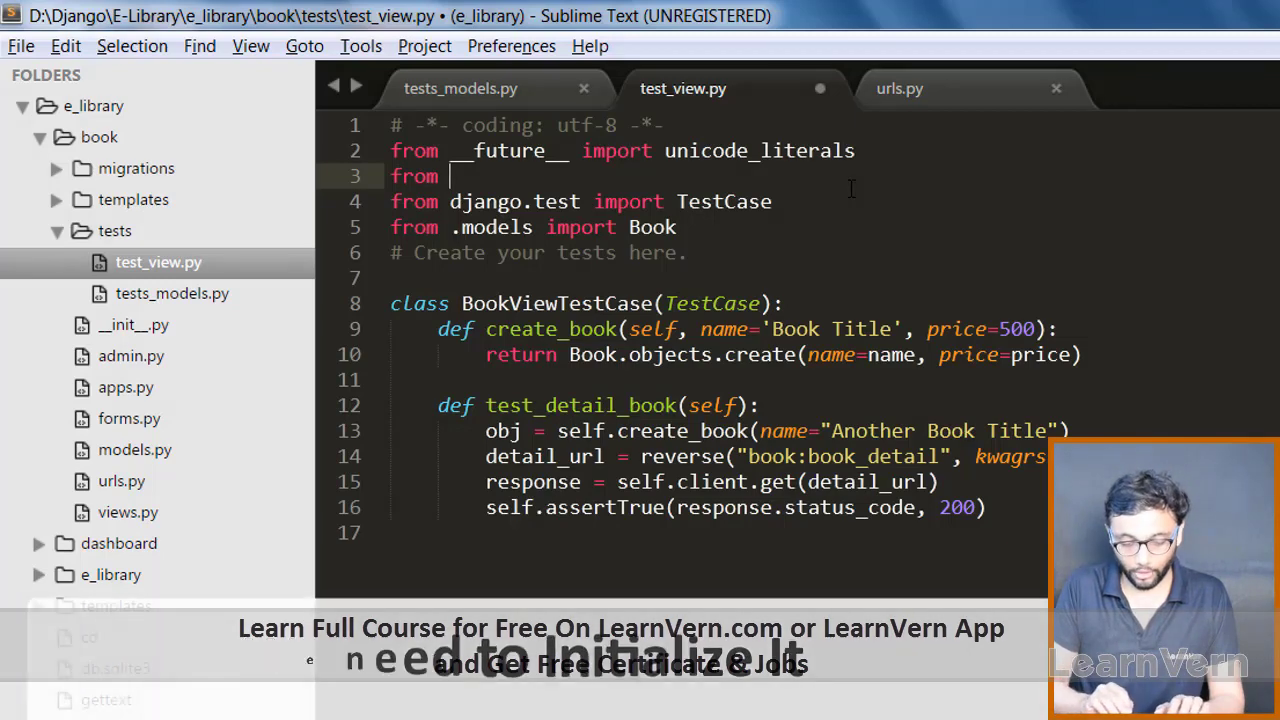
pyautogui.write('django.')
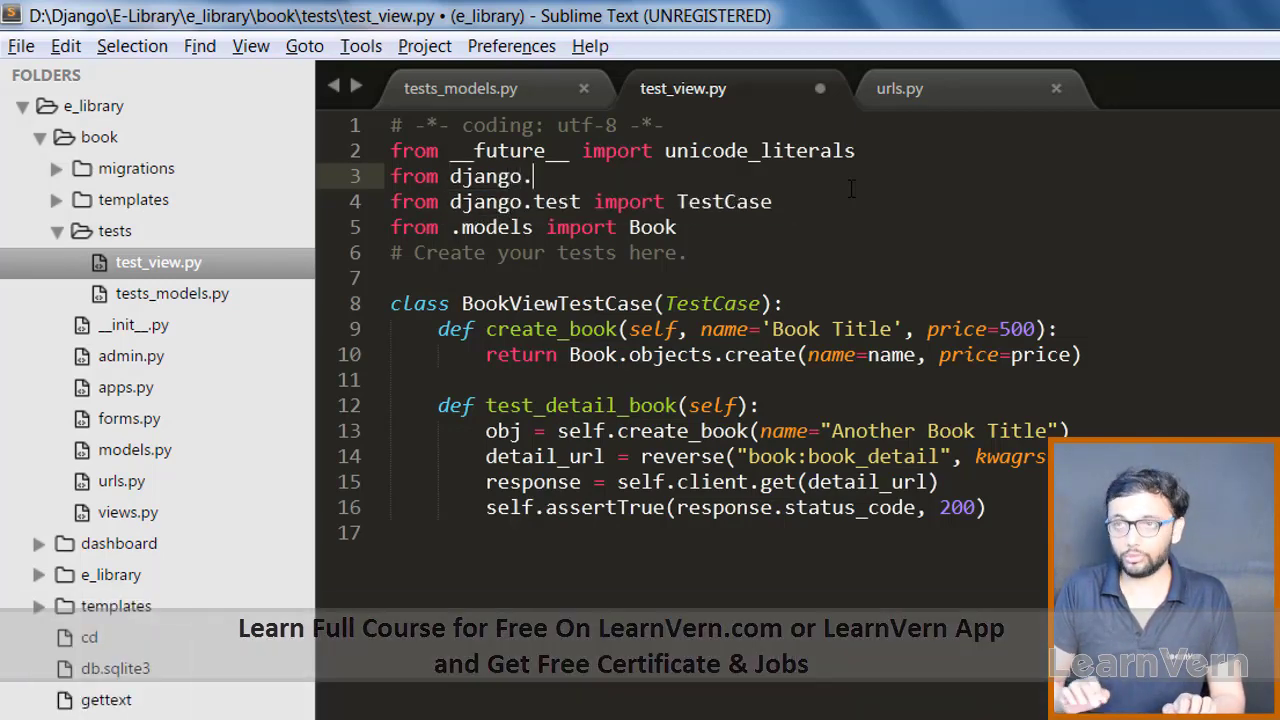
pyautogui.write('co')
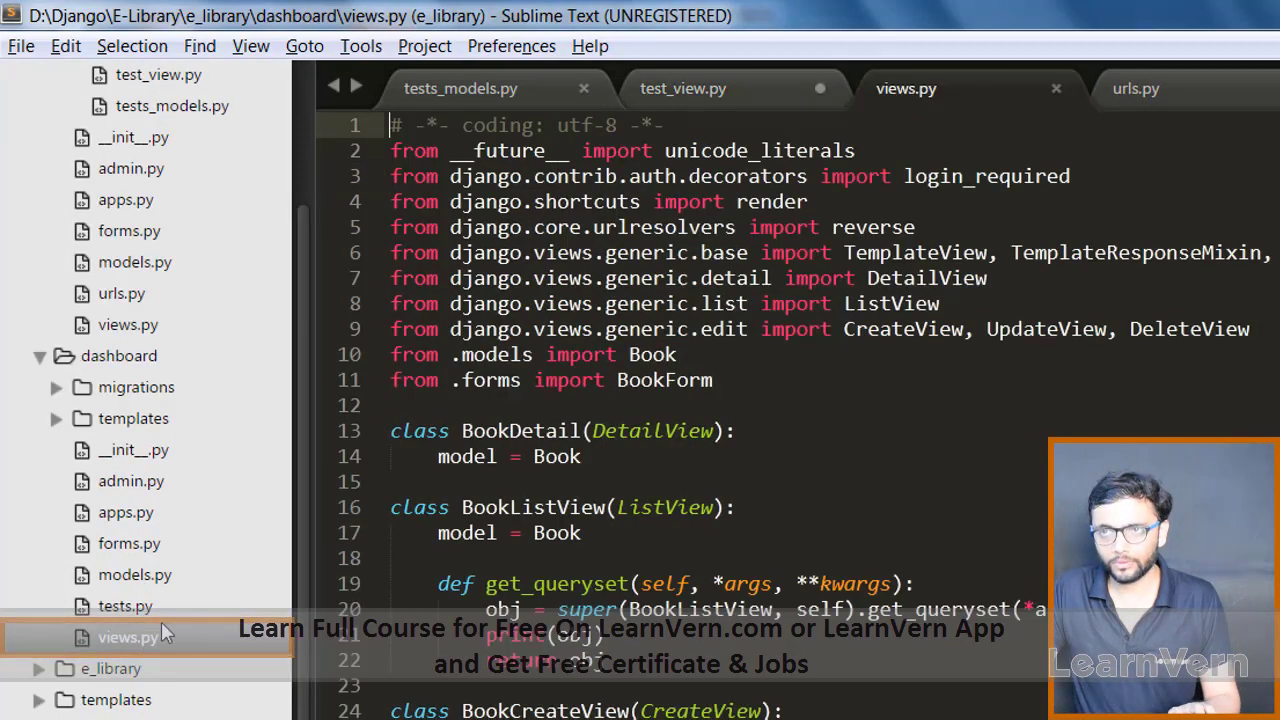
pyautogui.click(650, 226)
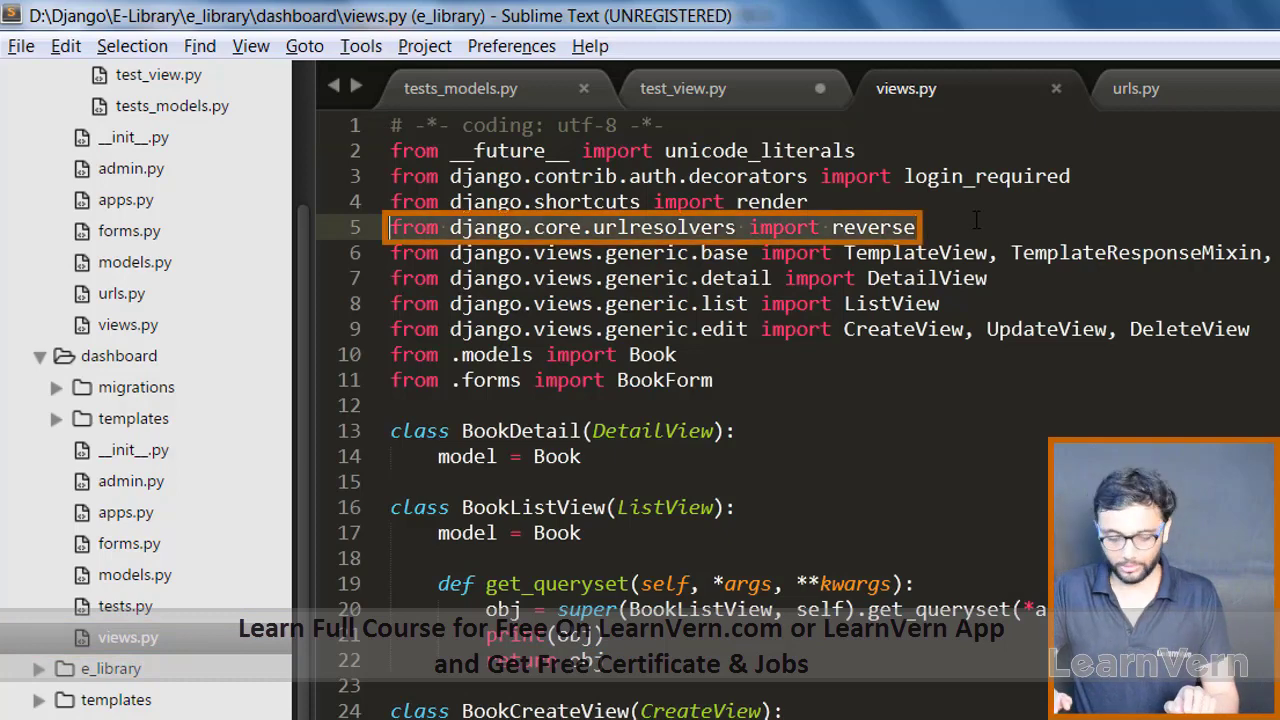
pyautogui.click(683, 88)
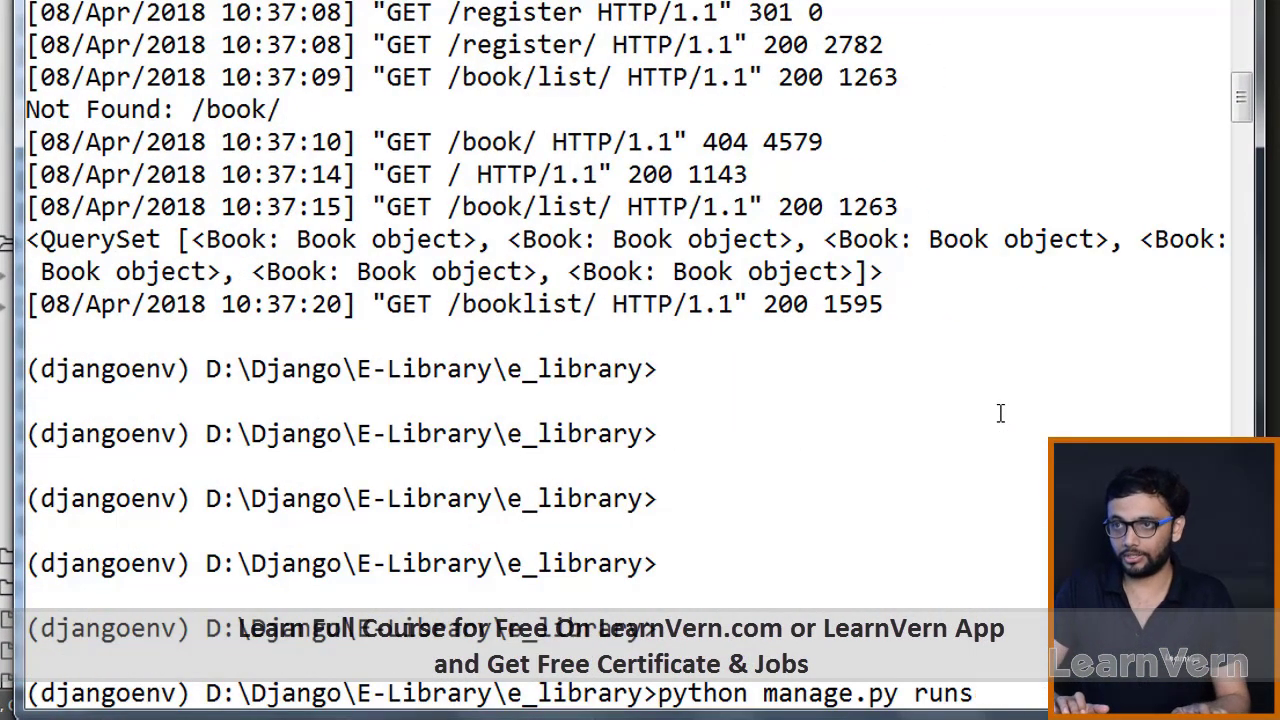
# - Enter python manage.py test in Command Prompt
pyautogui.write('te')
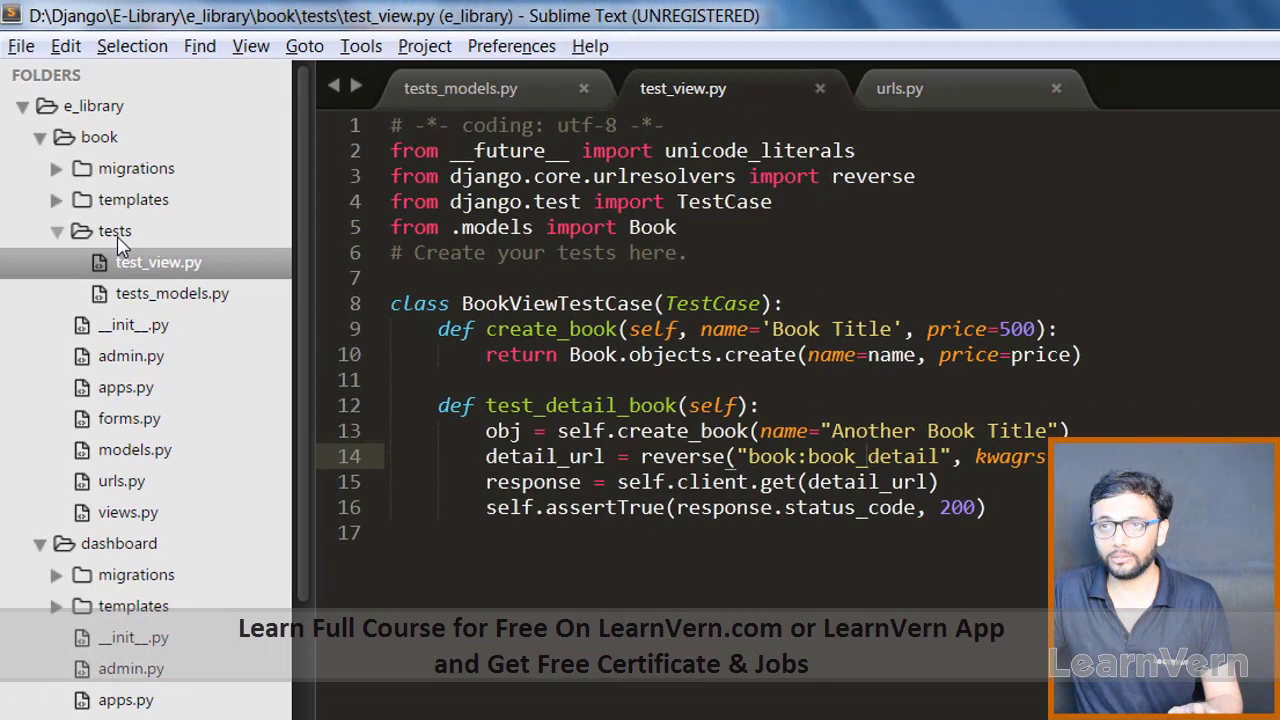
# - Create and save an __init__.py file in book\tests
pyautogui.rightClick(114, 231)
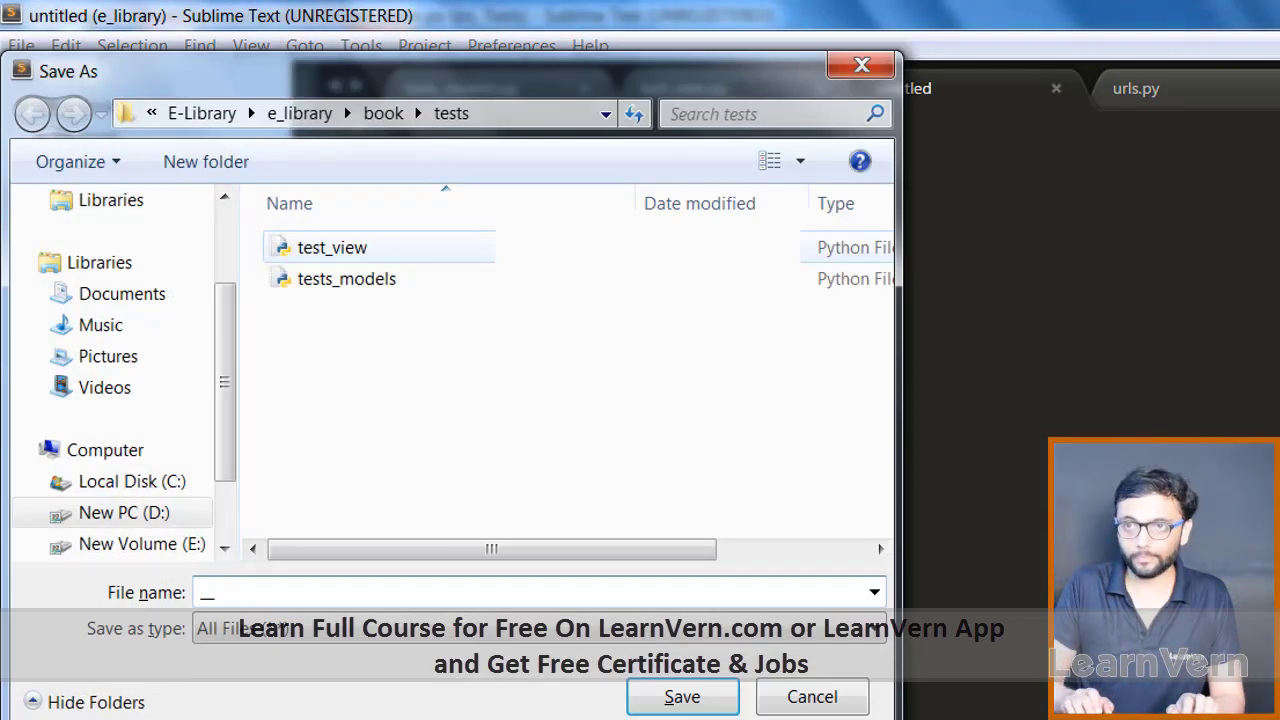
pyautogui.write('__init_')
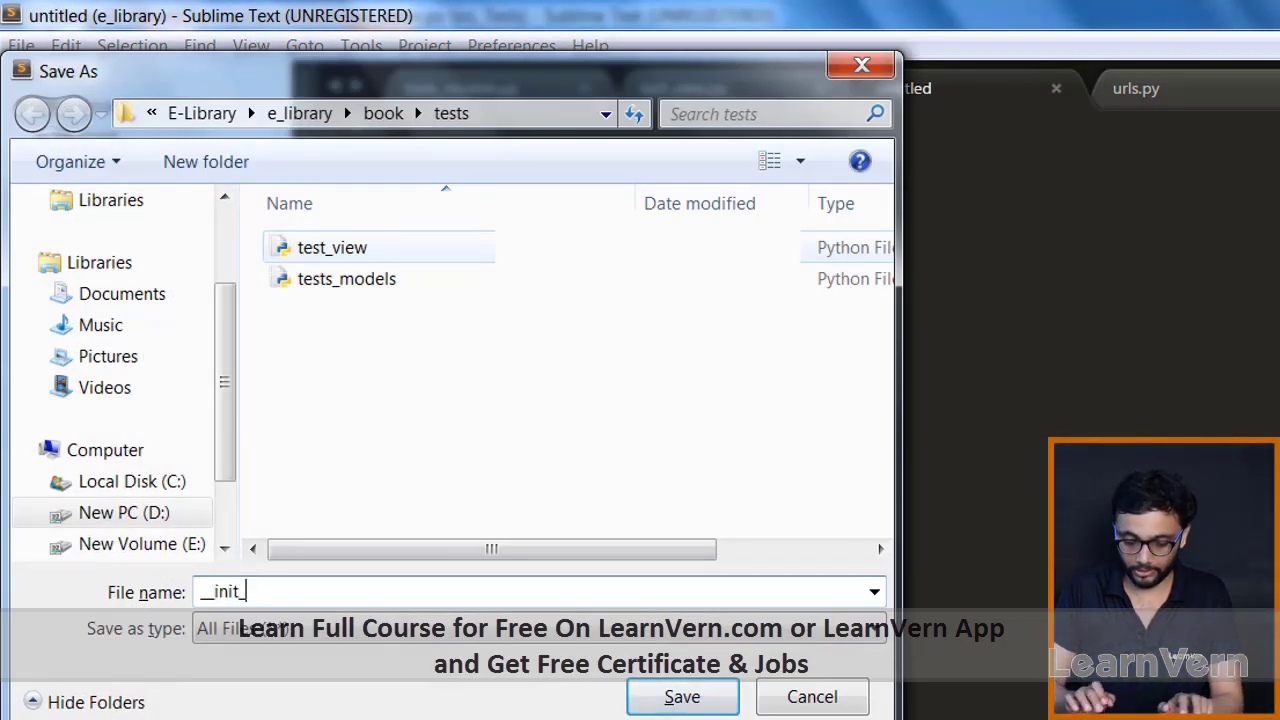
pyautogui.write('py')
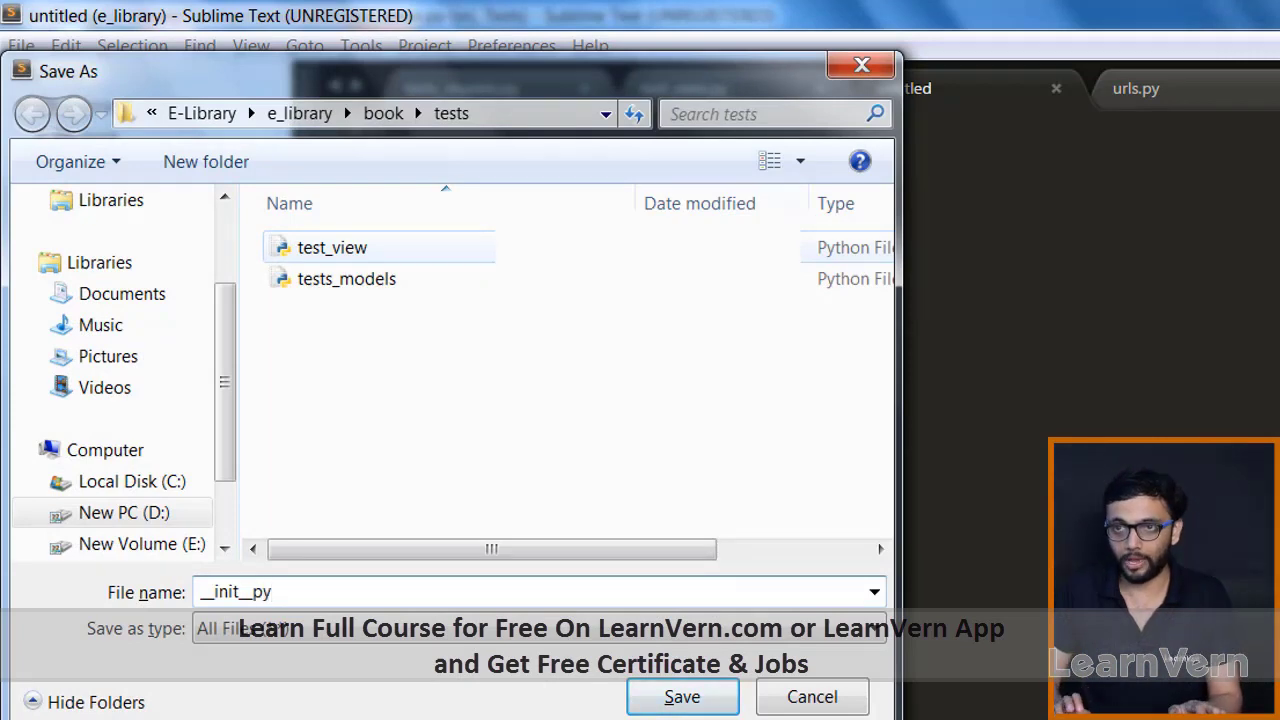
pyautogui.click(682, 696)
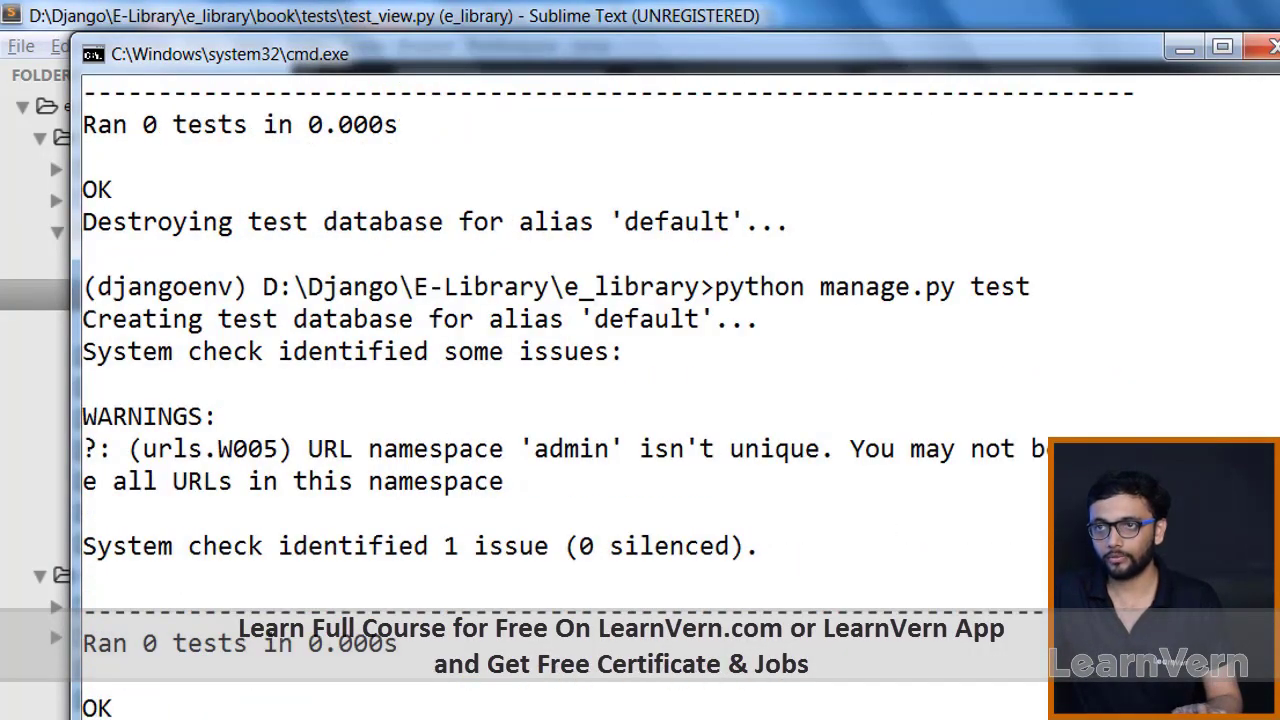
pyautogui.moveTo(578, 348)
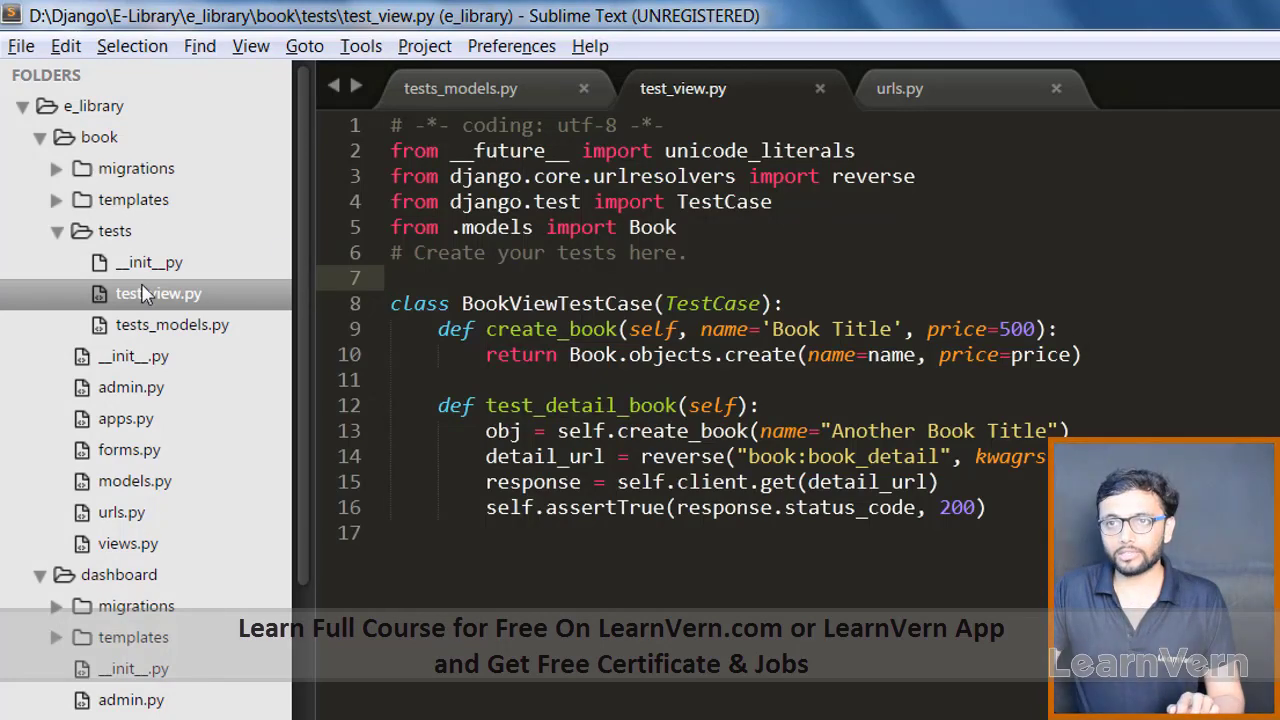
pyautogui.moveTo(240, 358)
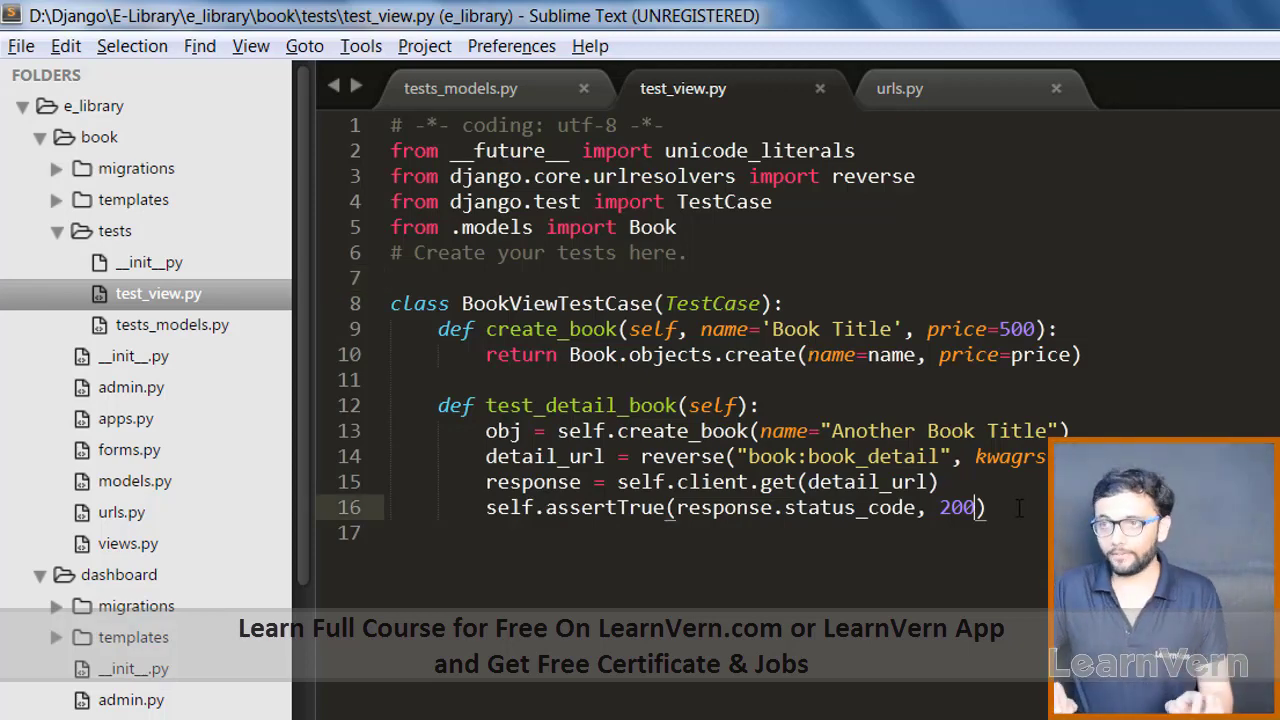
# - Change the detail test's assertion on line 16 to expect status code 404
pyautogui.write('404')
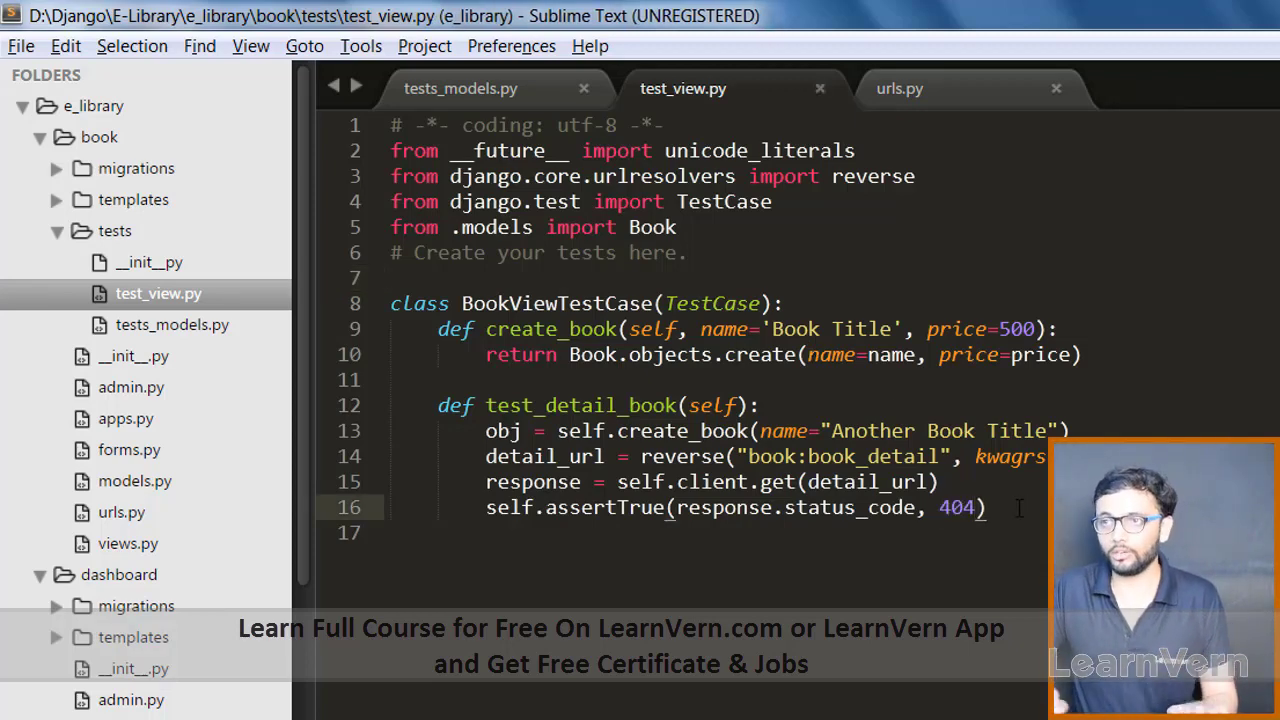